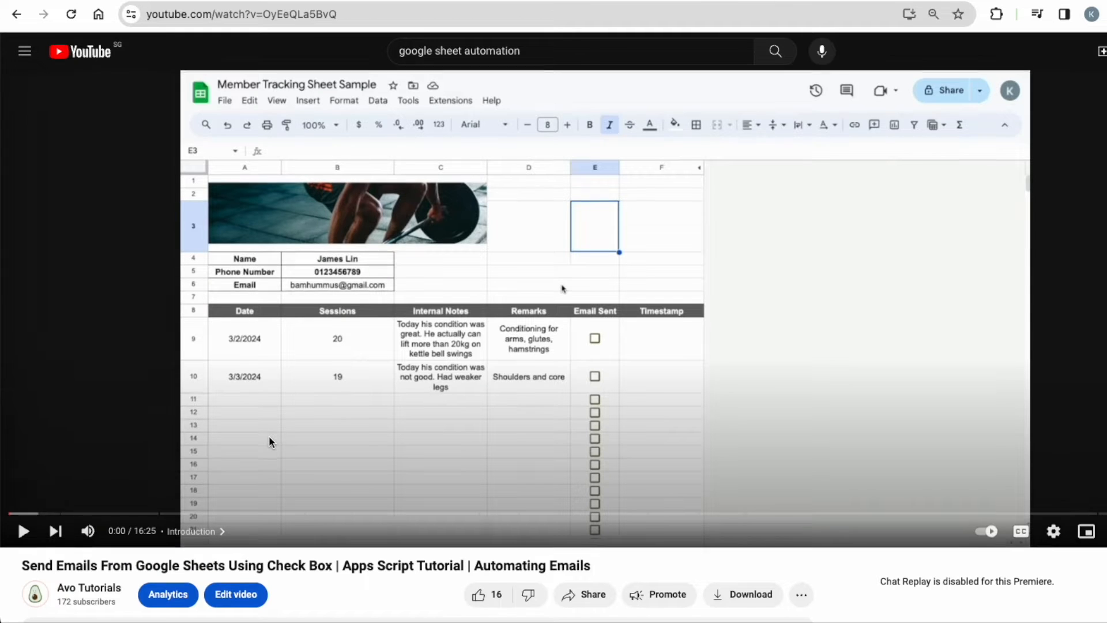
Step: Scroll away from the YouTube tutorial to the Interview Tracking Sheet
scroll("down", 3)
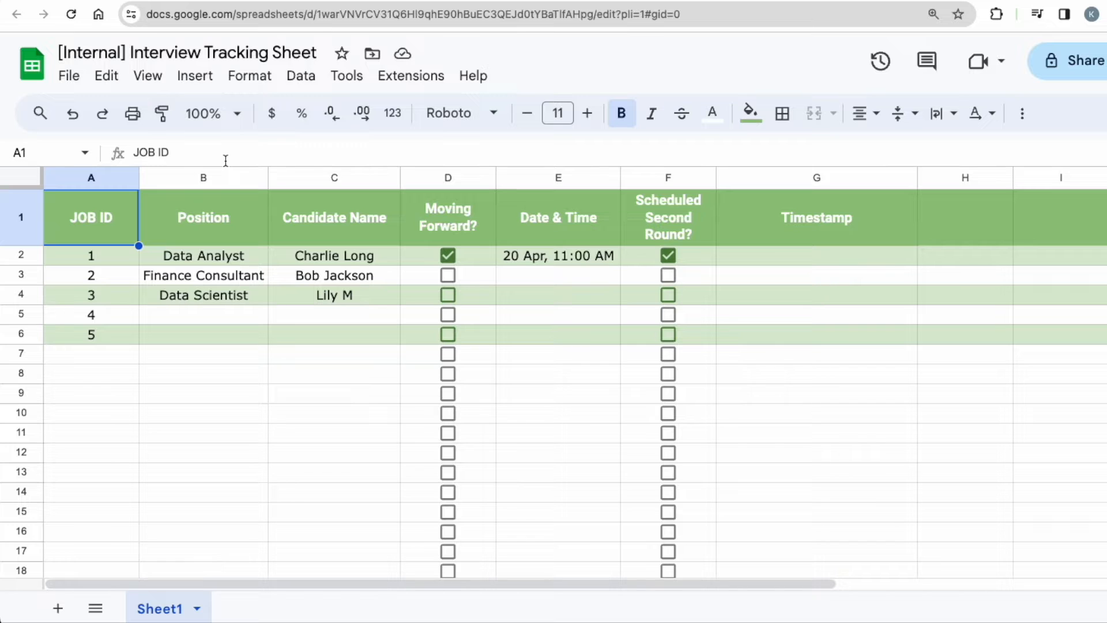
left_click(448, 177)
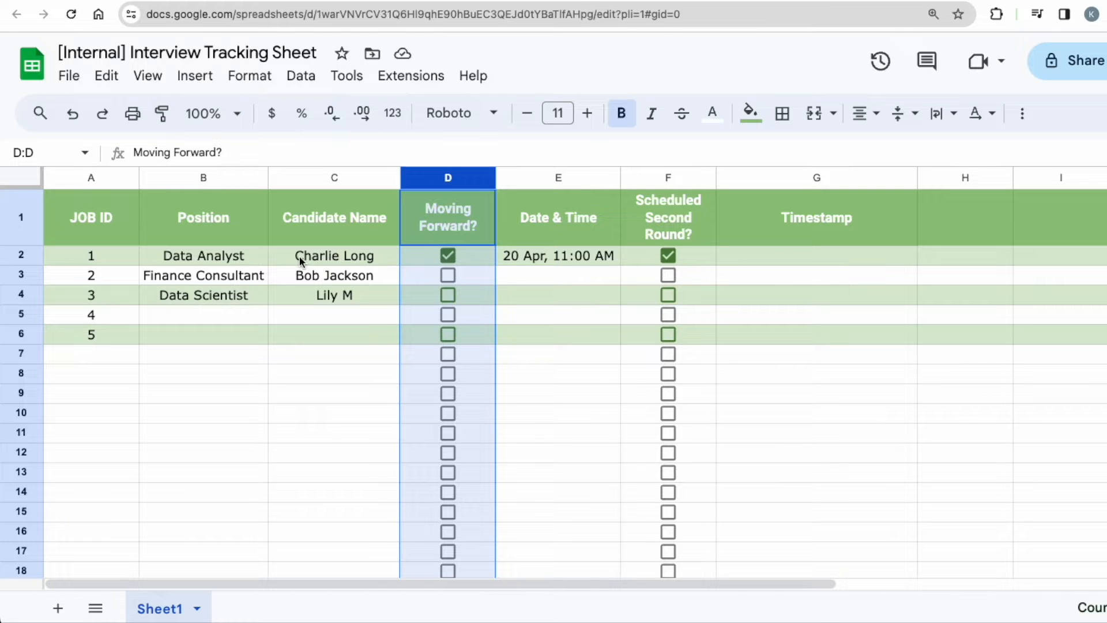
left_click(334, 257)
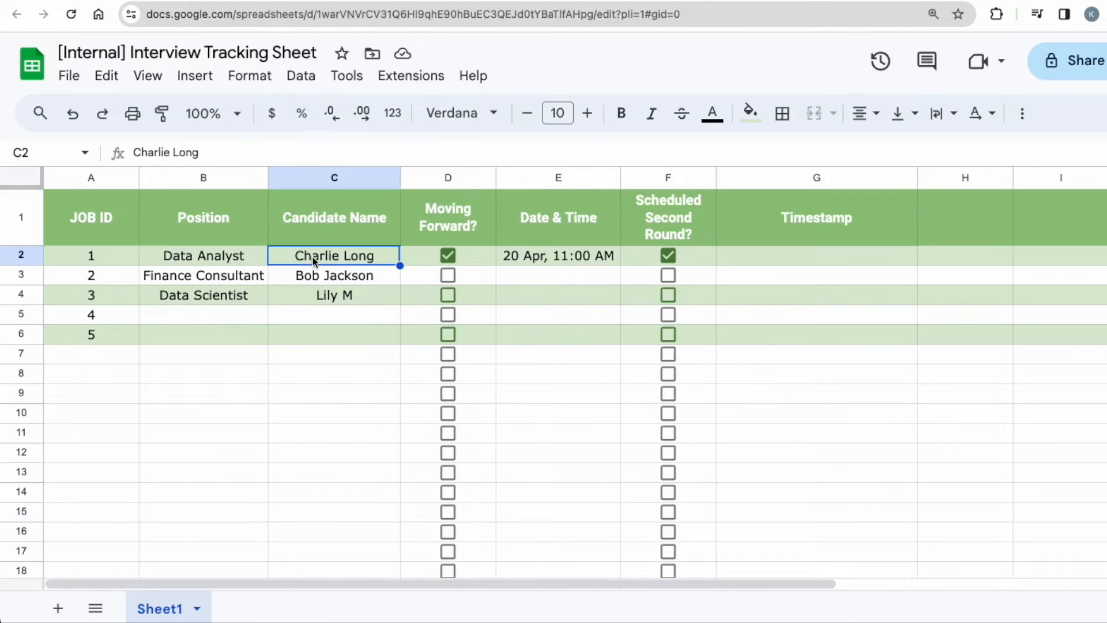
left_click(203, 255)
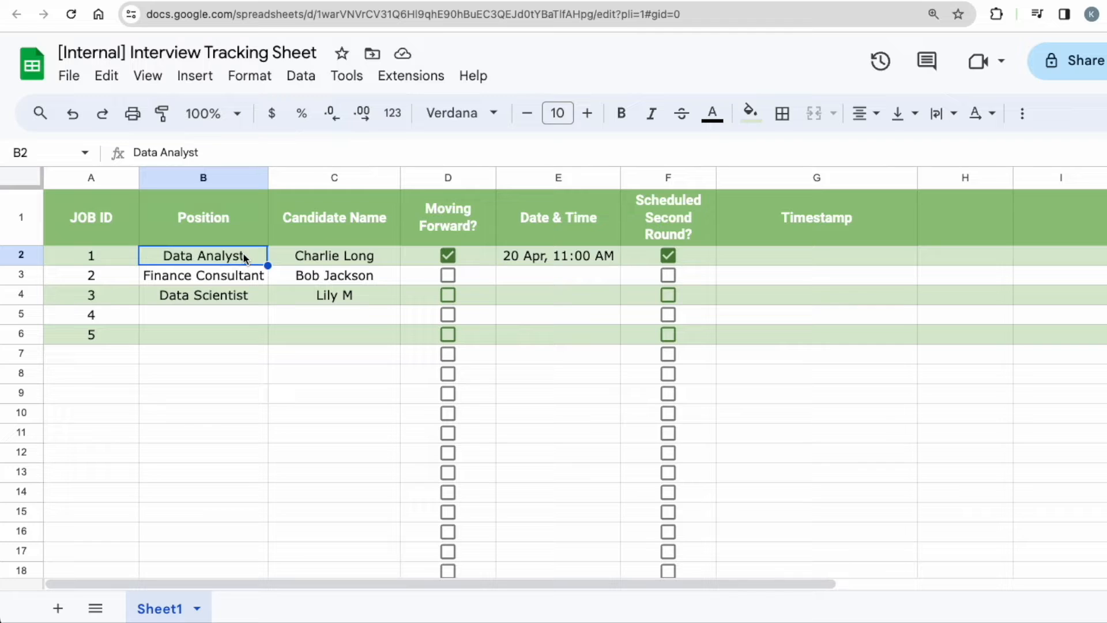
mouse_move(416, 249)
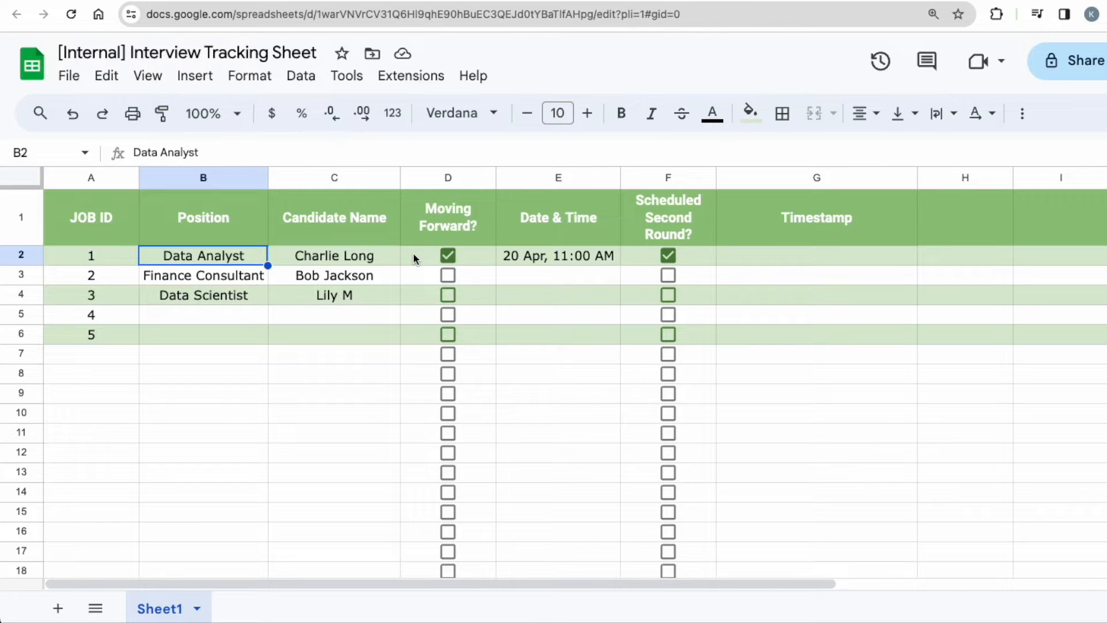
left_click(334, 256)
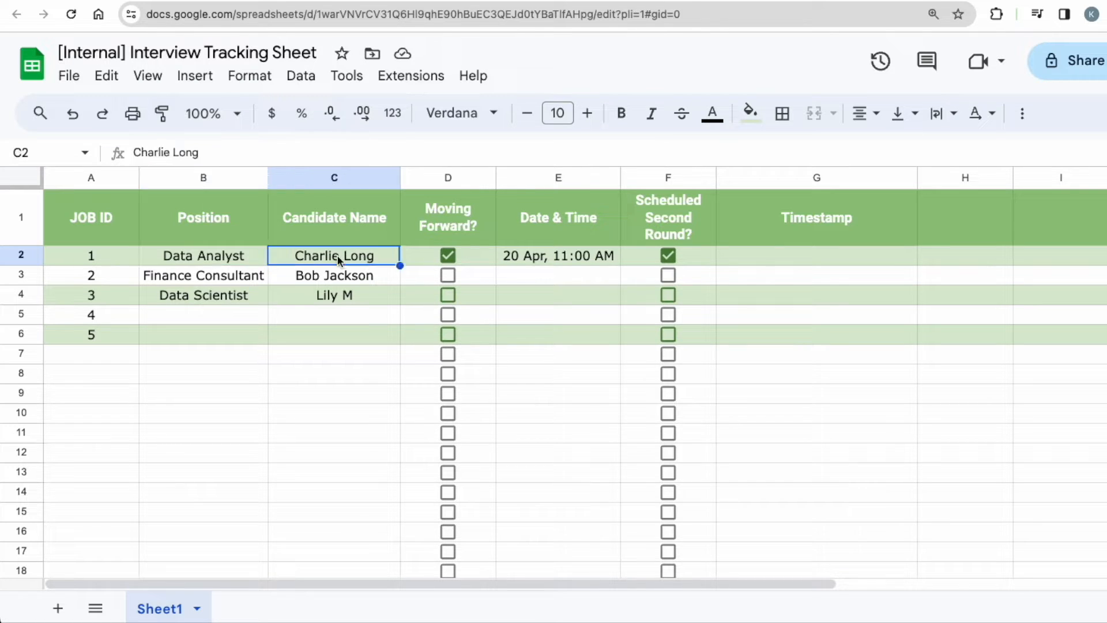
mouse_move(367, 263)
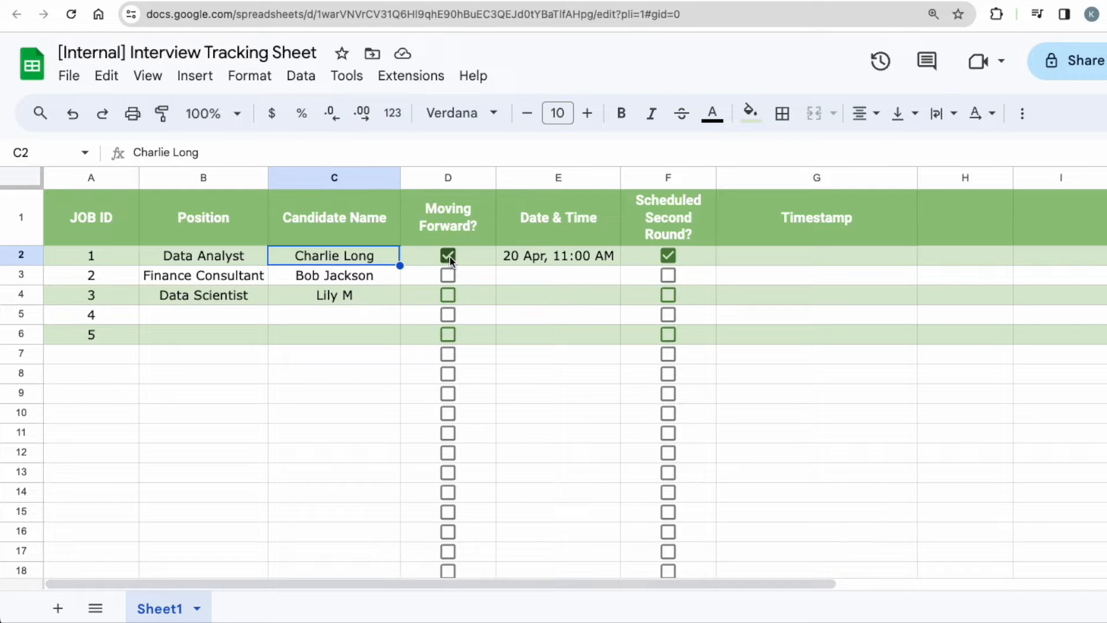
left_click(447, 256)
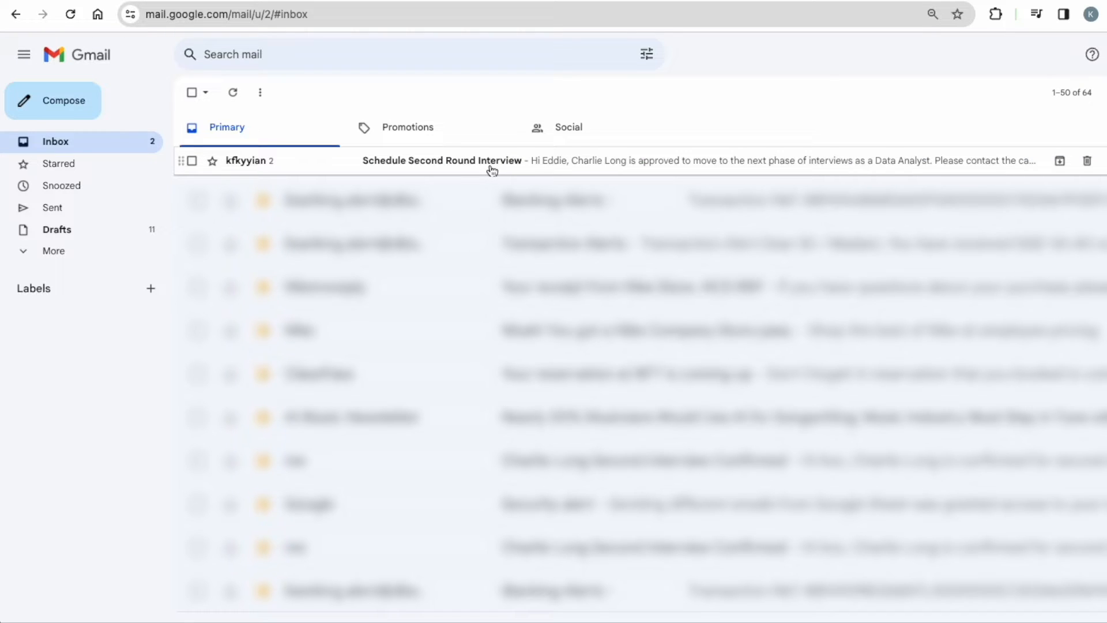
left_click(441, 160)
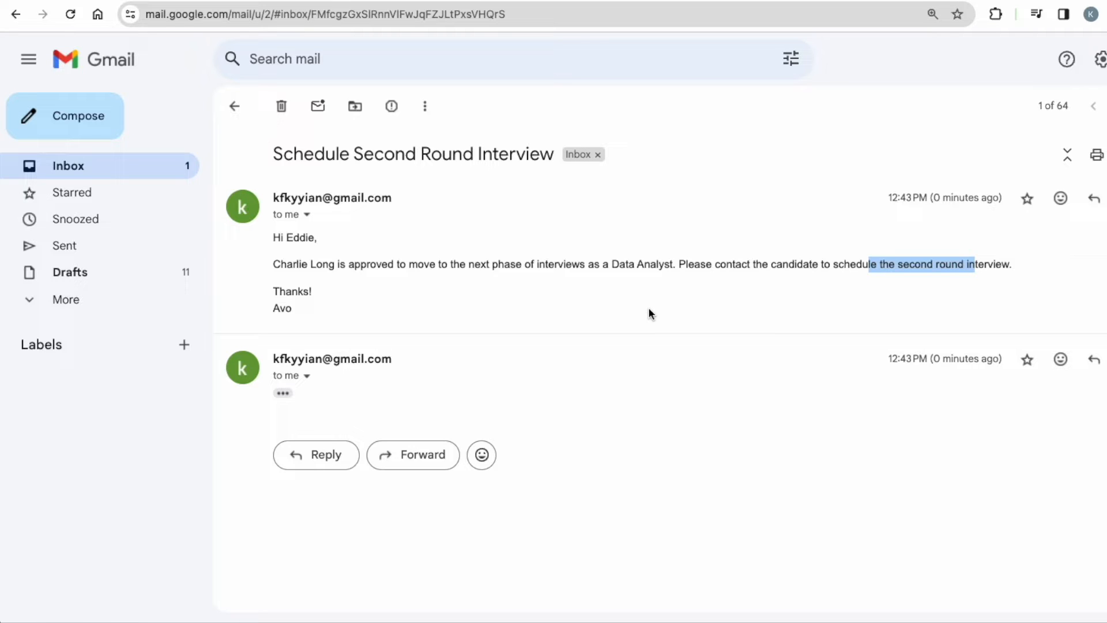
mouse_move(372, 233)
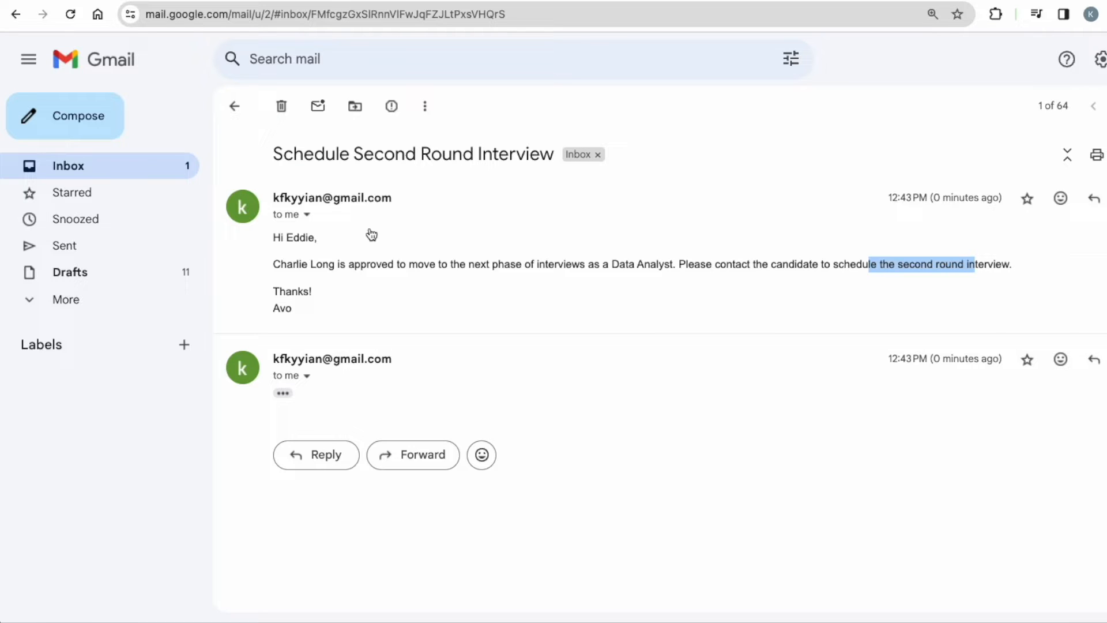
mouse_move(367, 258)
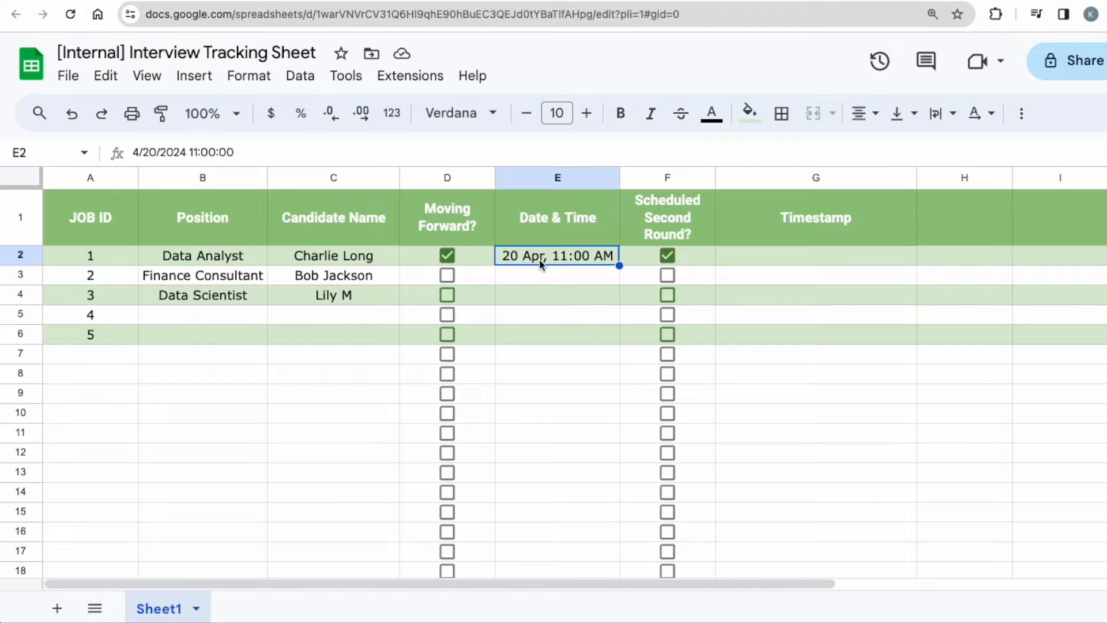
mouse_move(579, 266)
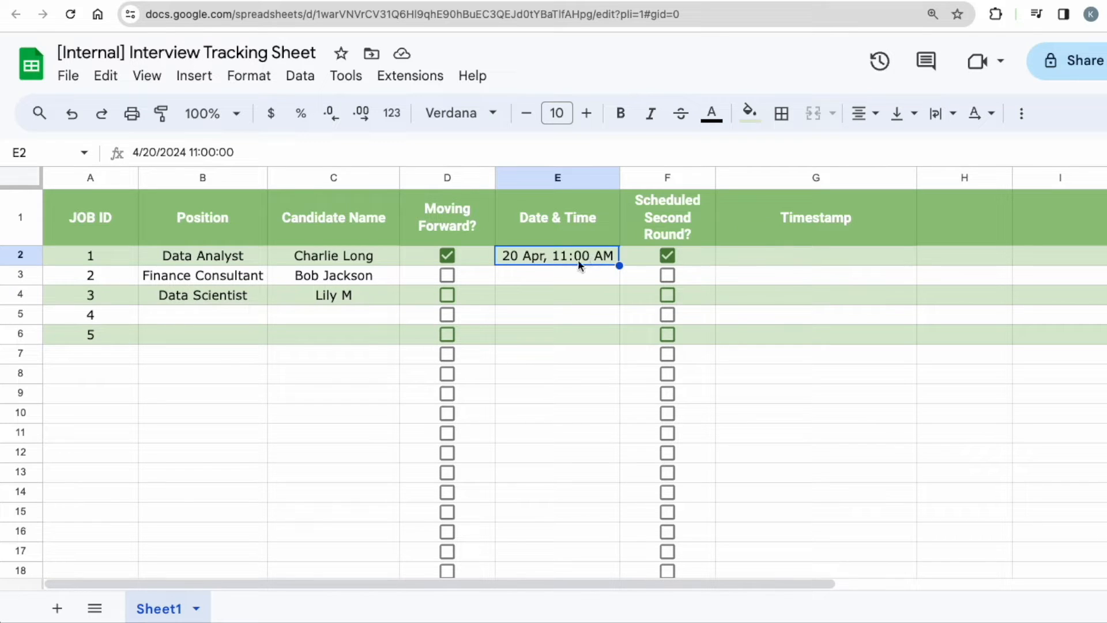
mouse_move(603, 263)
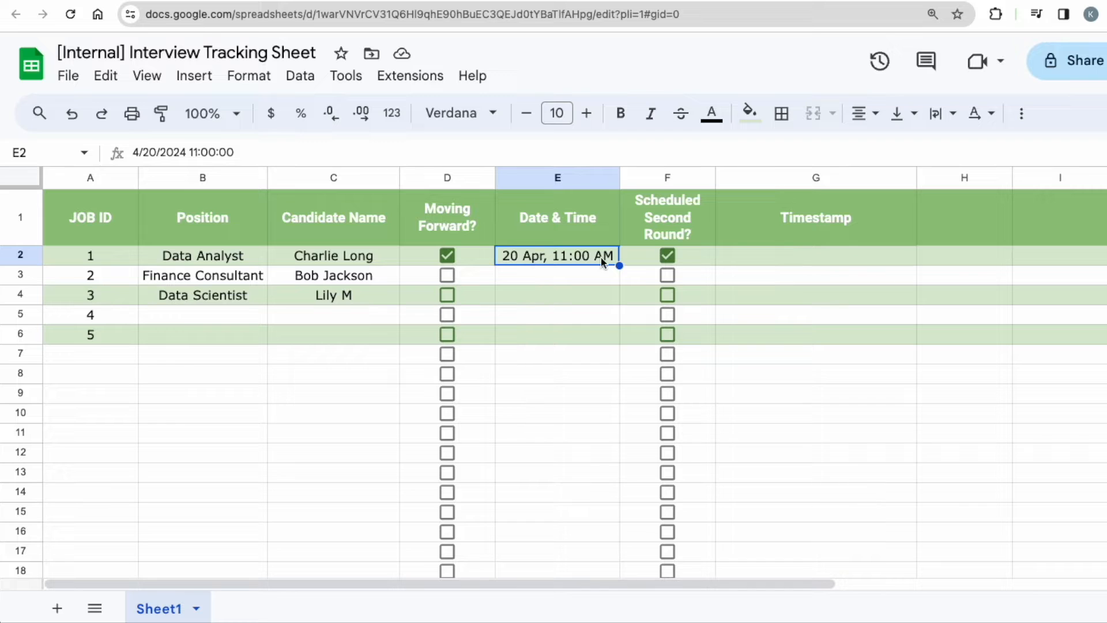
left_click(667, 255)
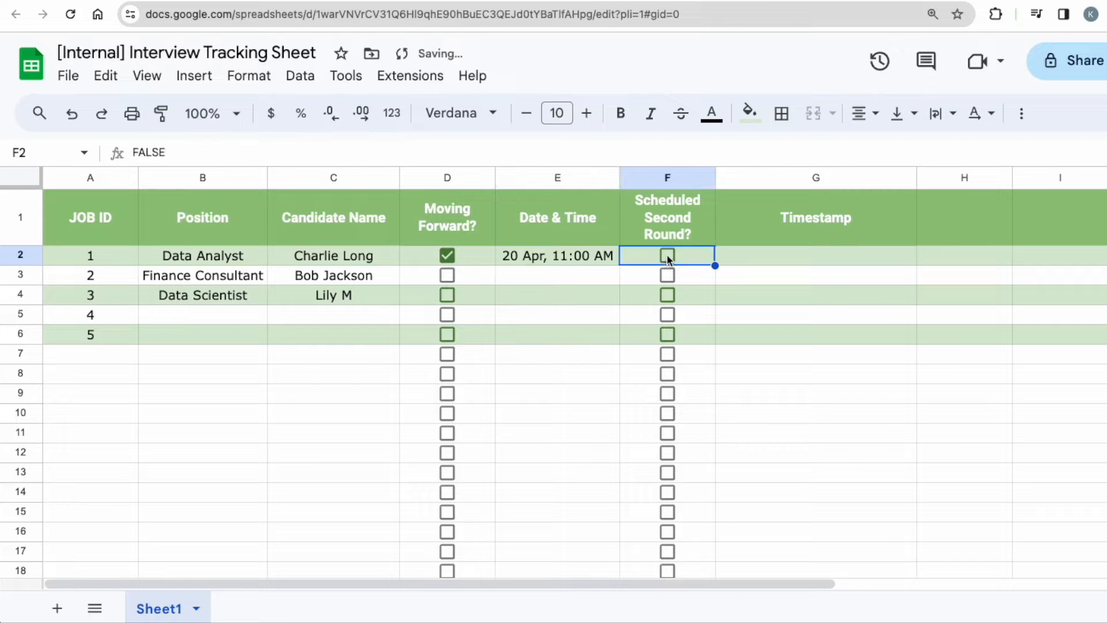
left_click(667, 255)
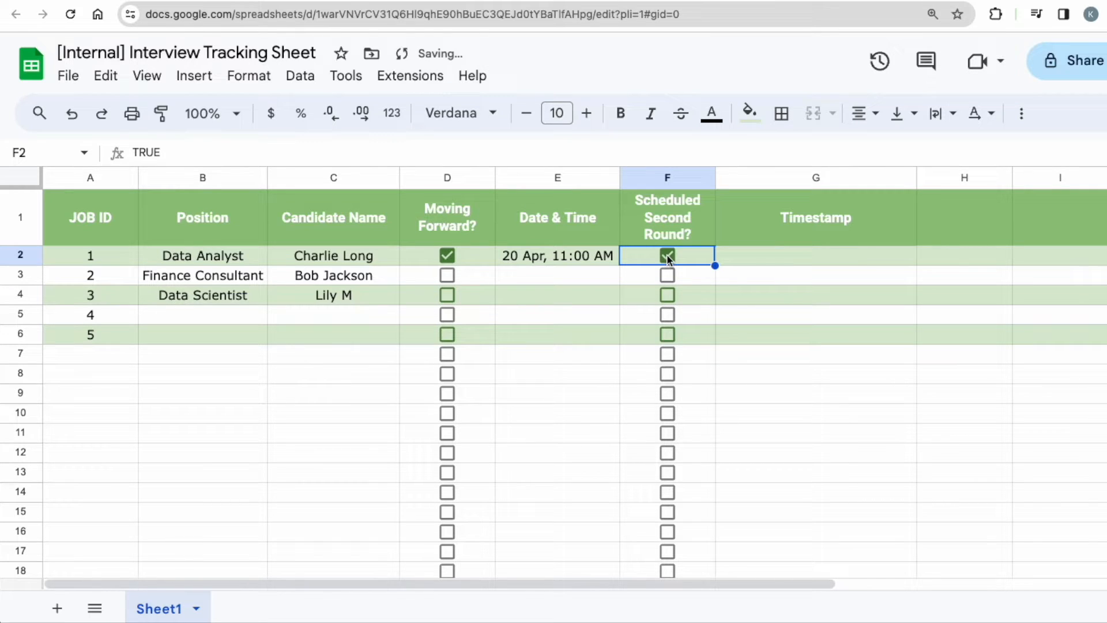
left_click(667, 256)
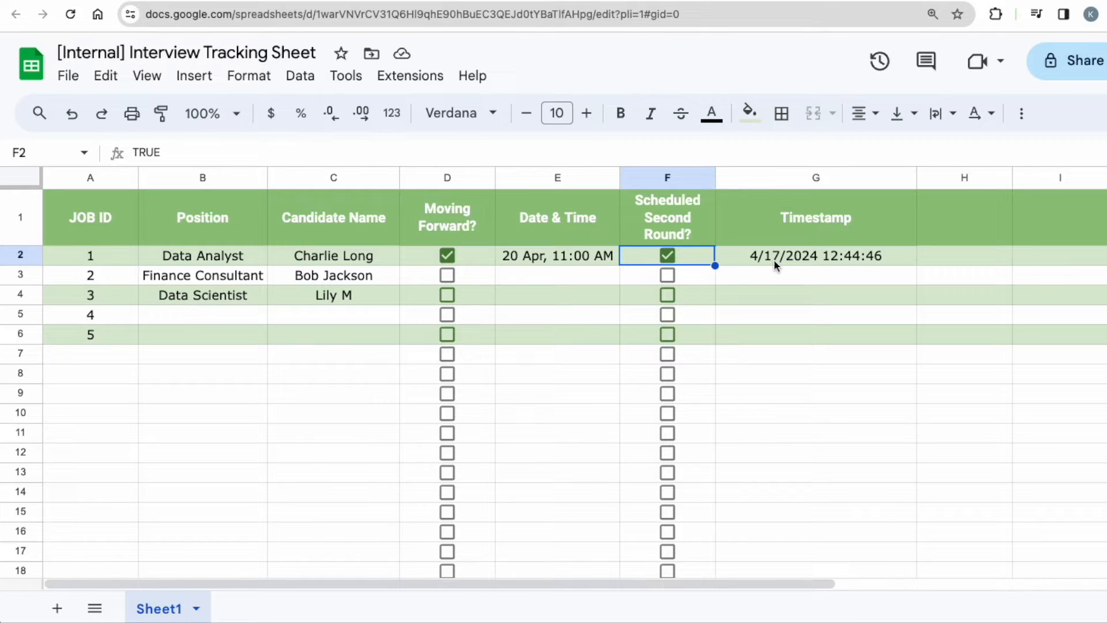
mouse_move(300, 81)
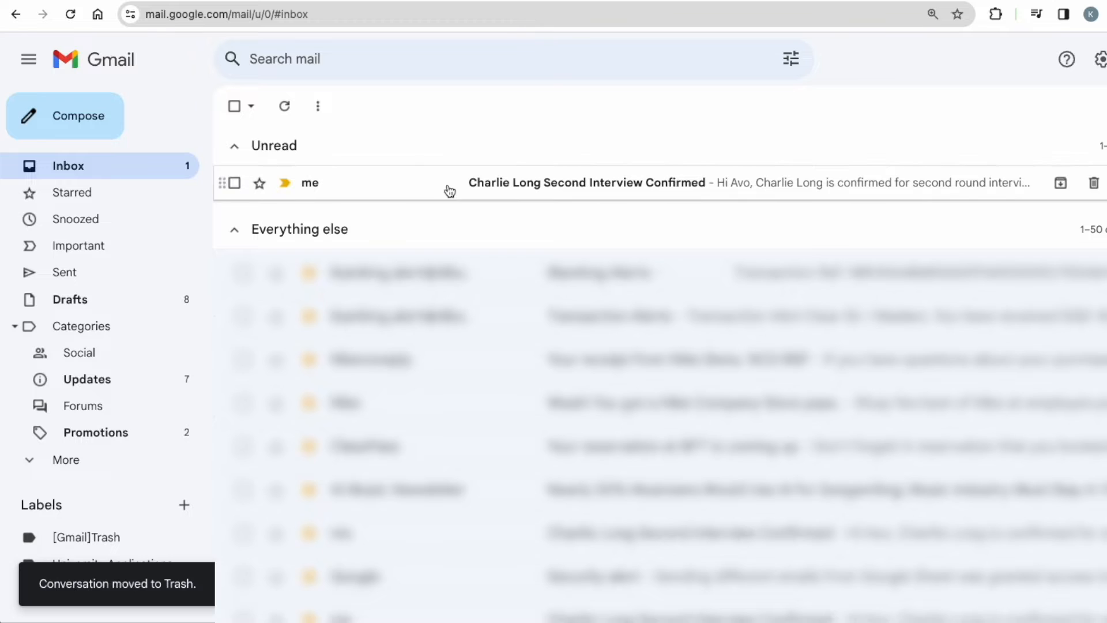
left_click(588, 184)
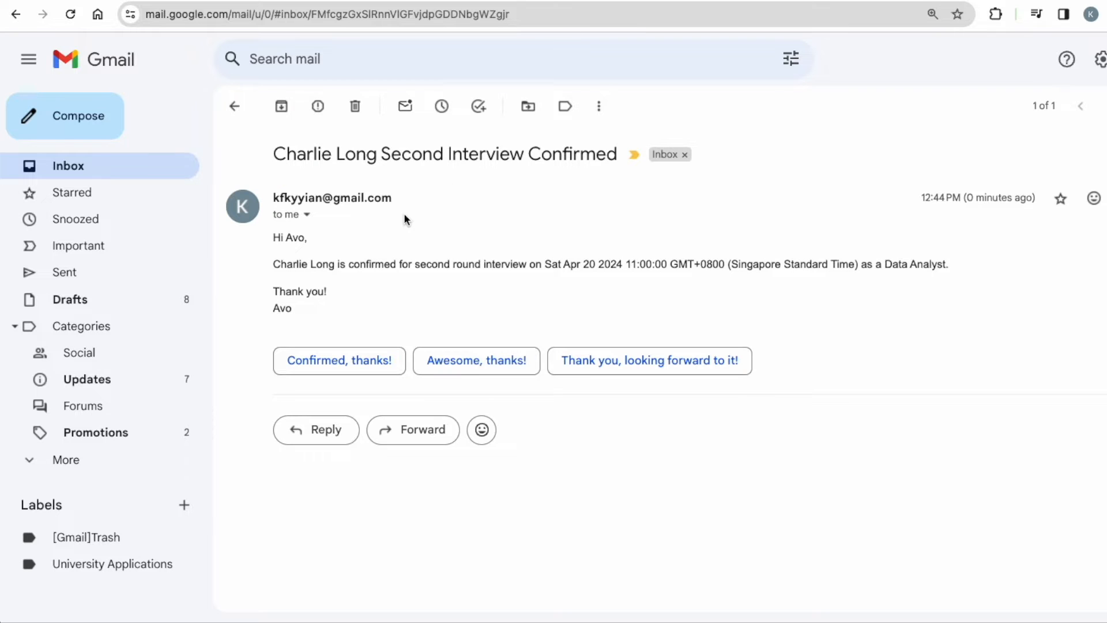
left_click_drag(273, 154, 469, 154)
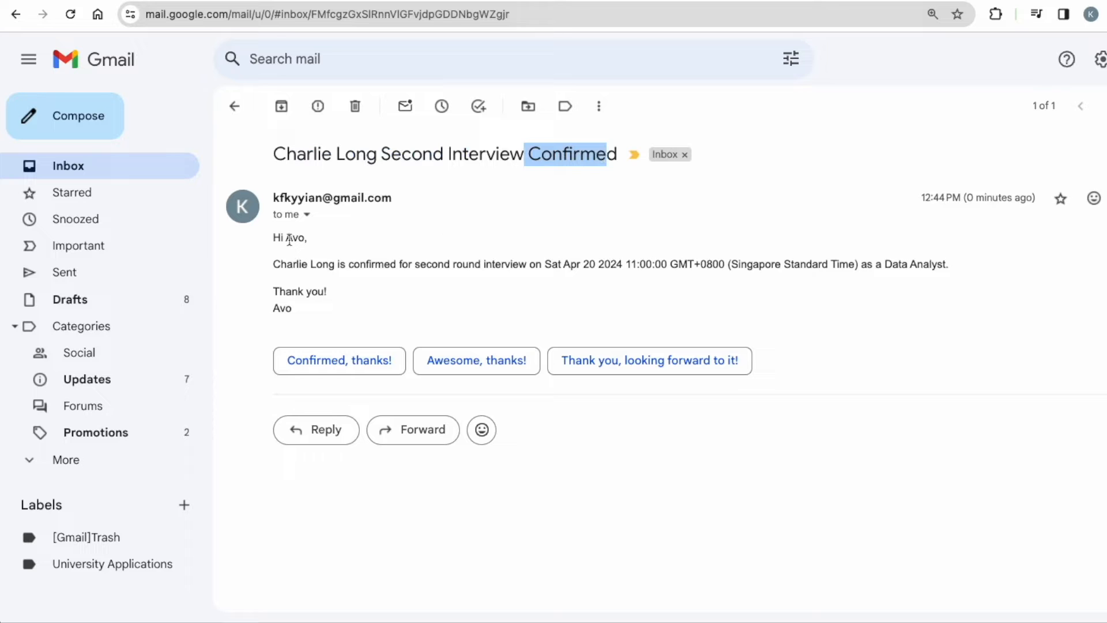
double_click(293, 238)
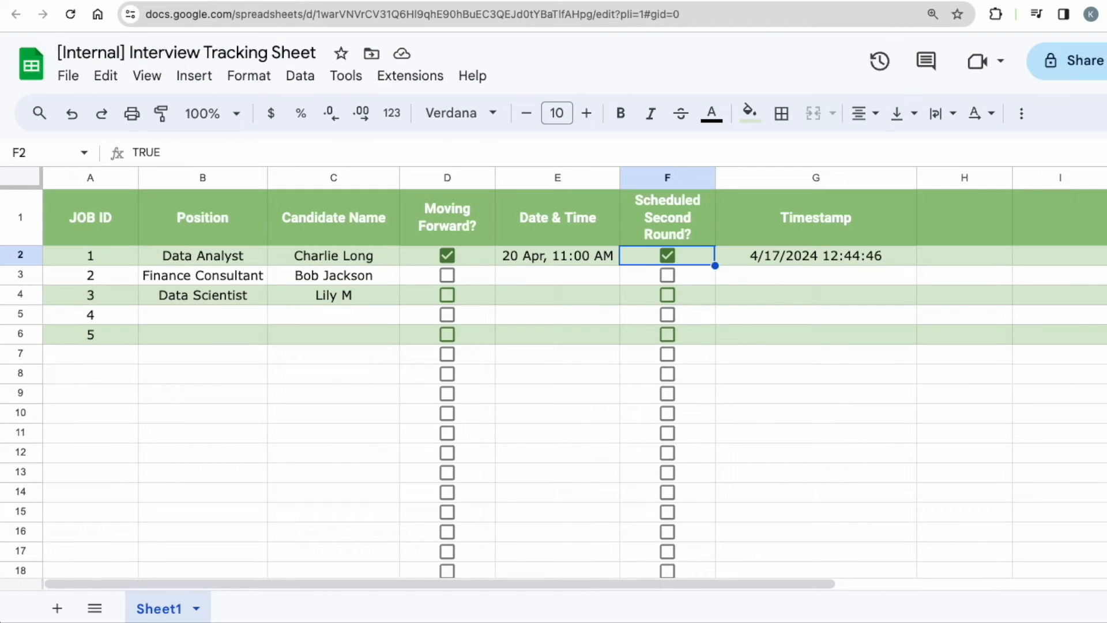
mouse_move(342, 266)
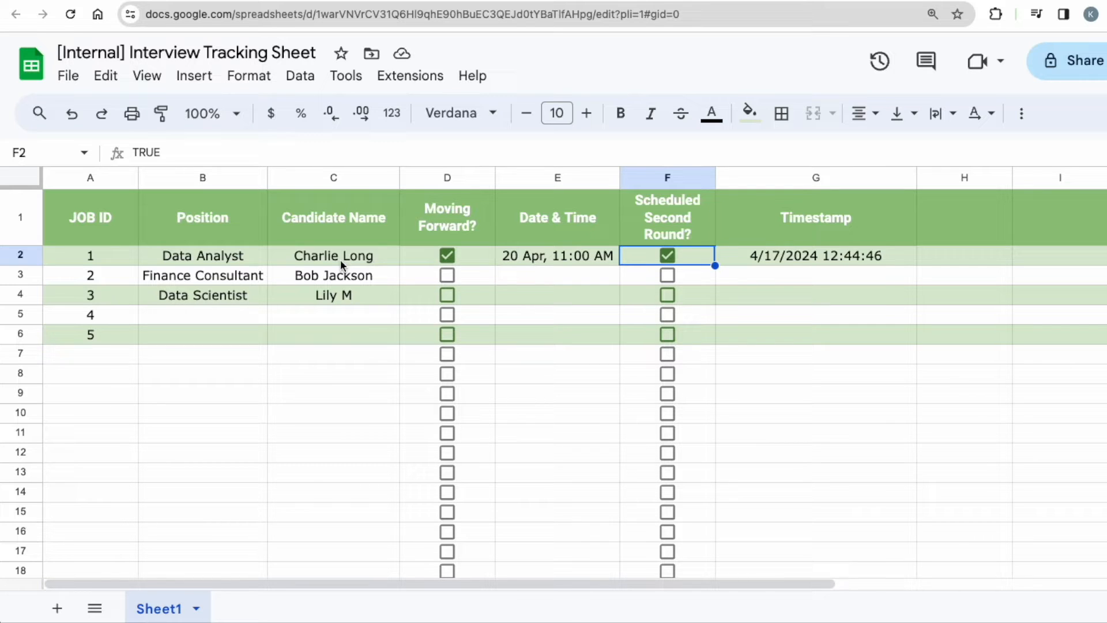
mouse_move(259, 258)
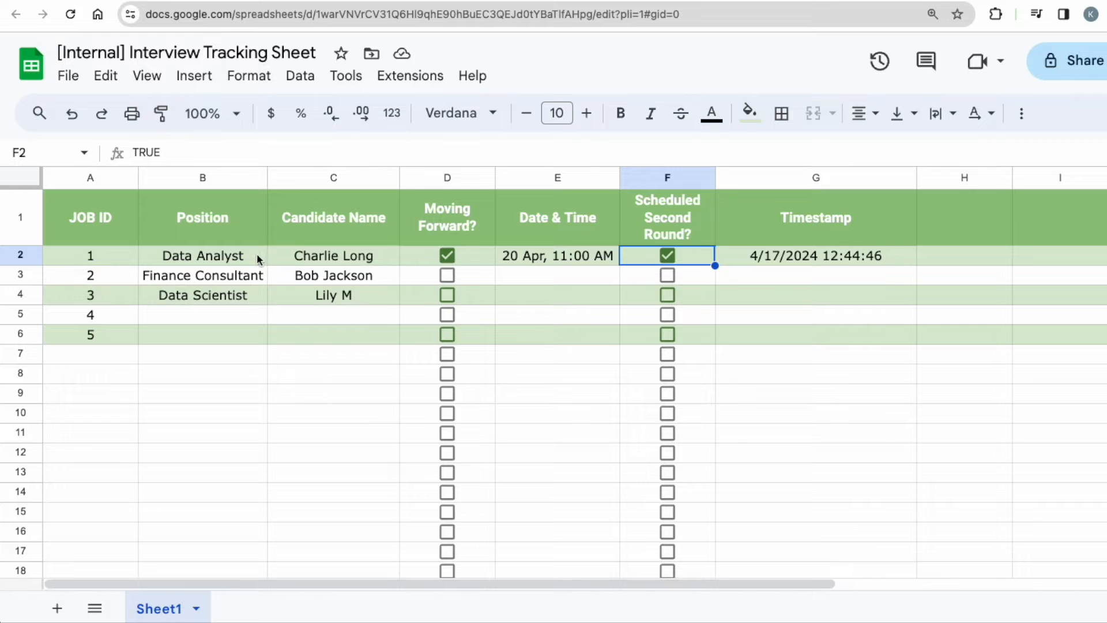
Step: Create 'Copy of [Internal] Interview Tracking Sheet' and open its bound Apps Script project
left_click(67, 76)
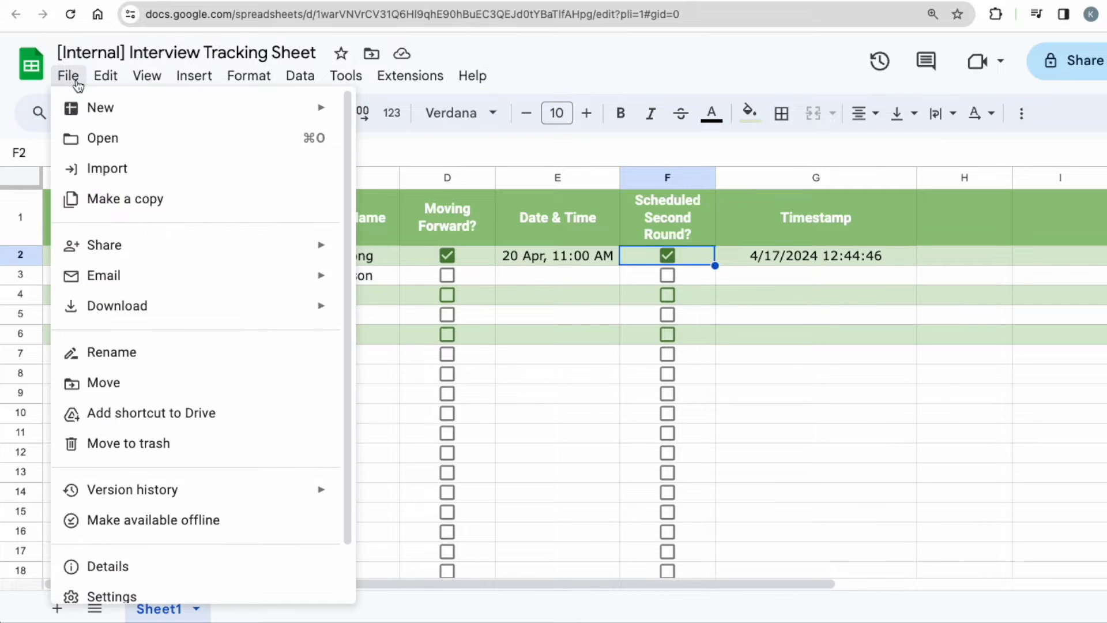
left_click(124, 199)
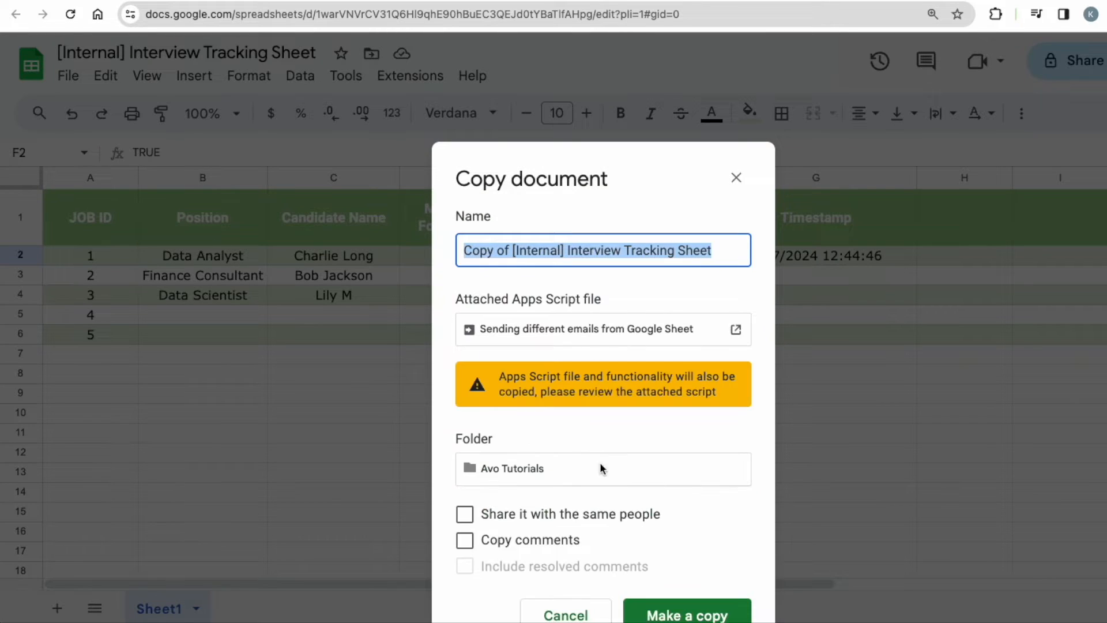
left_click(687, 614)
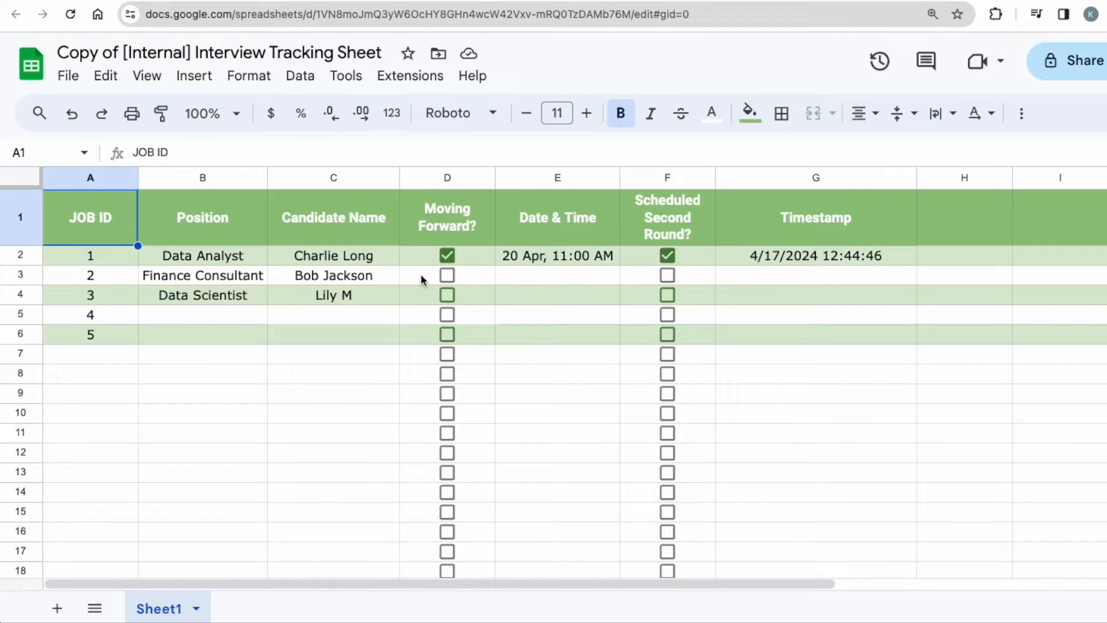
left_click(410, 75)
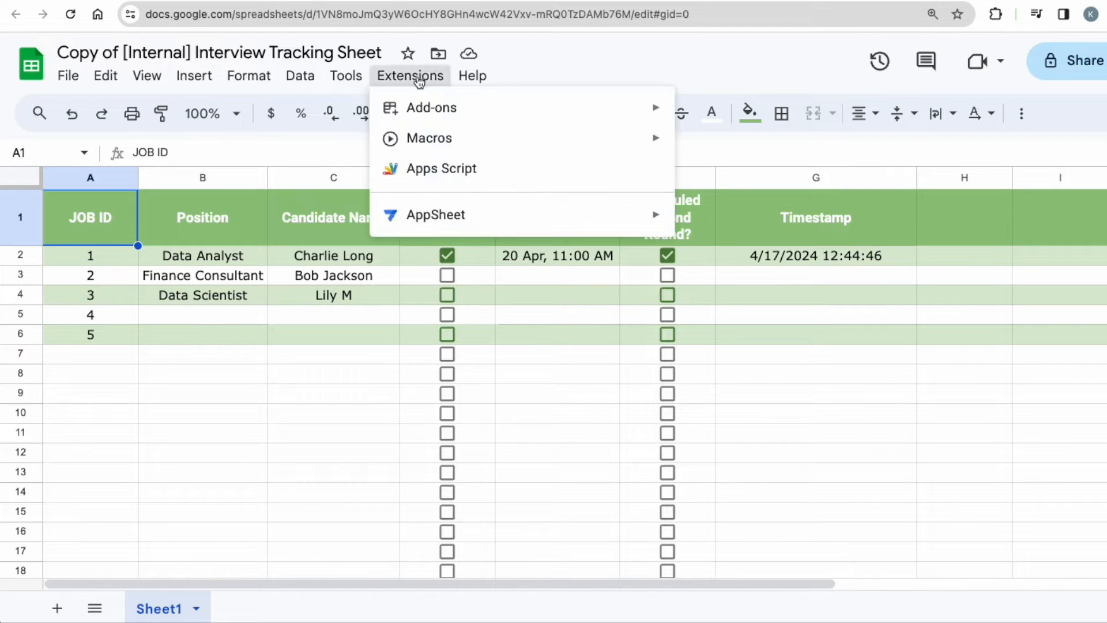
left_click(441, 168)
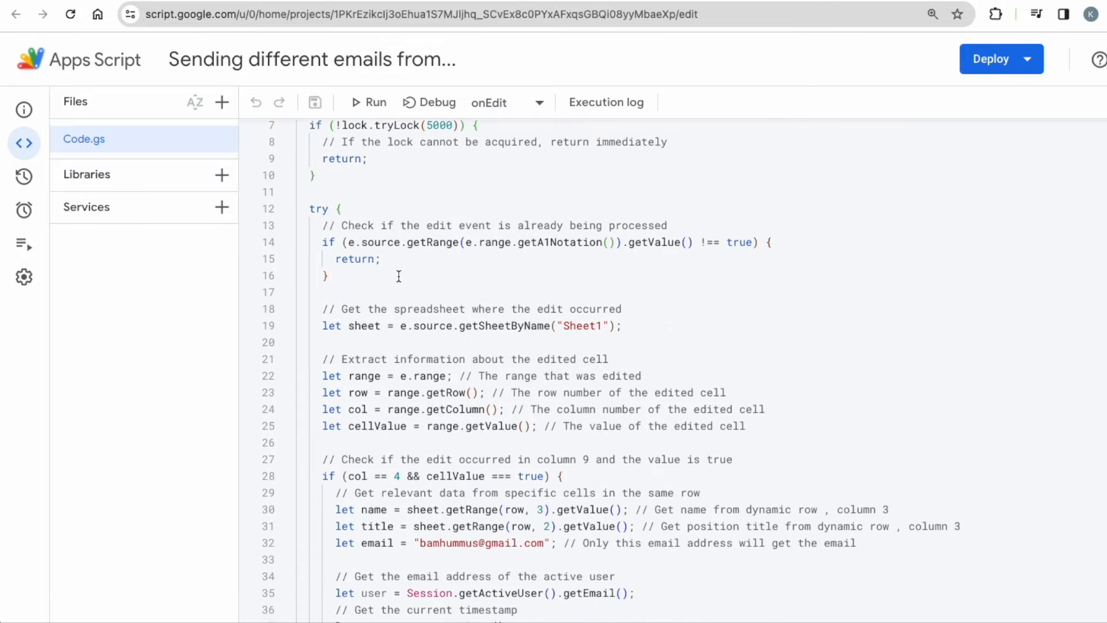
scroll("down", 3)
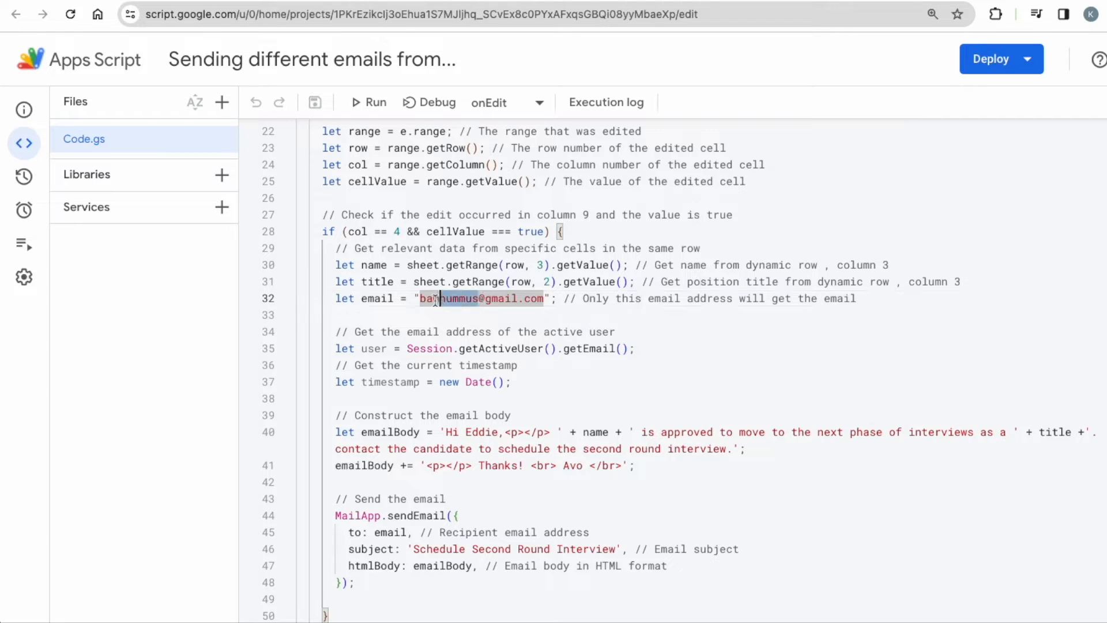
double_click(480, 298)
type("xxx")
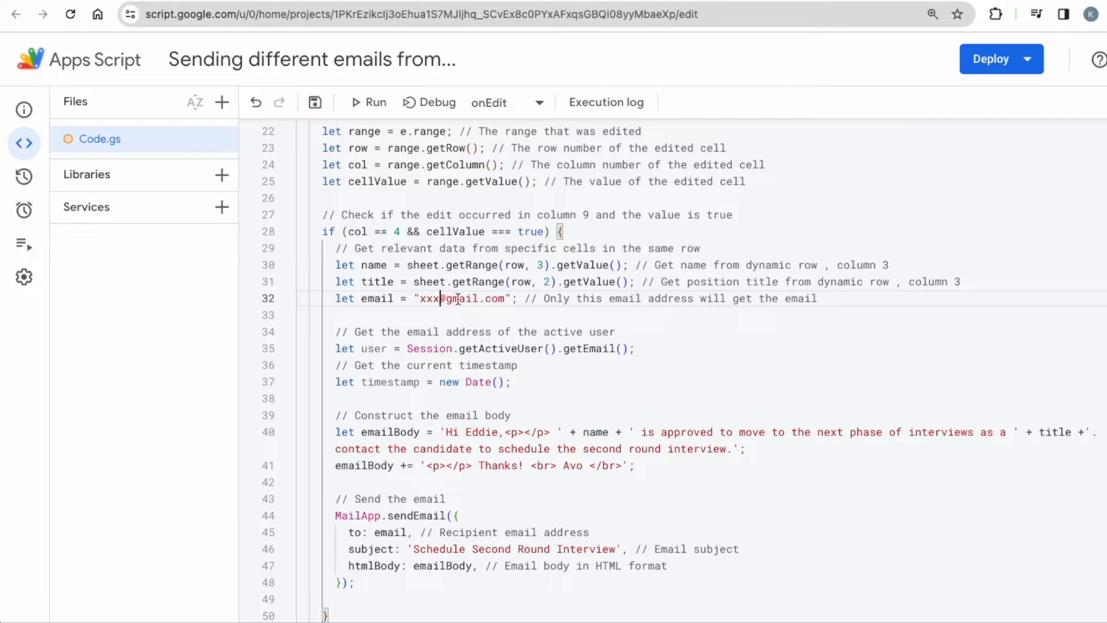
scroll("down", 3)
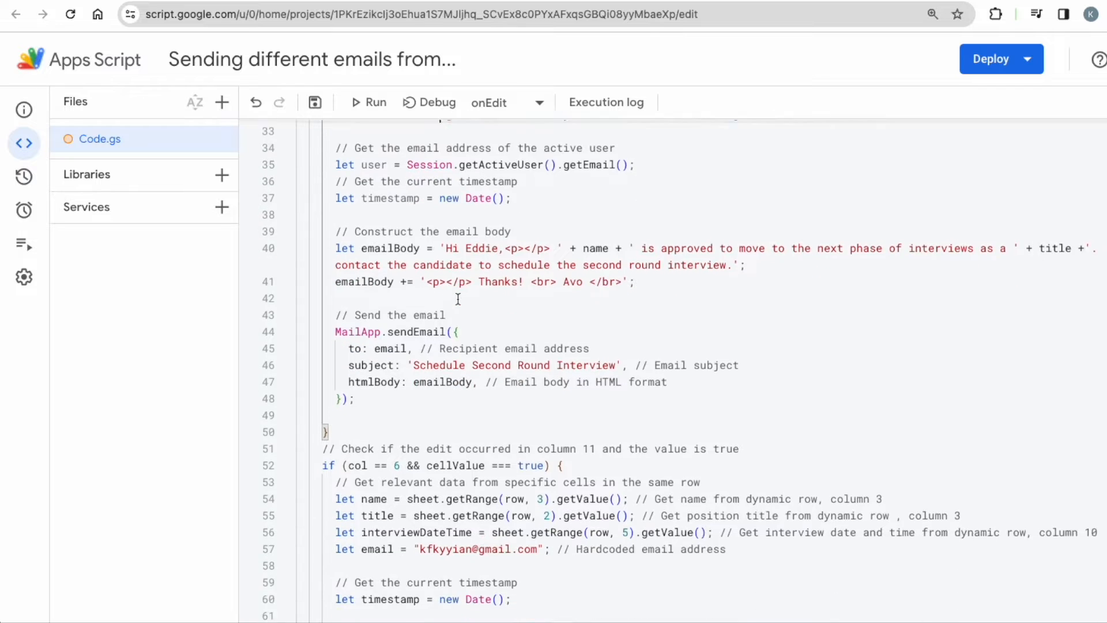
scroll("down", 3)
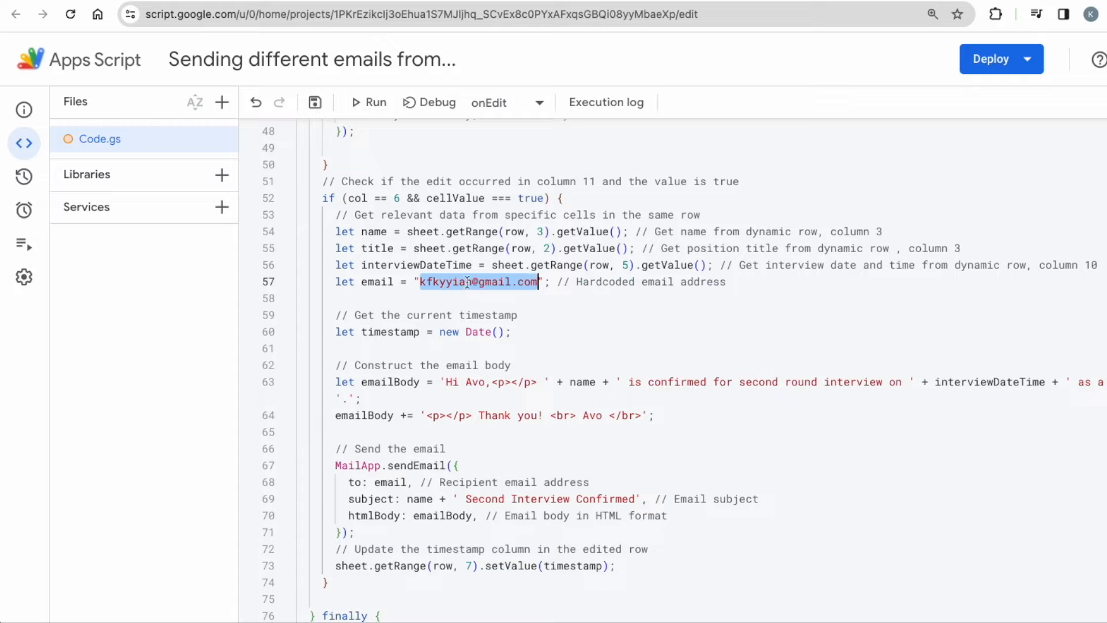
key("Backspace")
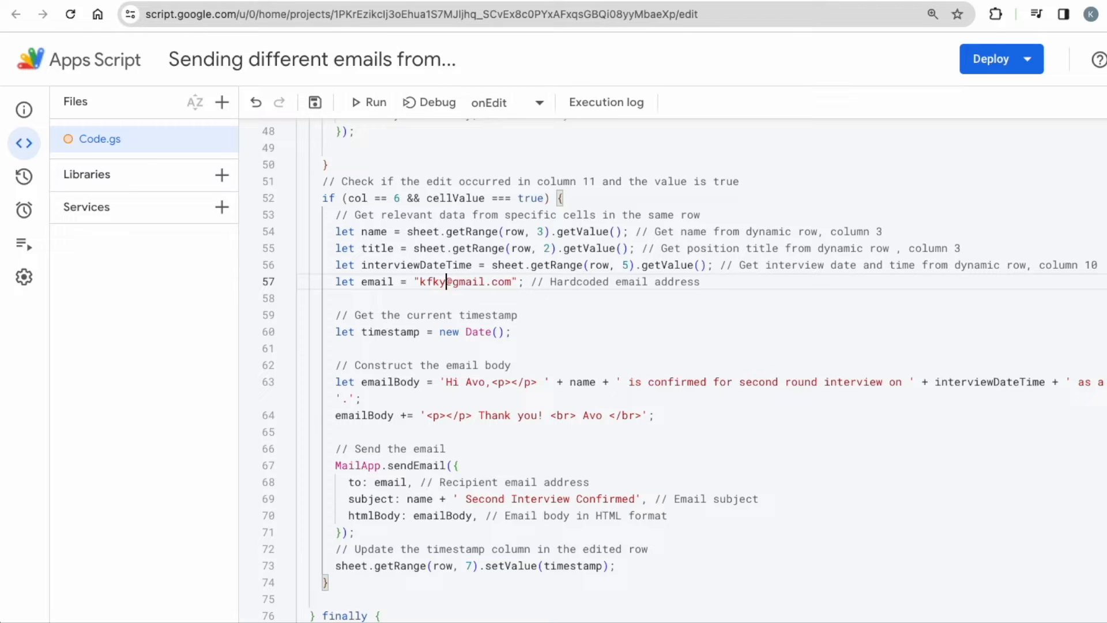
key("Backspace")
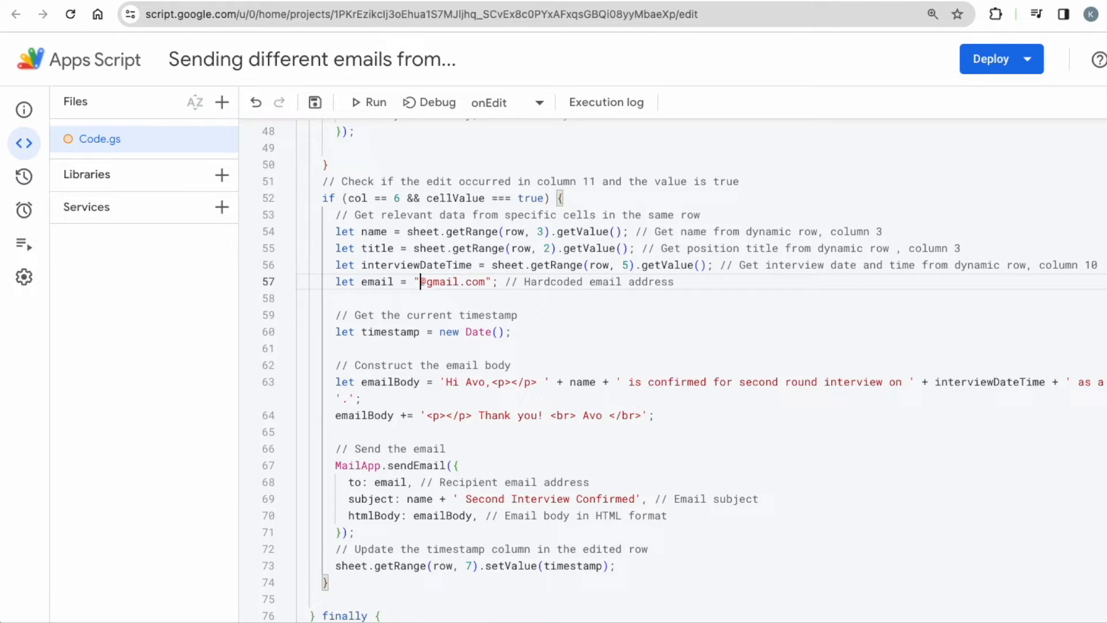
type("xxx")
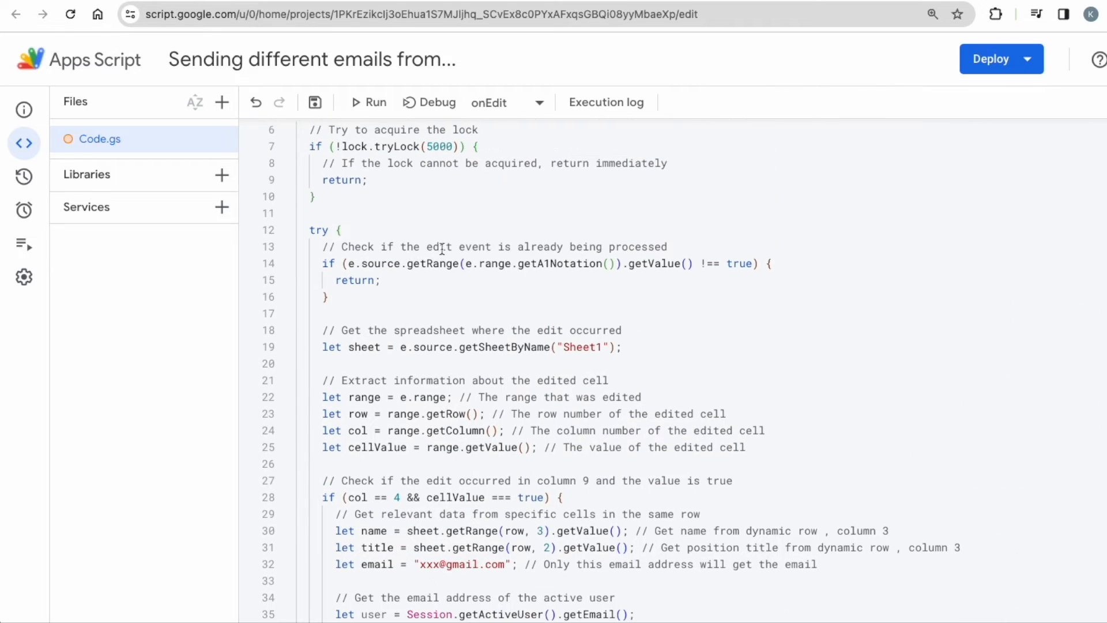
left_click(315, 102)
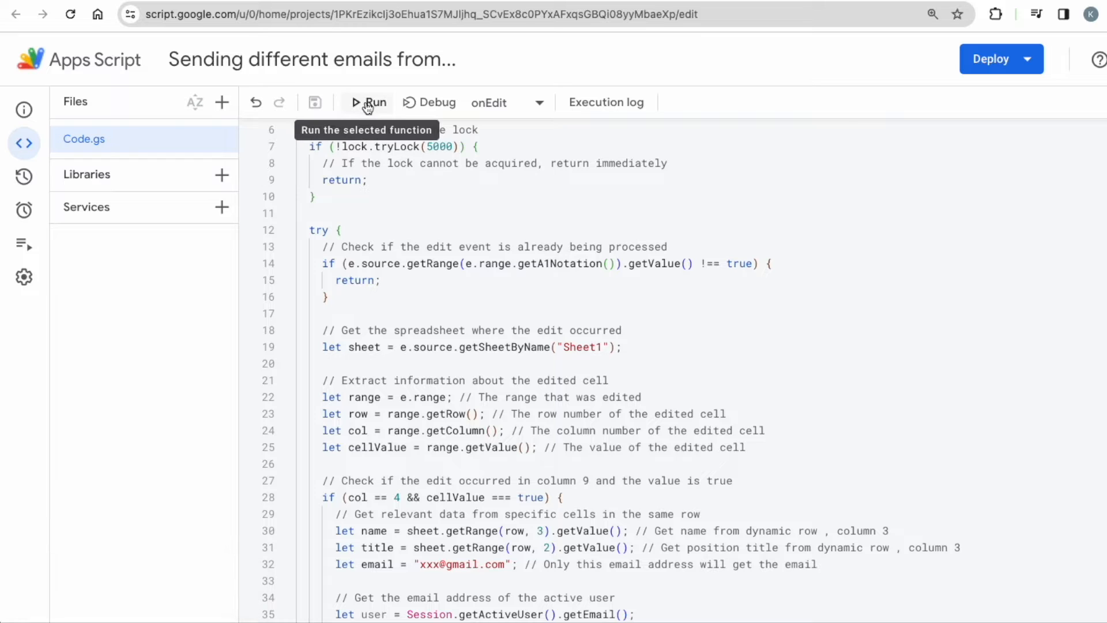
Step: Run the onEdit function from the script editor
left_click(367, 103)
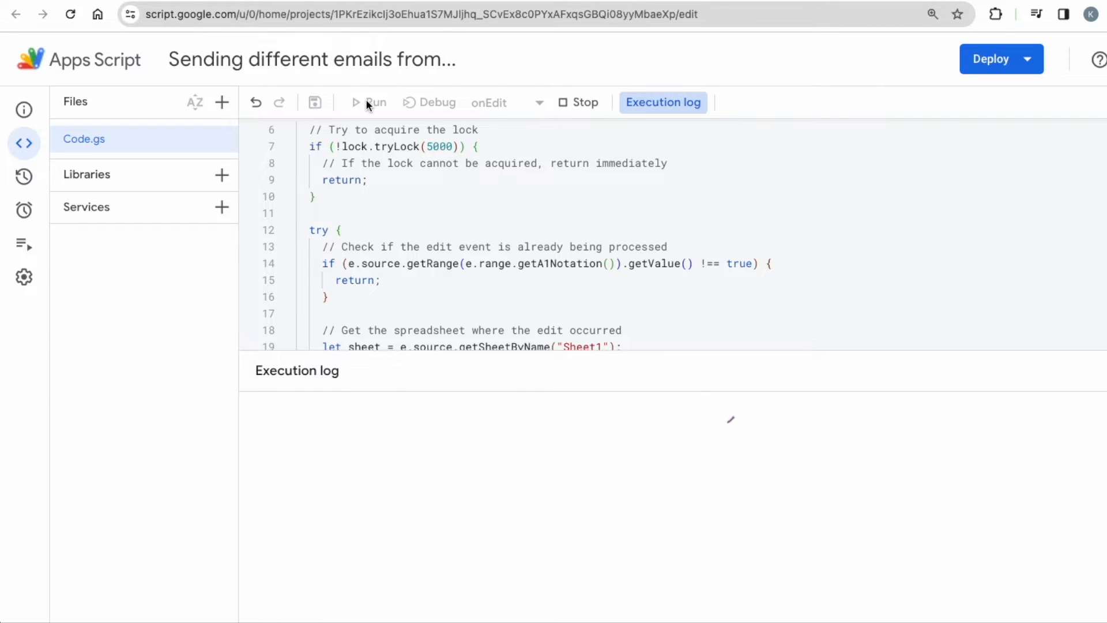
left_click(371, 103)
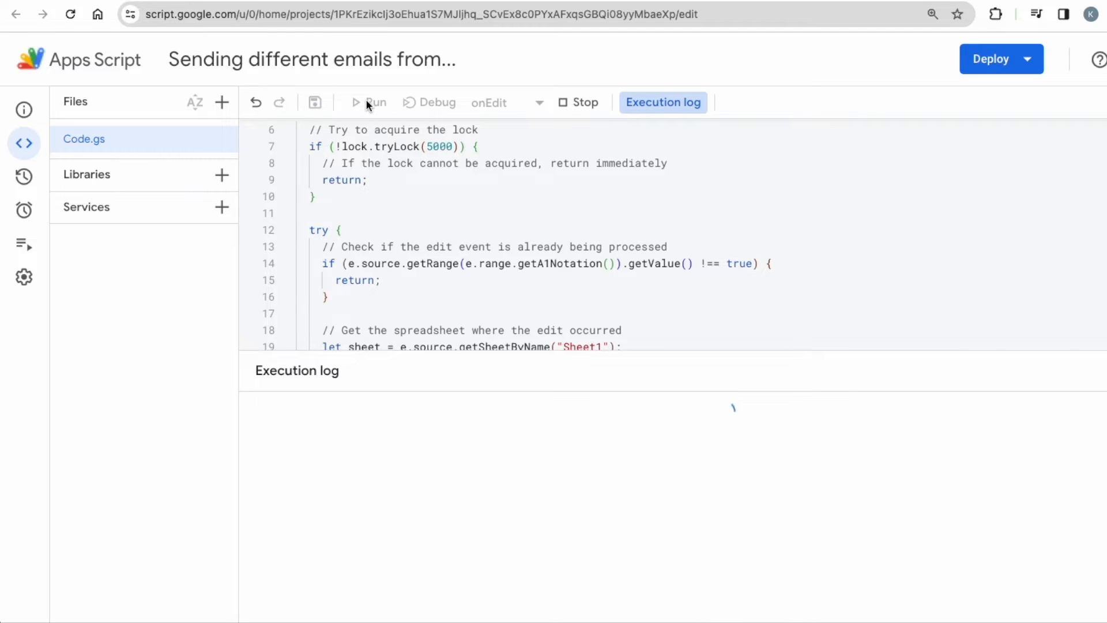
left_click(367, 103)
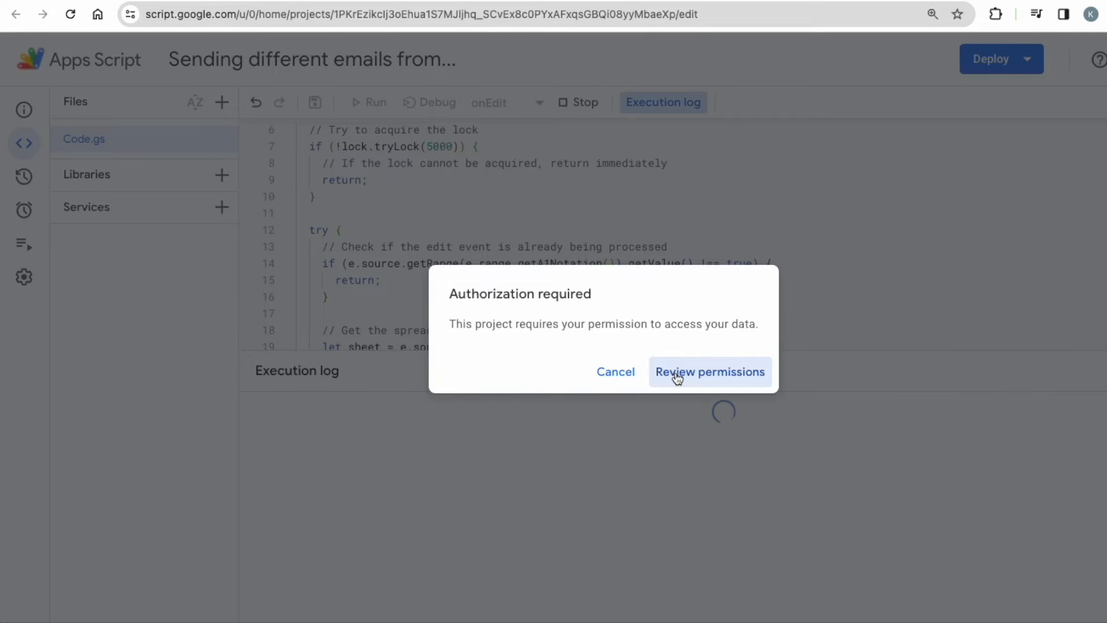
Step: Authorize the unverified script project with the owner's account and allow its permissions
left_click(710, 372)
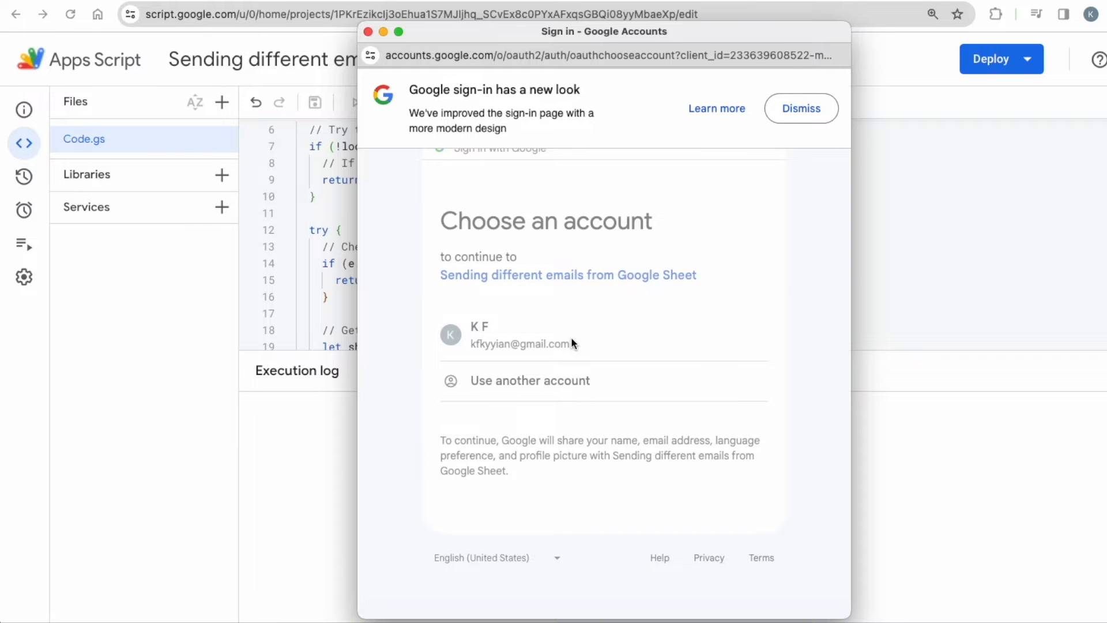
left_click(517, 336)
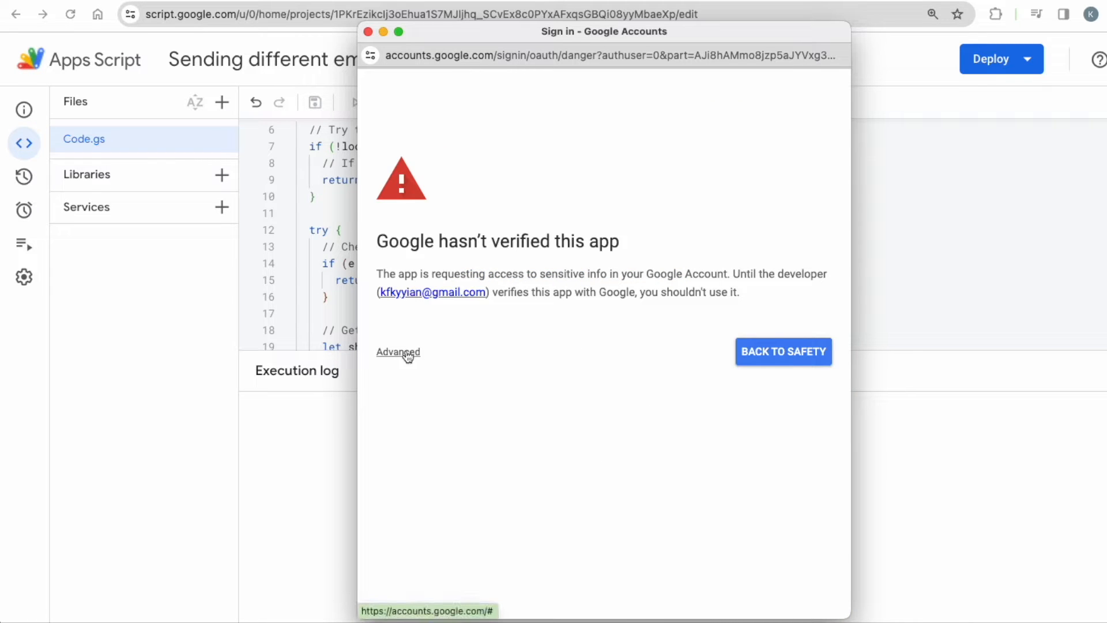
left_click(398, 352)
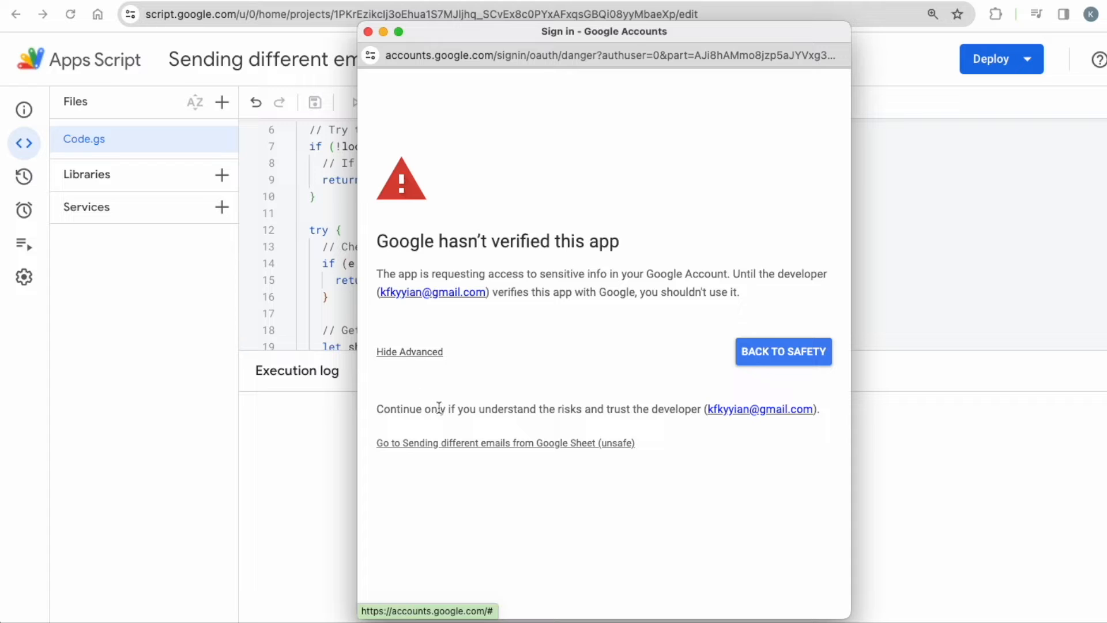
left_click_drag(424, 409, 556, 408)
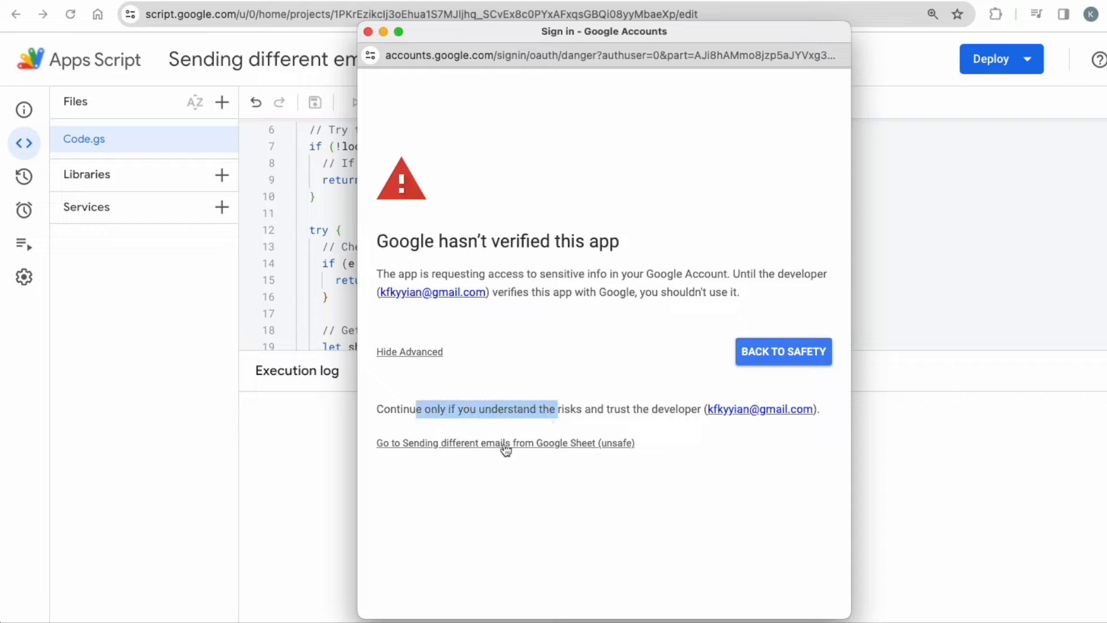
left_click(506, 443)
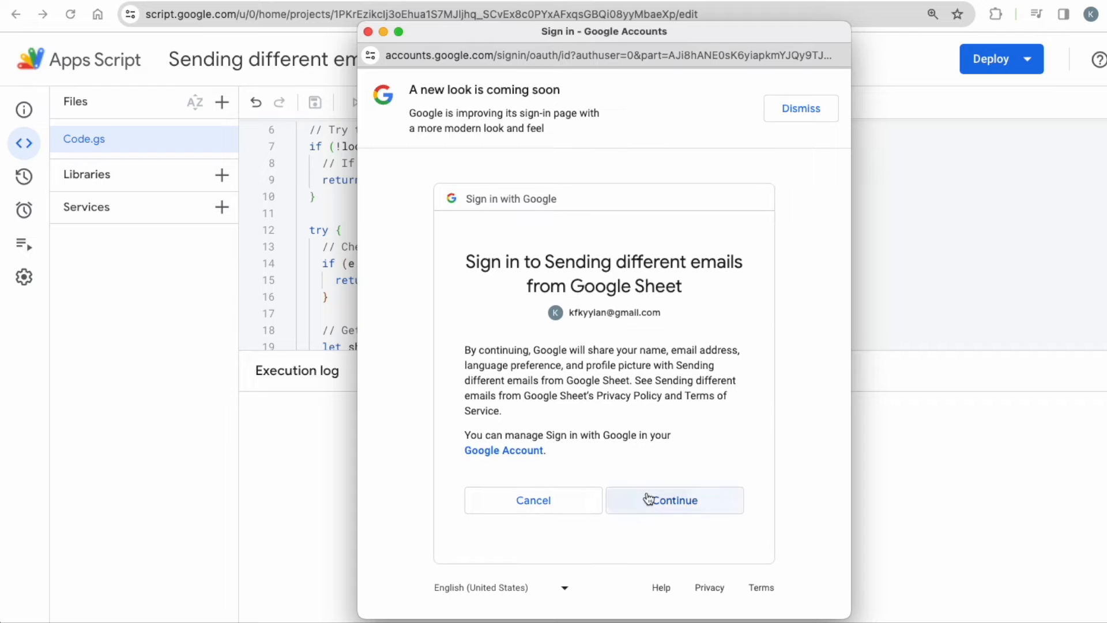
left_click(674, 500)
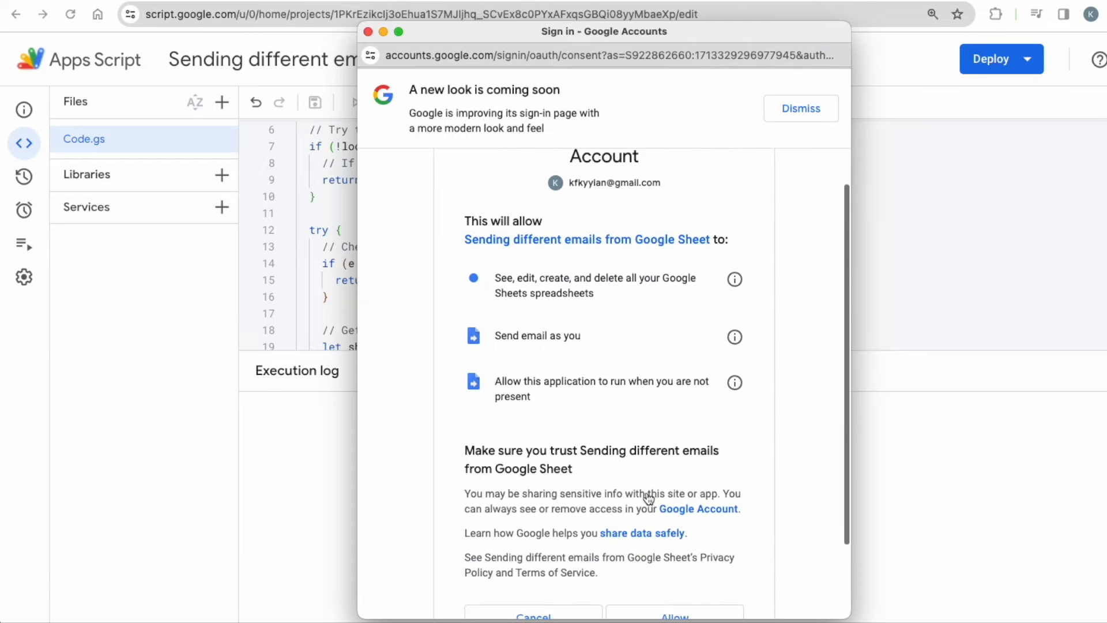
scroll("down", 3)
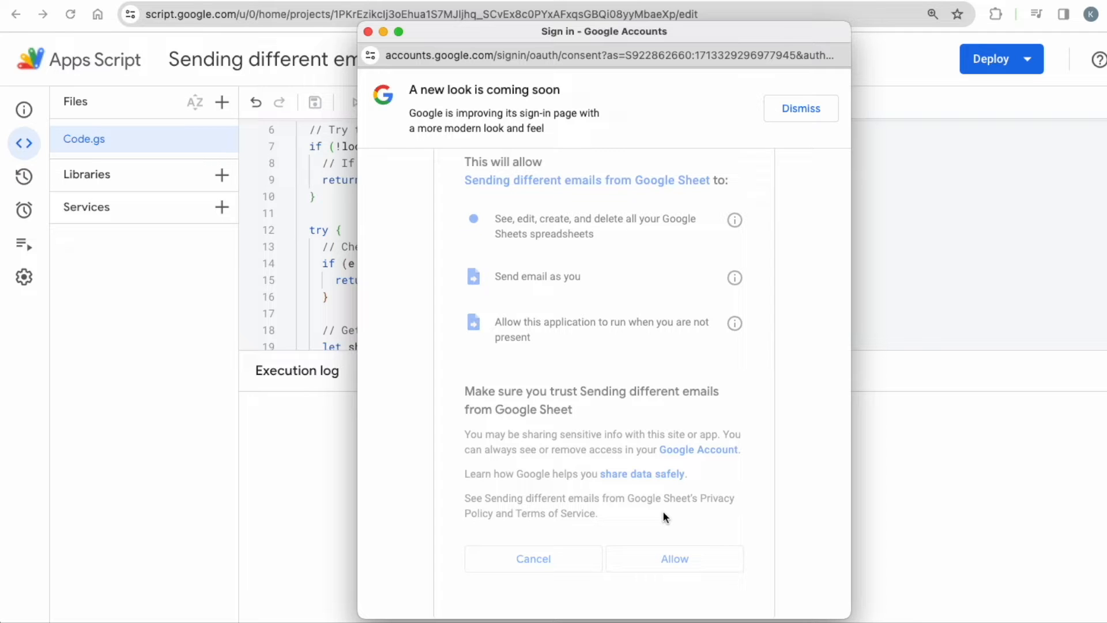
left_click(675, 559)
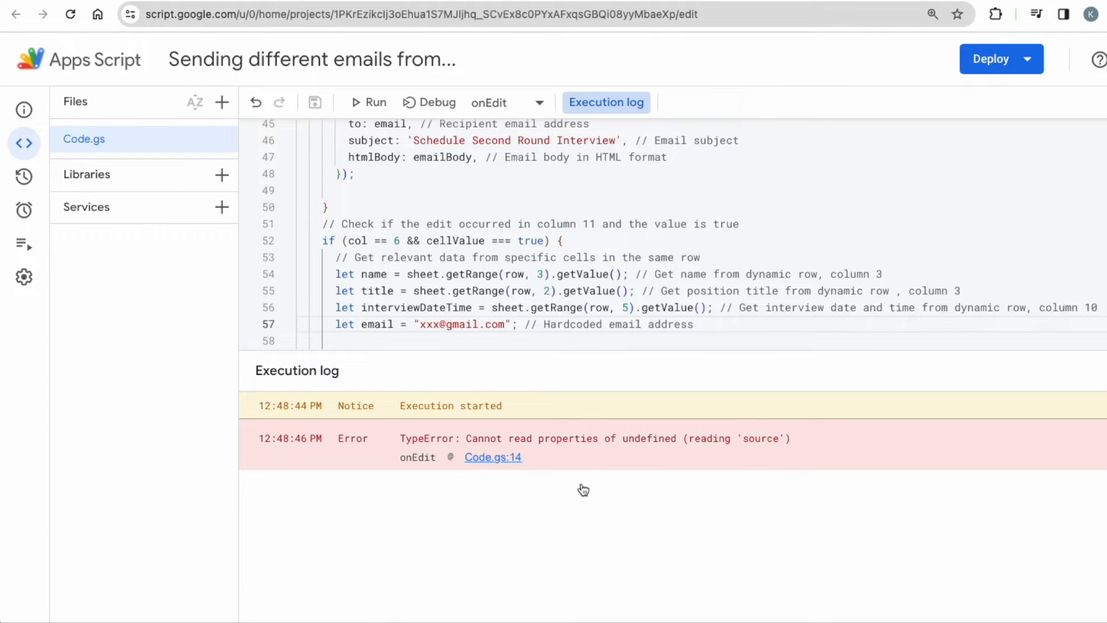
mouse_move(499, 387)
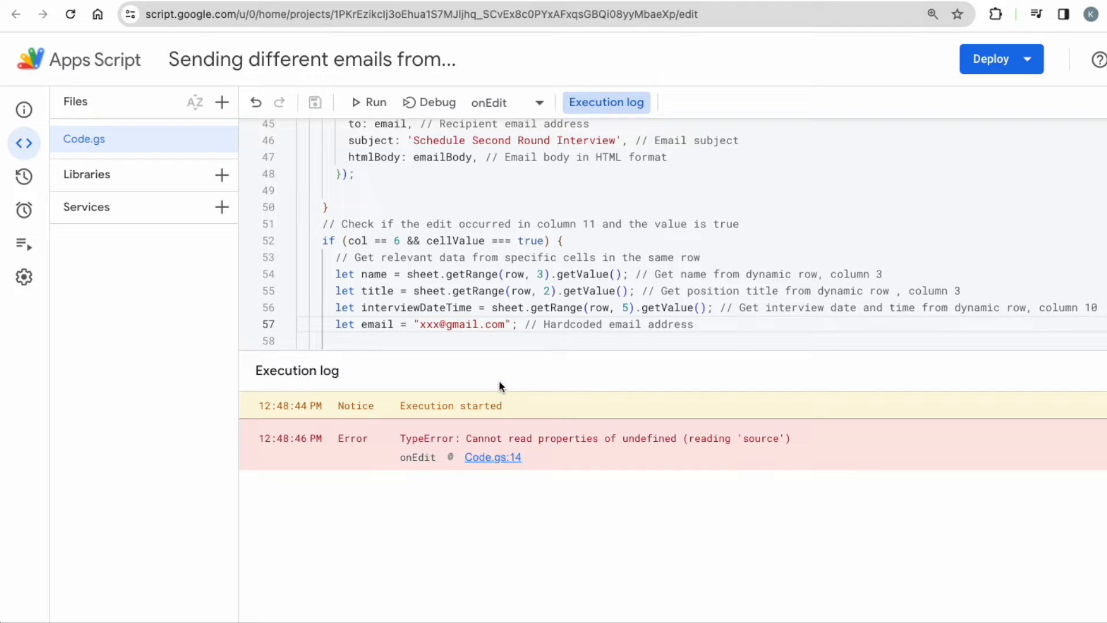
Step: Shrink the execution log, select placeholder xxx on line 32, then select sheet cell G3
left_click_drag(500, 386, 510, 450)
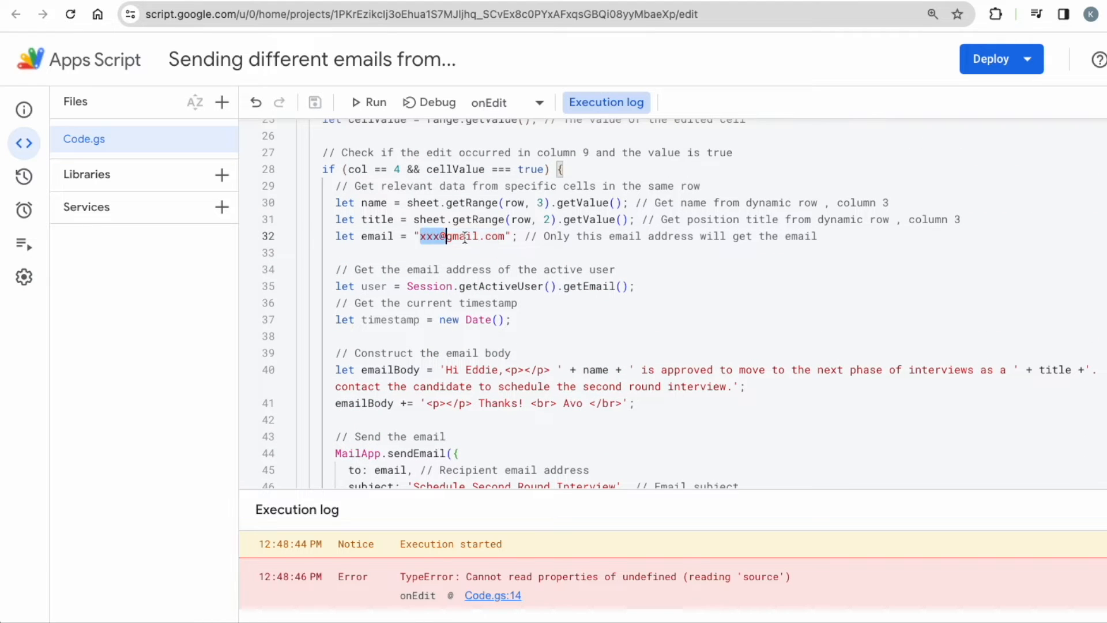
double_click(460, 236)
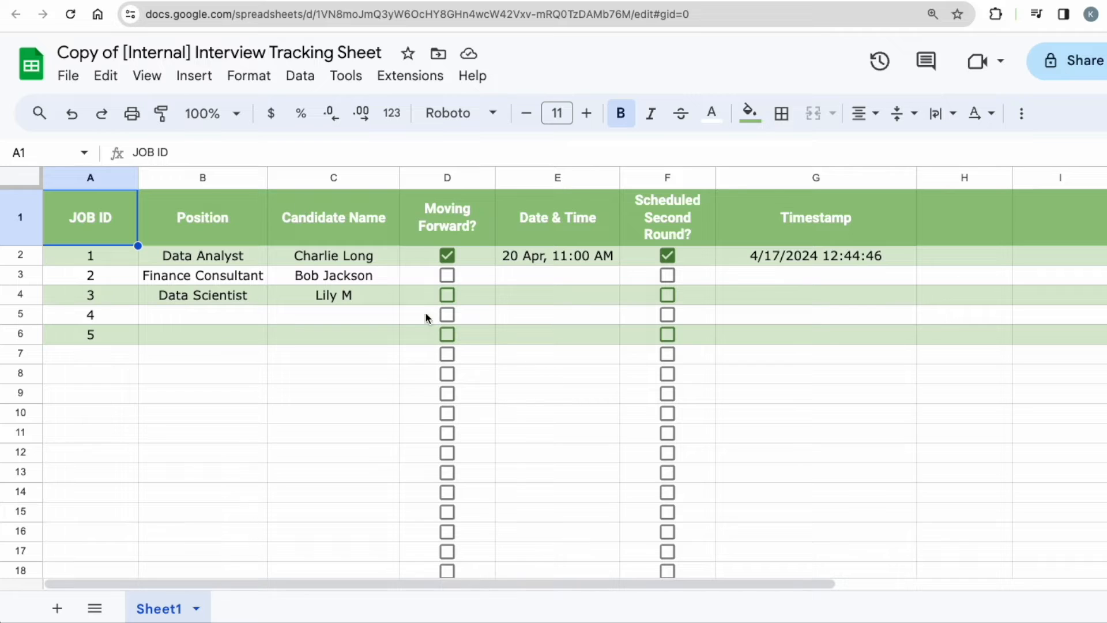
left_click(816, 275)
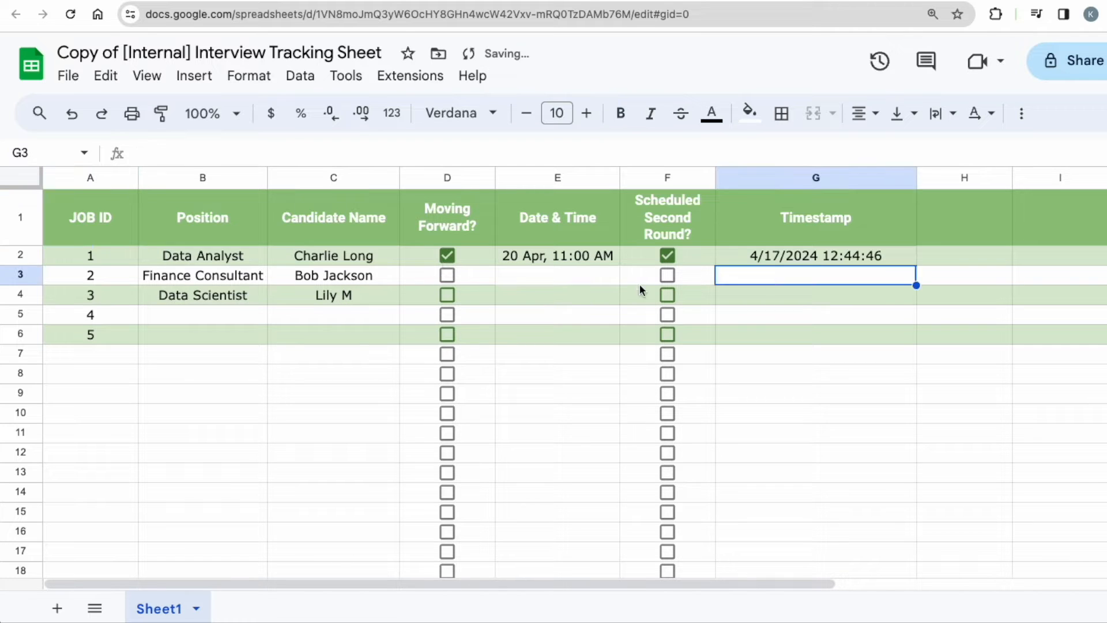
mouse_move(517, 368)
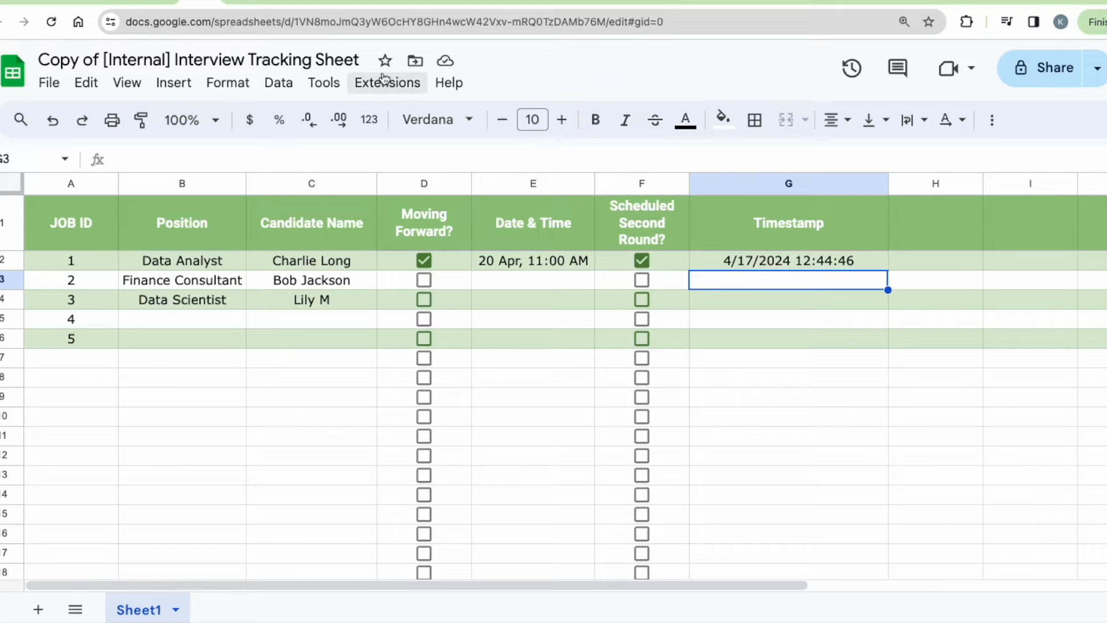
Step: Open Extensions > Apps Script to show the onEdit code in Code.gs
left_click(387, 82)
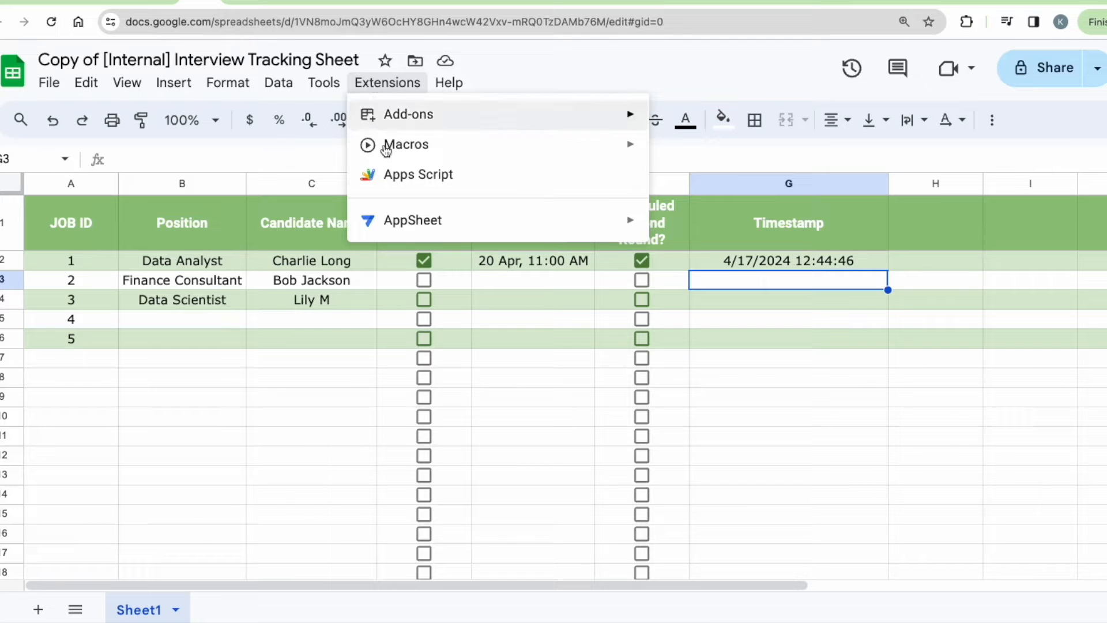
left_click(324, 82)
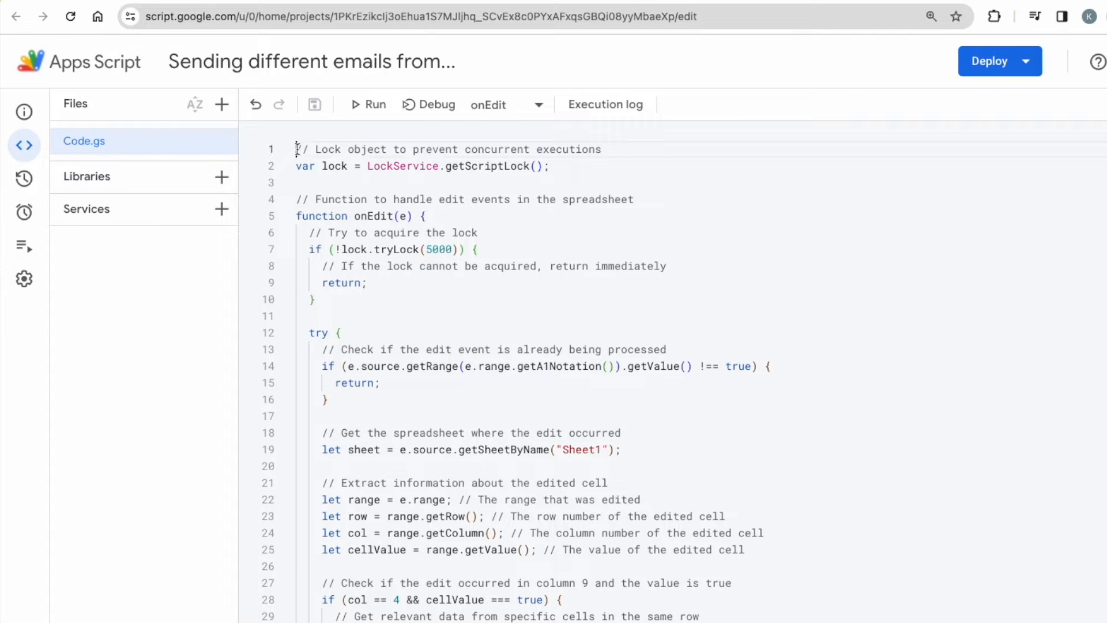
left_click_drag(295, 149, 549, 166)
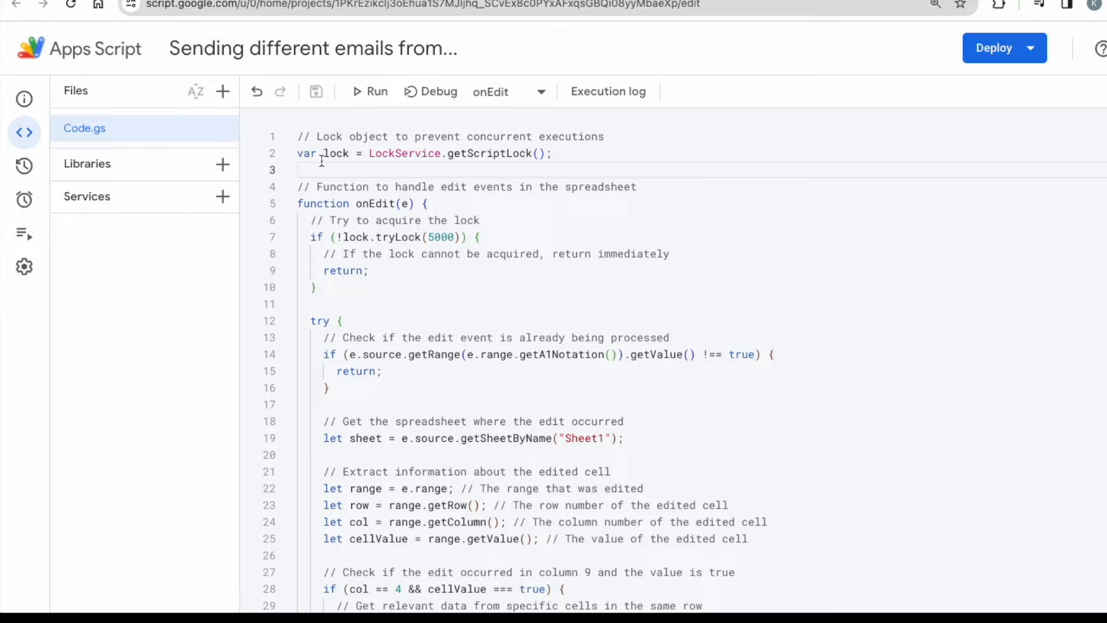
Step: Scroll the sheet and select column F, Scheduled Second Round?
scroll("down", 3)
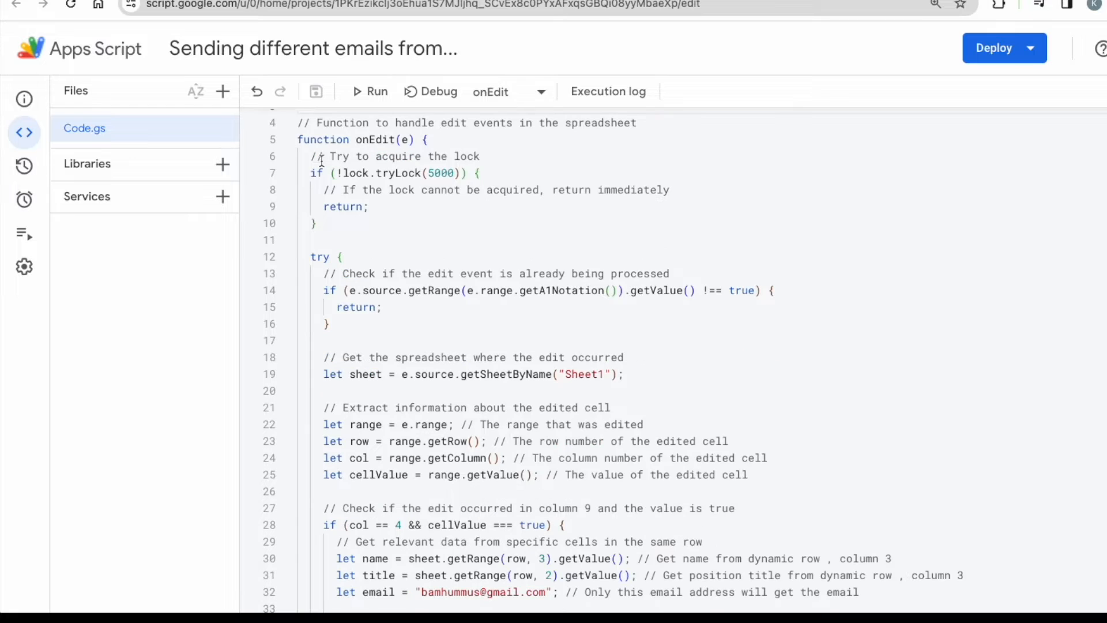
left_click_drag(298, 122, 324, 156)
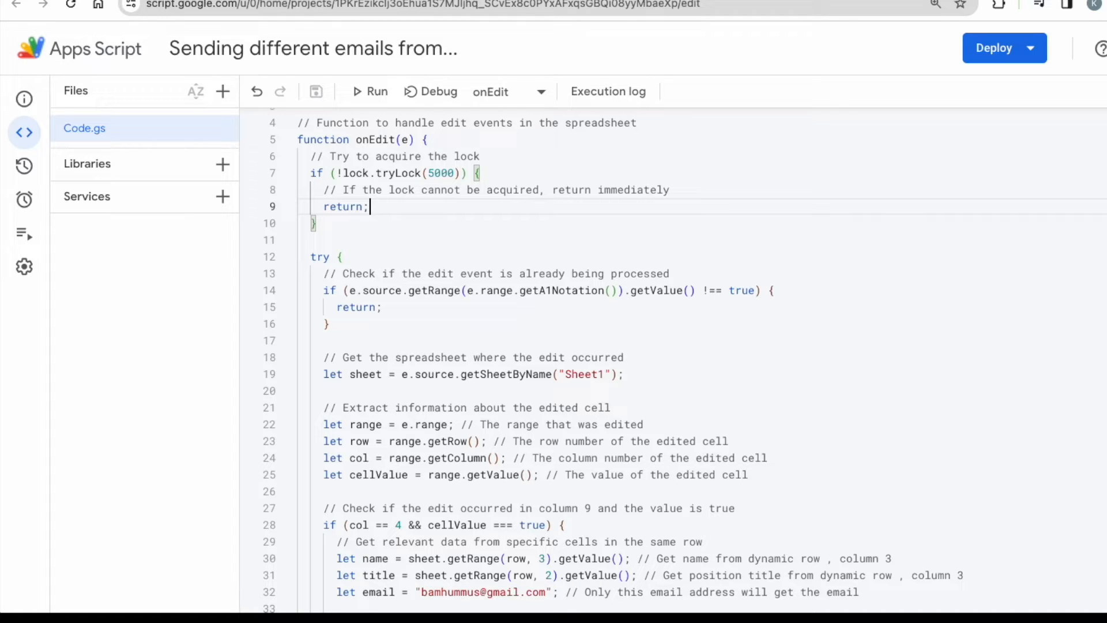
mouse_move(246, 49)
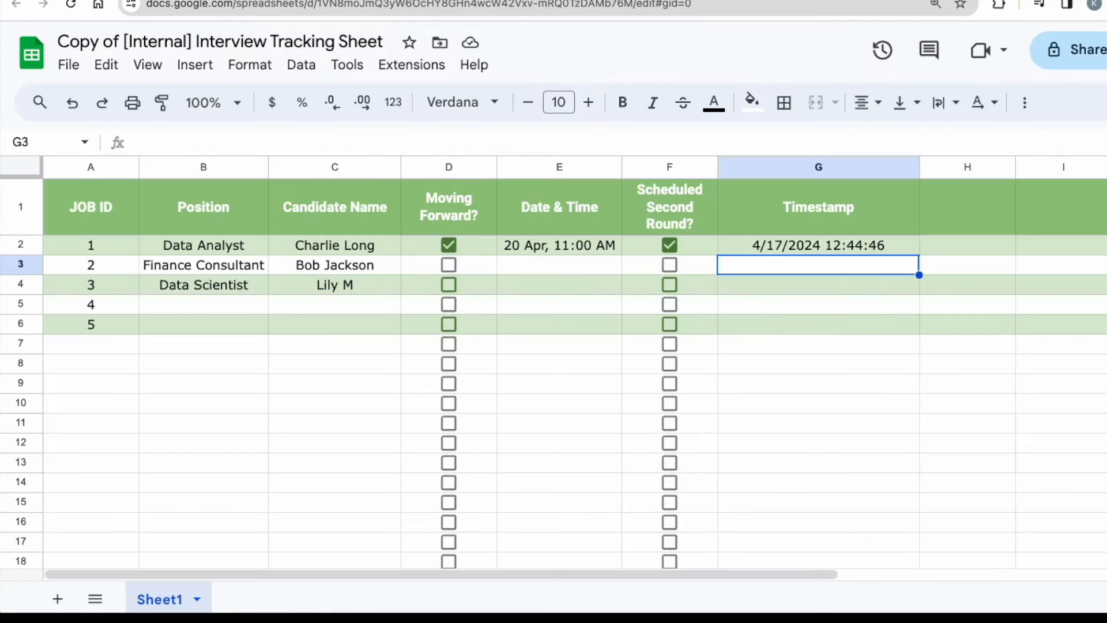
mouse_move(445, 173)
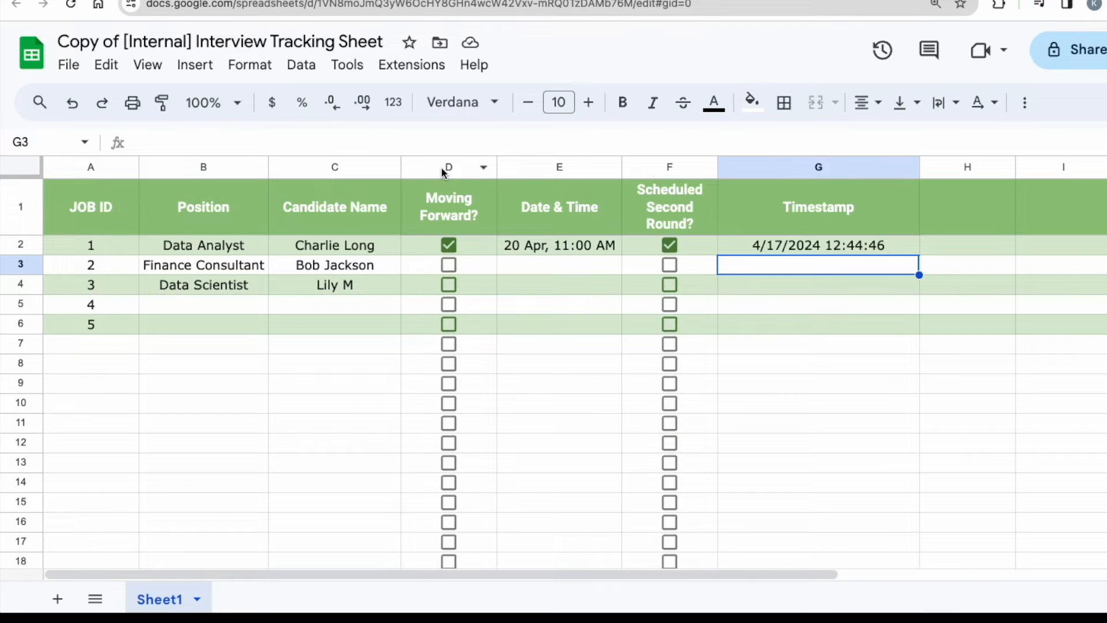
left_click(670, 166)
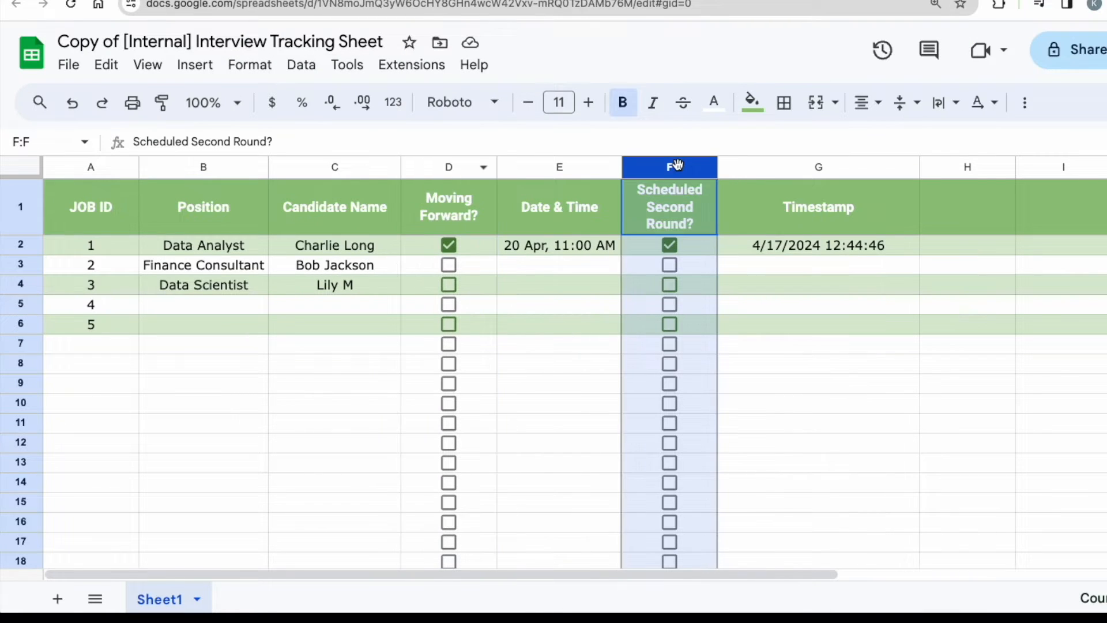
mouse_move(322, 20)
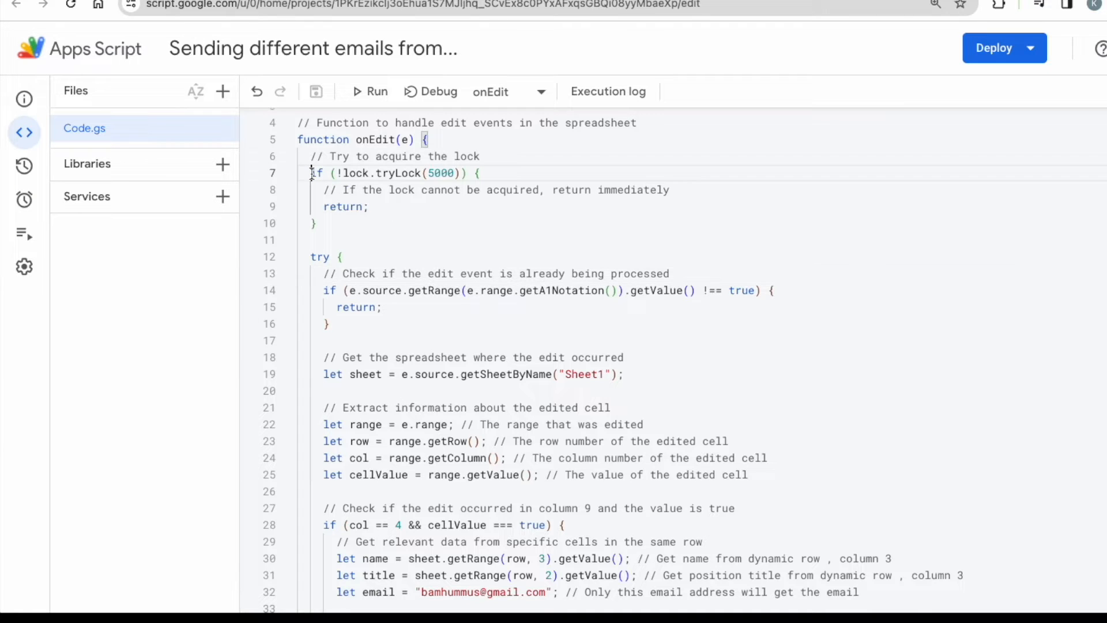
left_click_drag(311, 173, 369, 207)
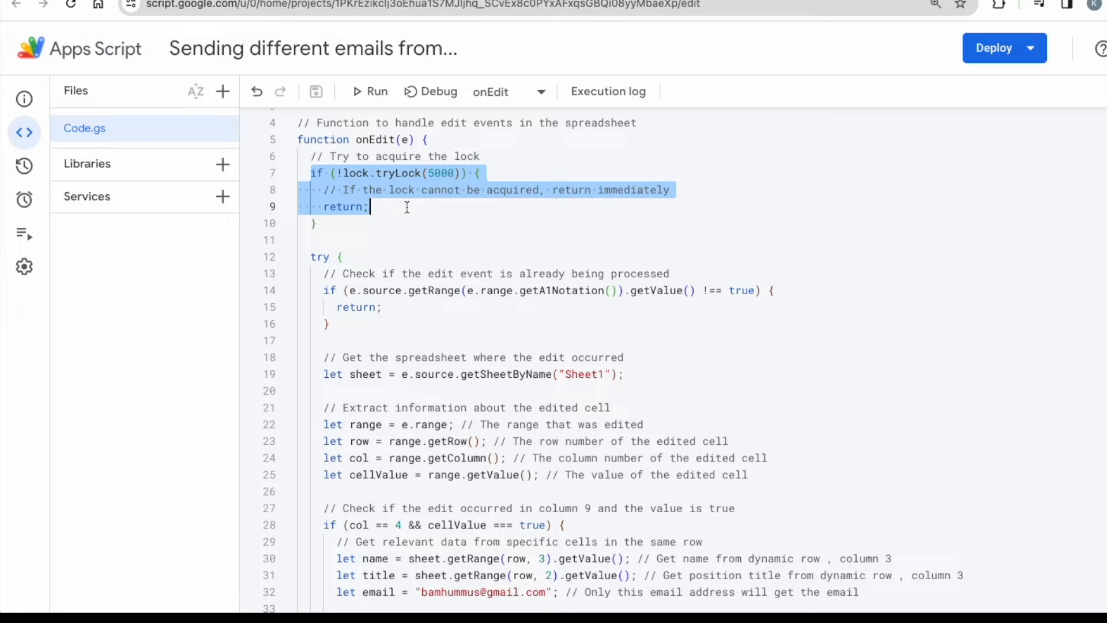
scroll("down", 3)
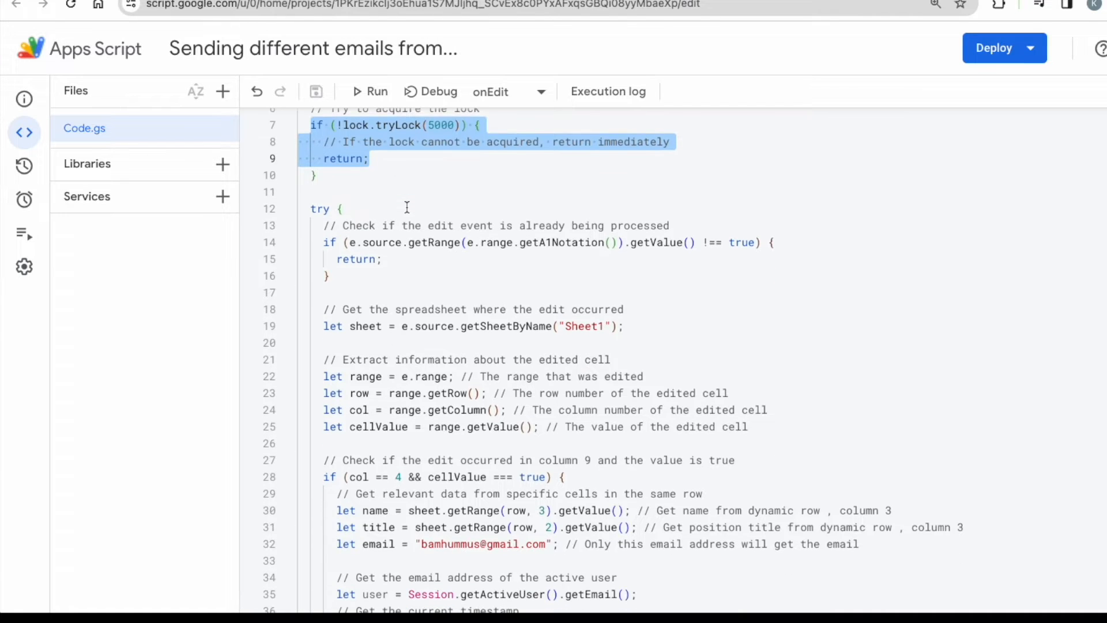
scroll("down", 3)
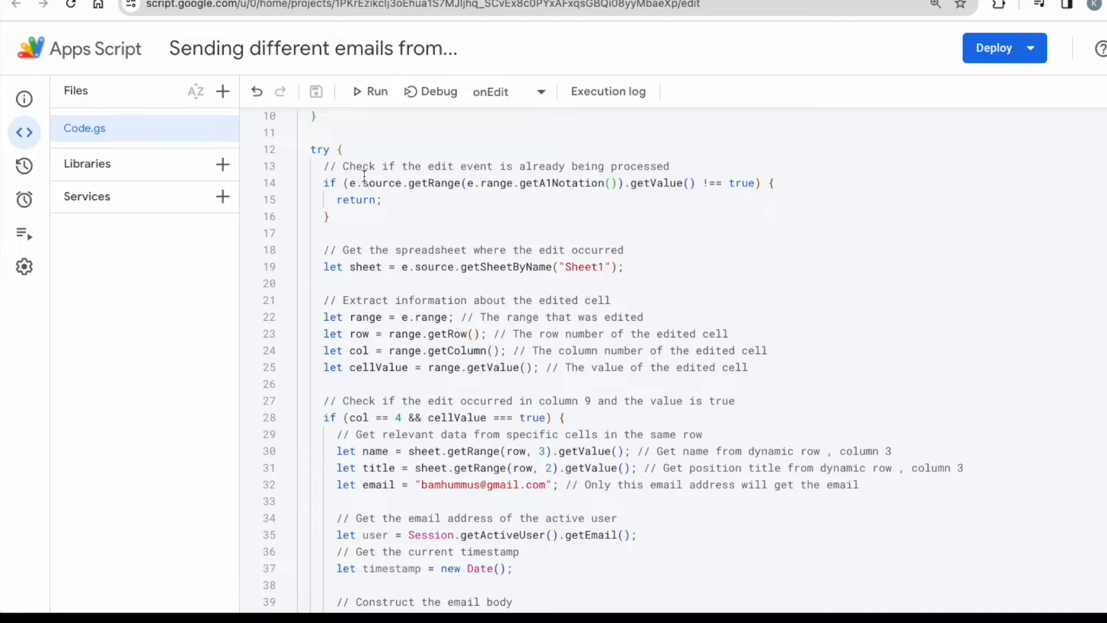
left_click_drag(362, 183, 396, 199)
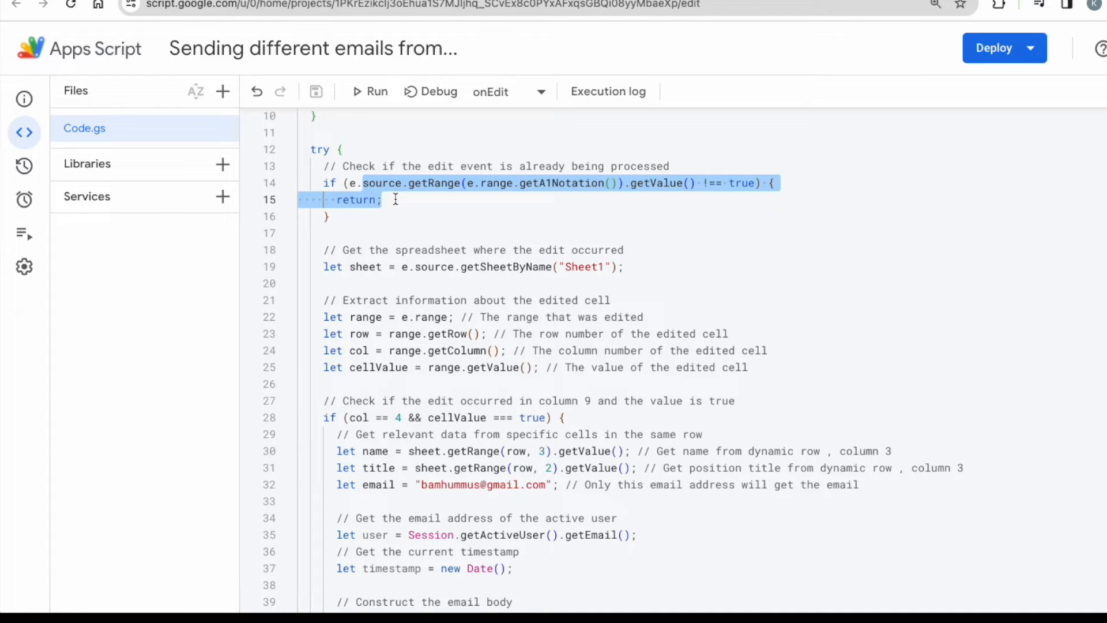
left_click(386, 200)
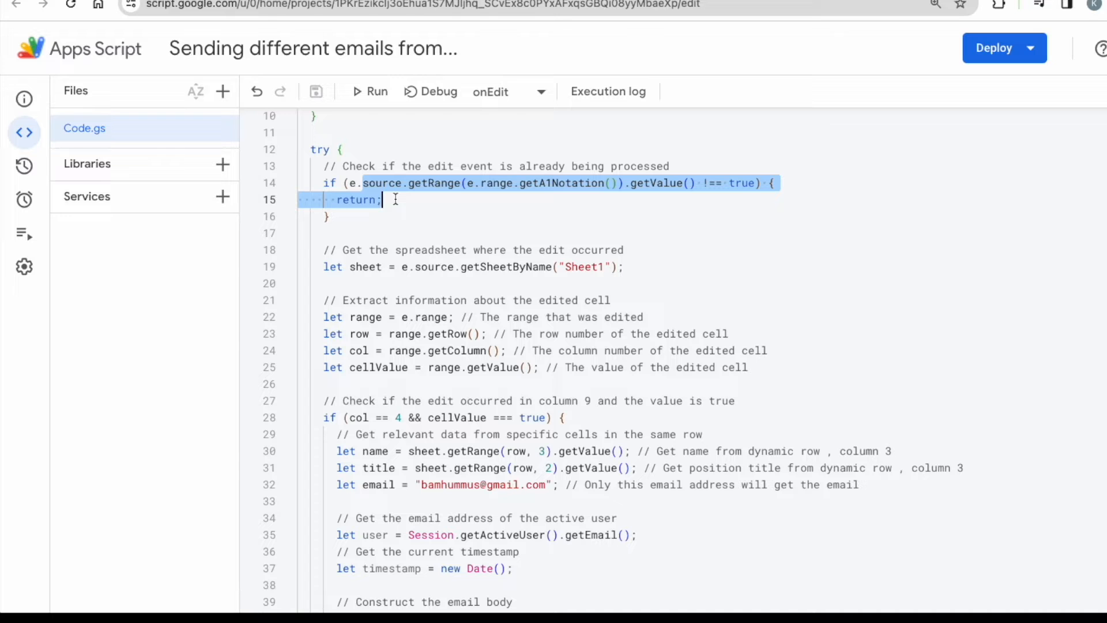
scroll("down", 3)
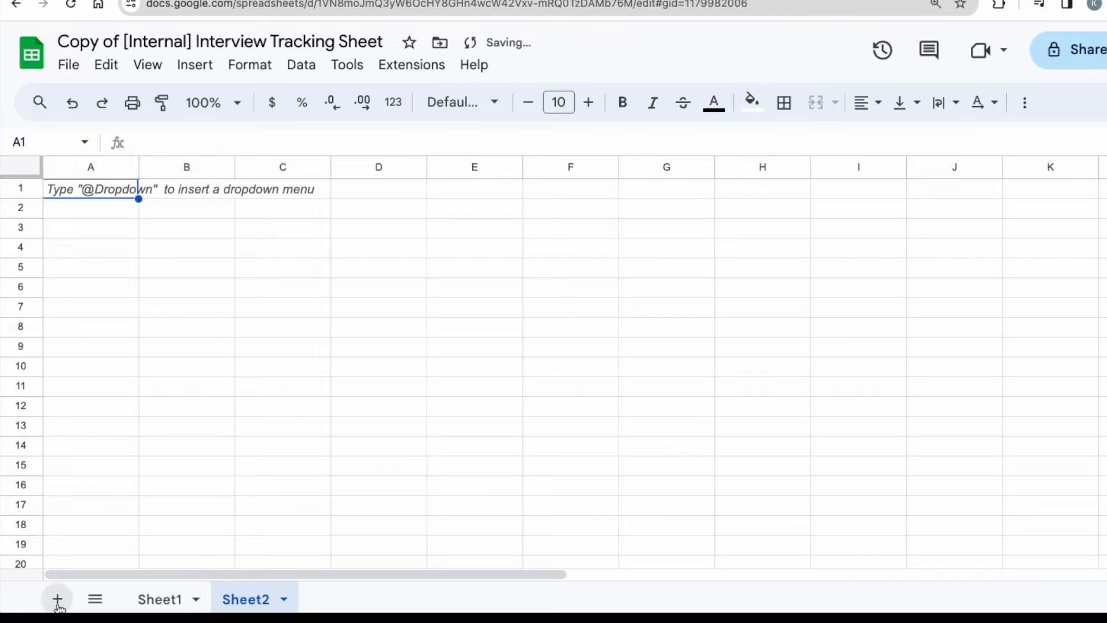
Step: Add a blank sheet and compare the Sheet1 tab with getSheetByName in the script
left_click(56, 599)
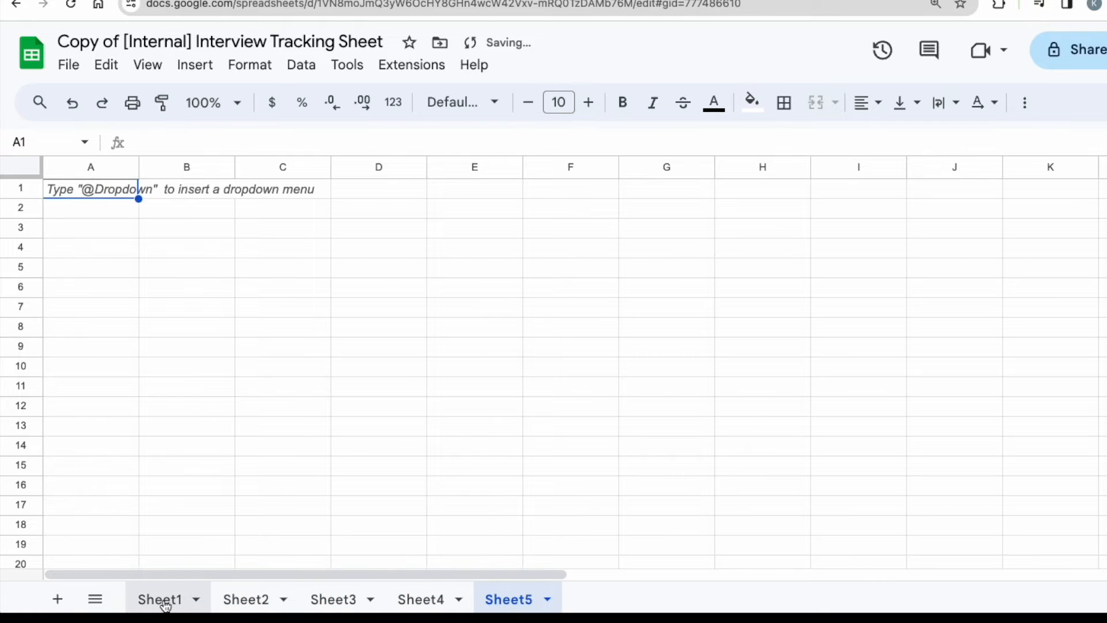
left_click(159, 599)
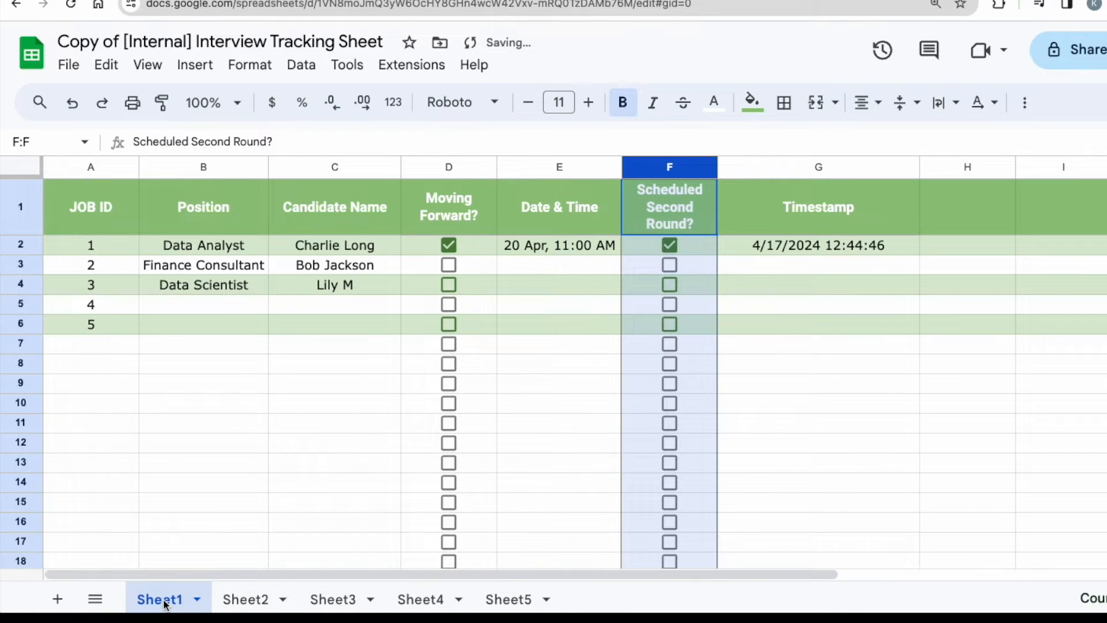
mouse_move(211, 381)
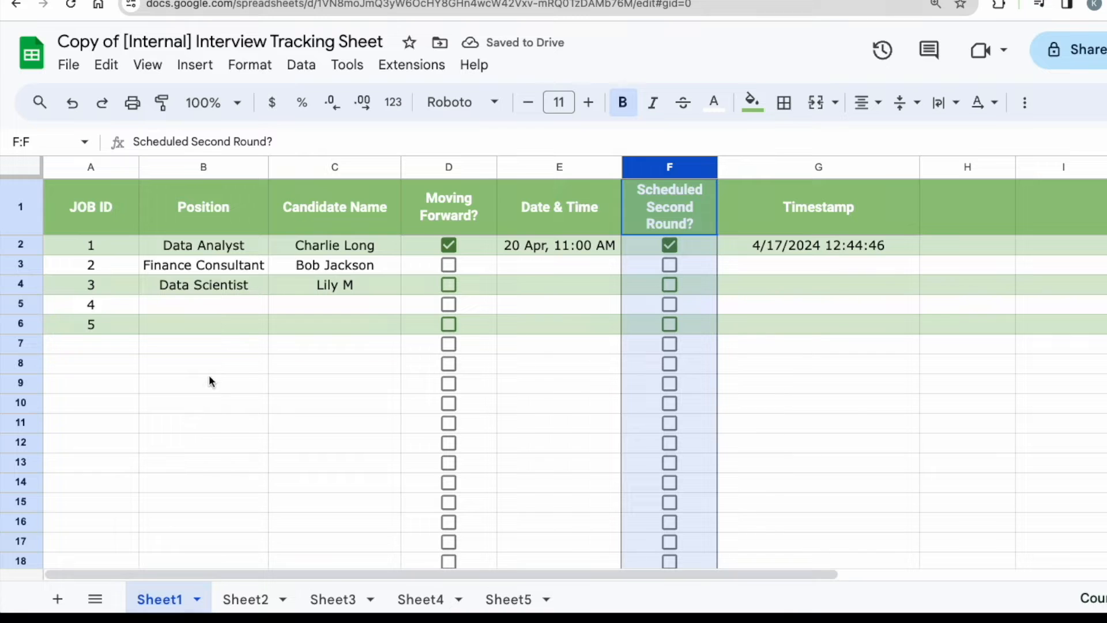
left_click(20, 166)
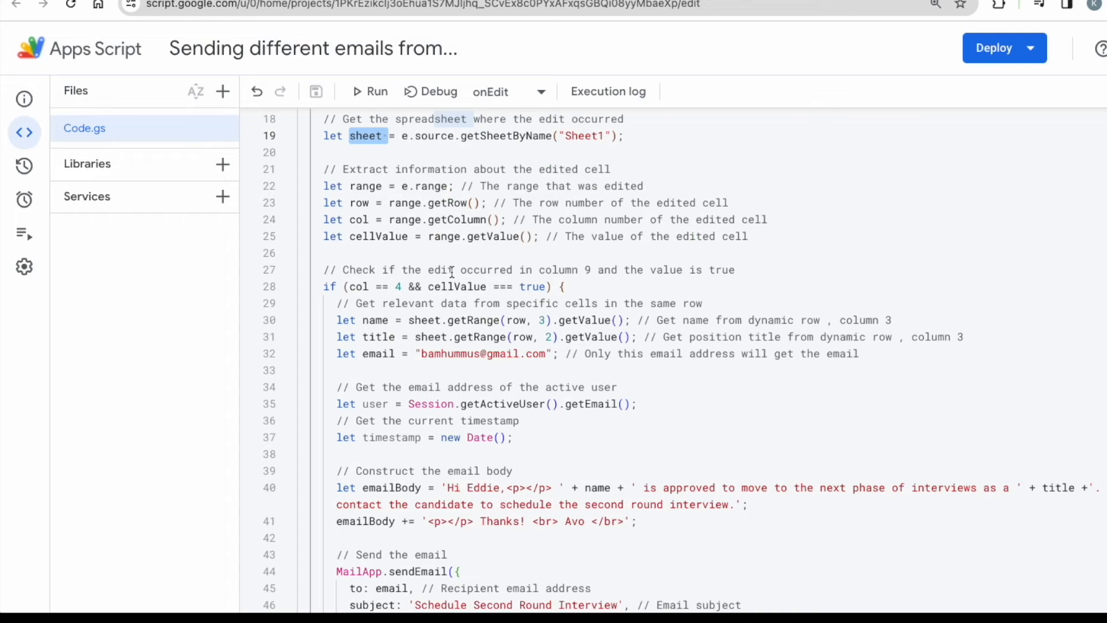
left_click(585, 136)
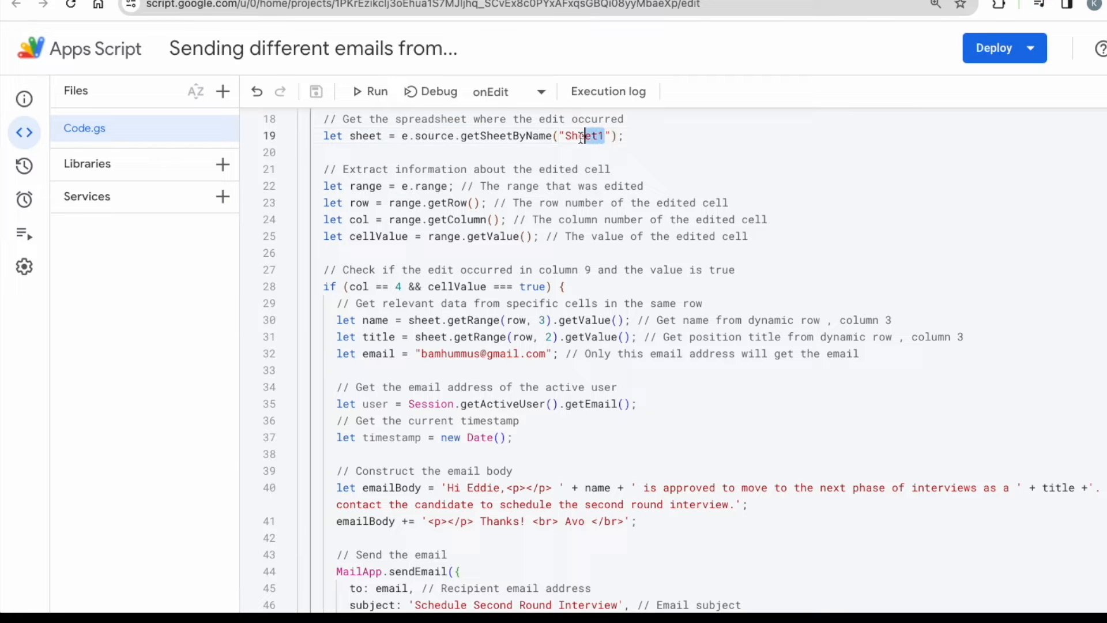
Step: Try renaming the Sheet1 tab to 'worksheet1'
double_click(583, 136)
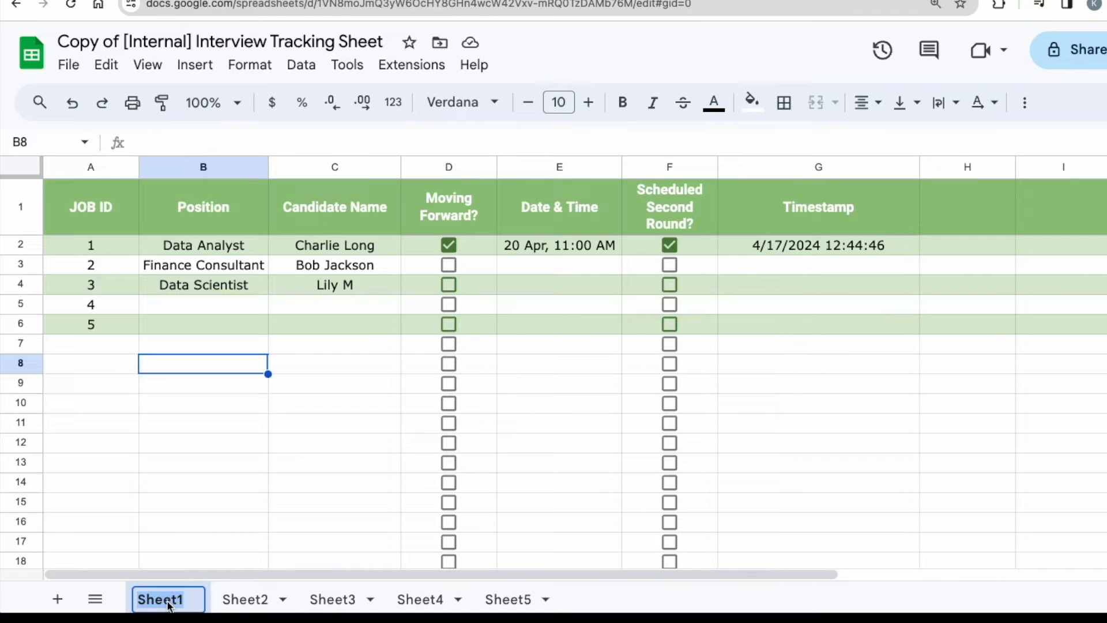
type("worskh")
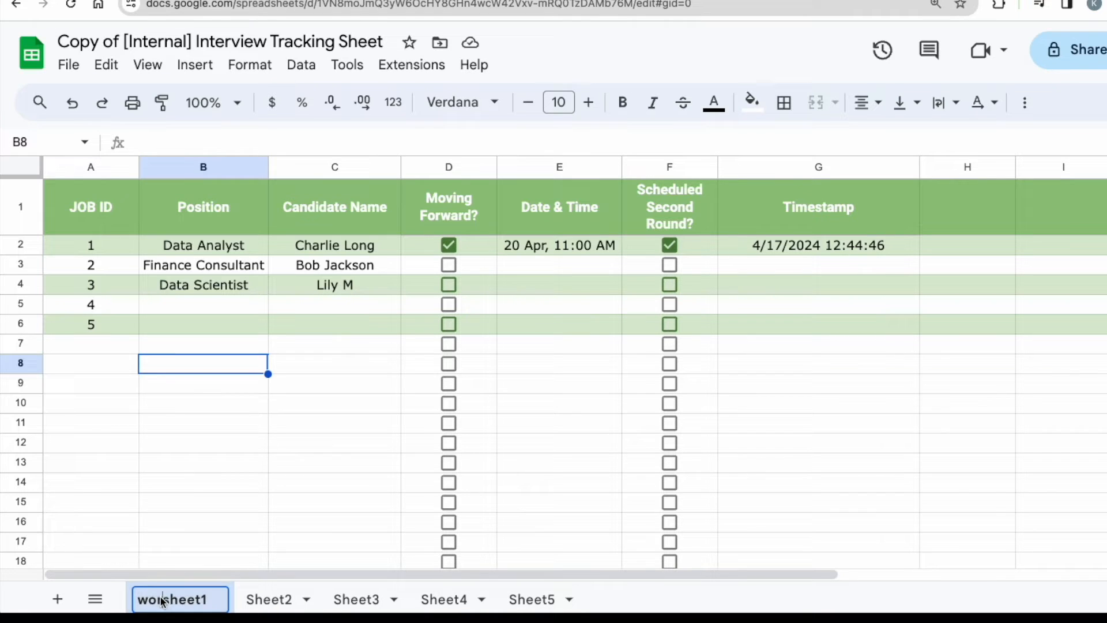
key("Enter")
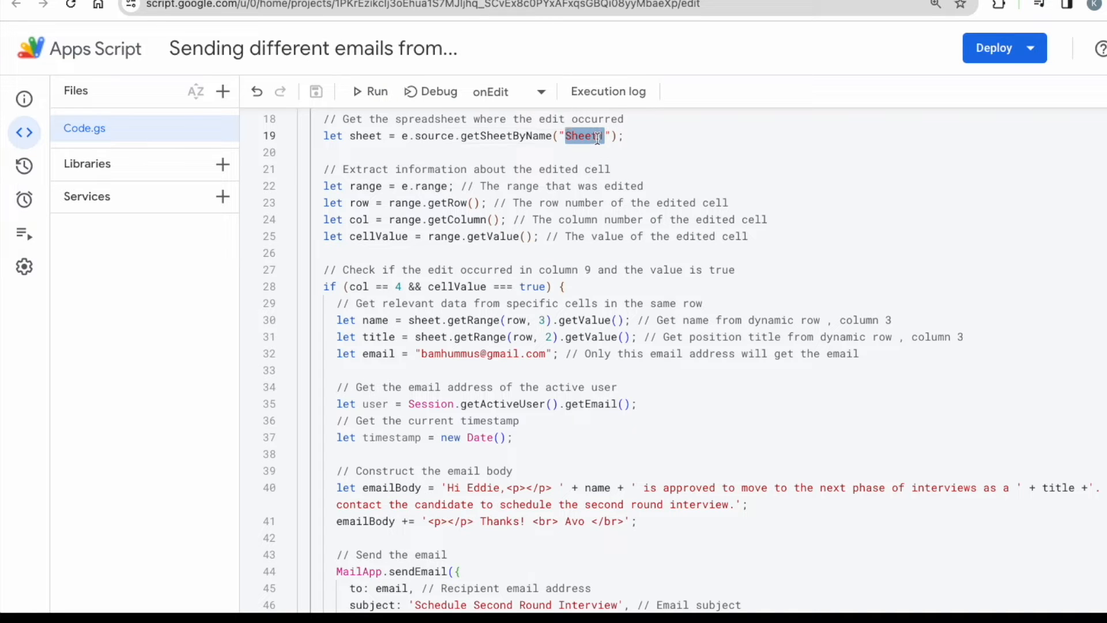
type("worksheet1")
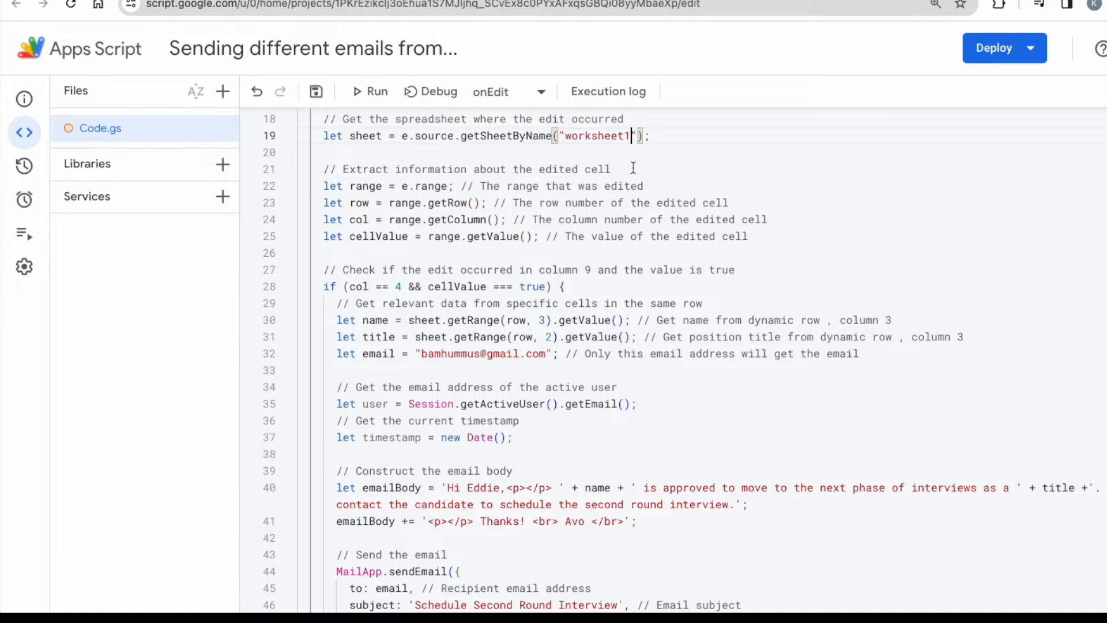
left_click(649, 186)
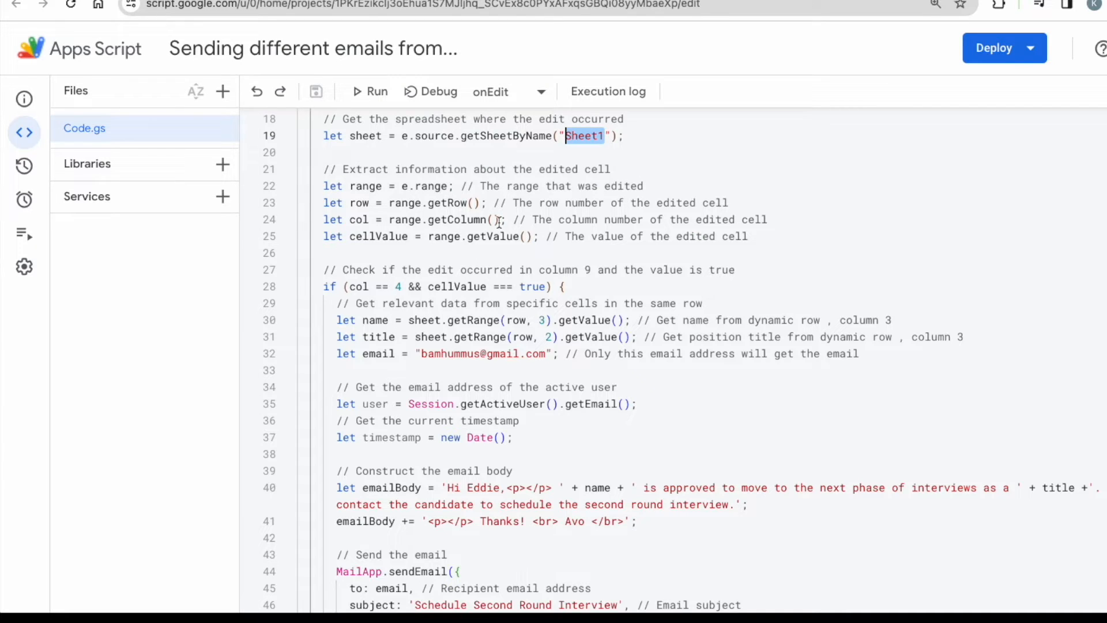
Step: Highlight the col variable's uses and the lines reading the edited cell's details
scroll("down", 3)
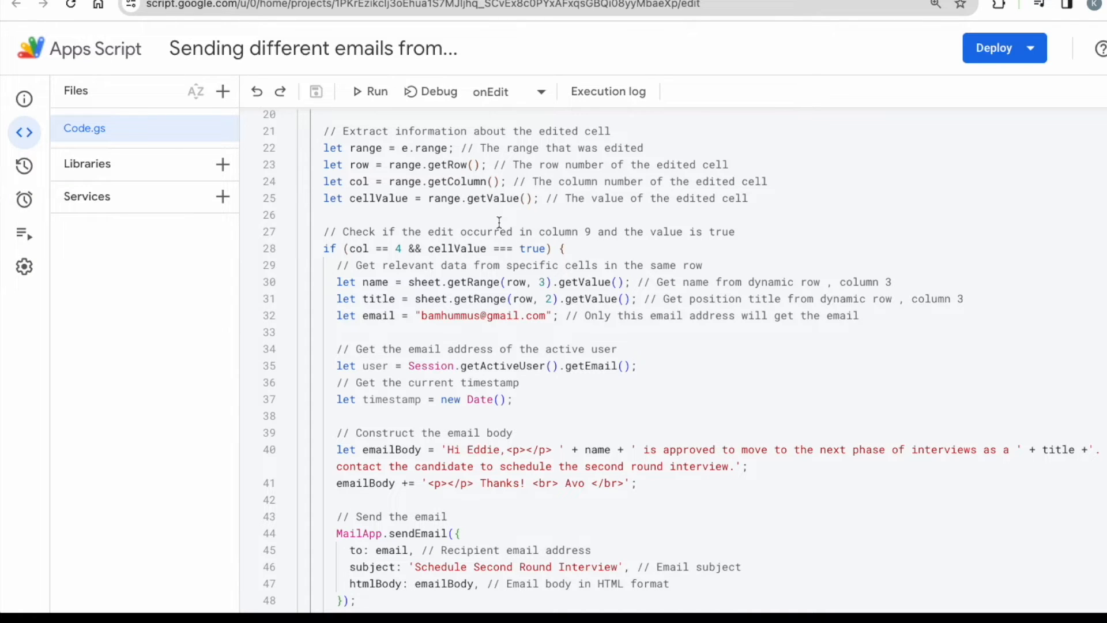
double_click(365, 148)
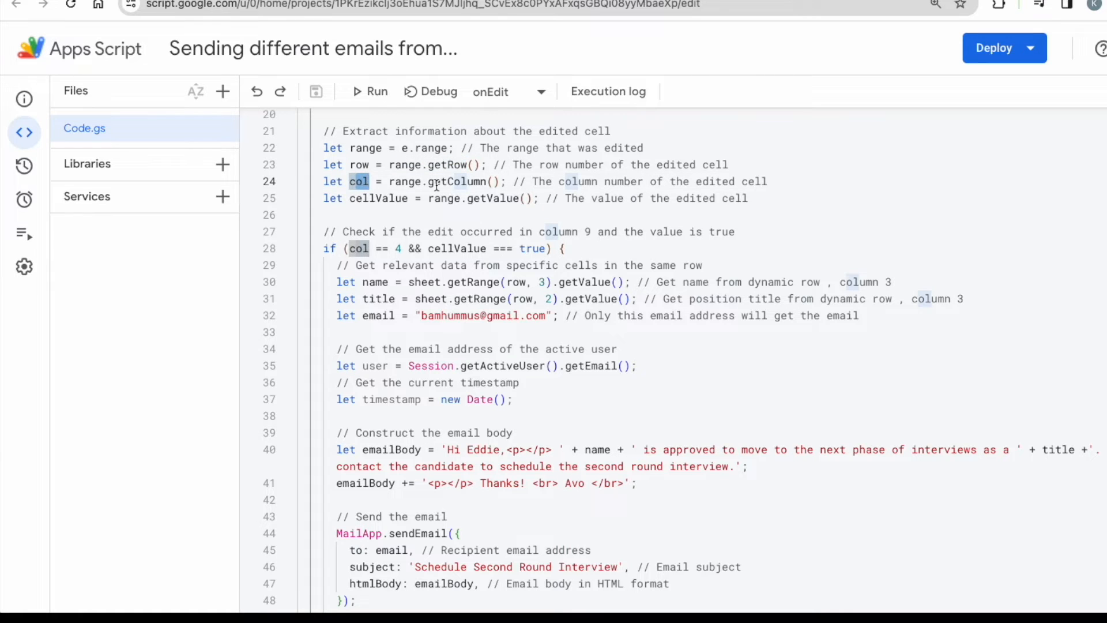
double_click(379, 199)
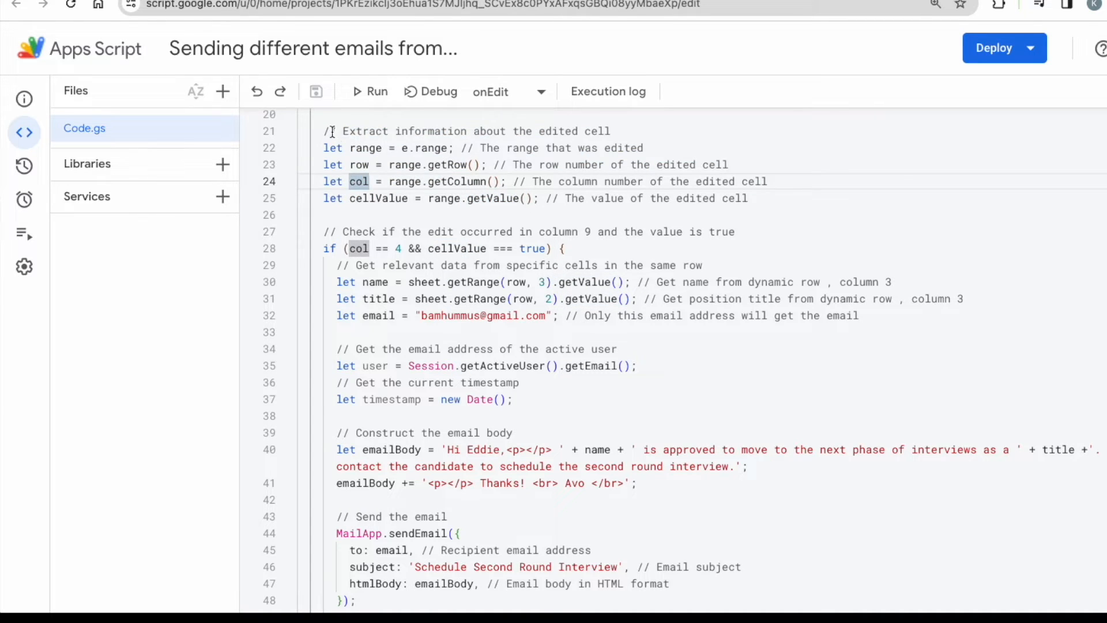
left_click_drag(324, 131, 477, 199)
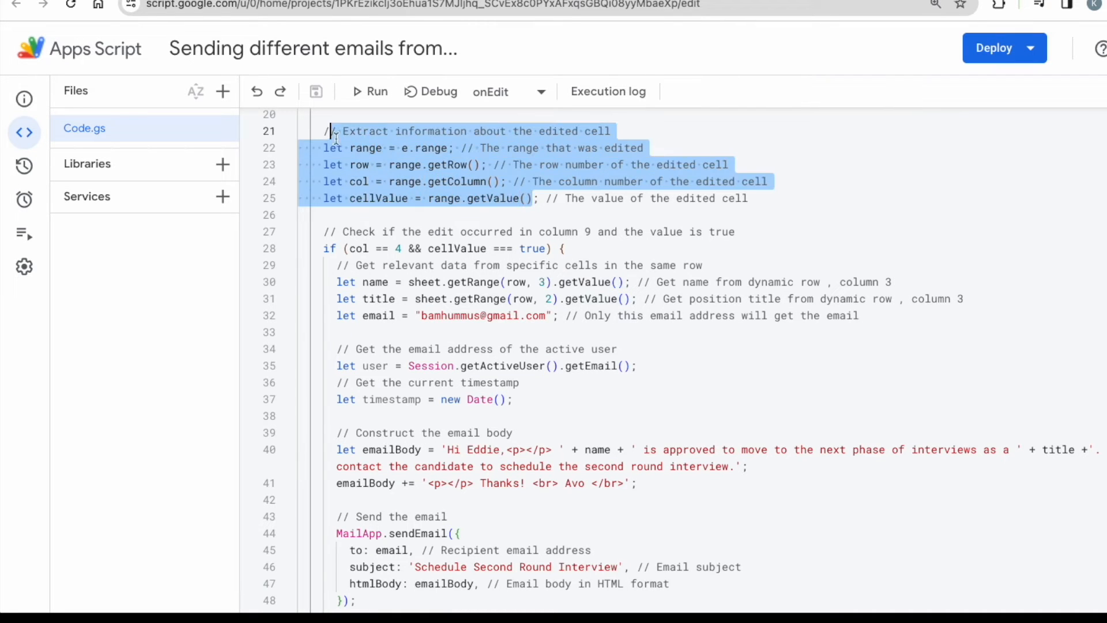
scroll("down", 3)
type("4")
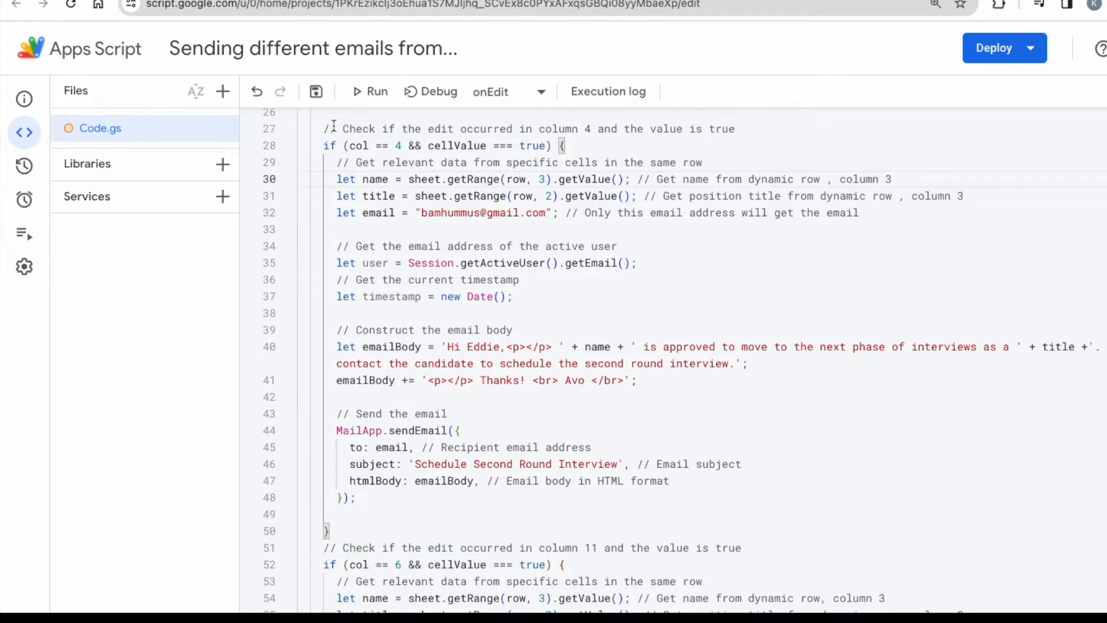
Step: Select the Timestamp, Candidate Name and Moving Forward? columns, then cell D3
left_click_drag(341, 129, 585, 129)
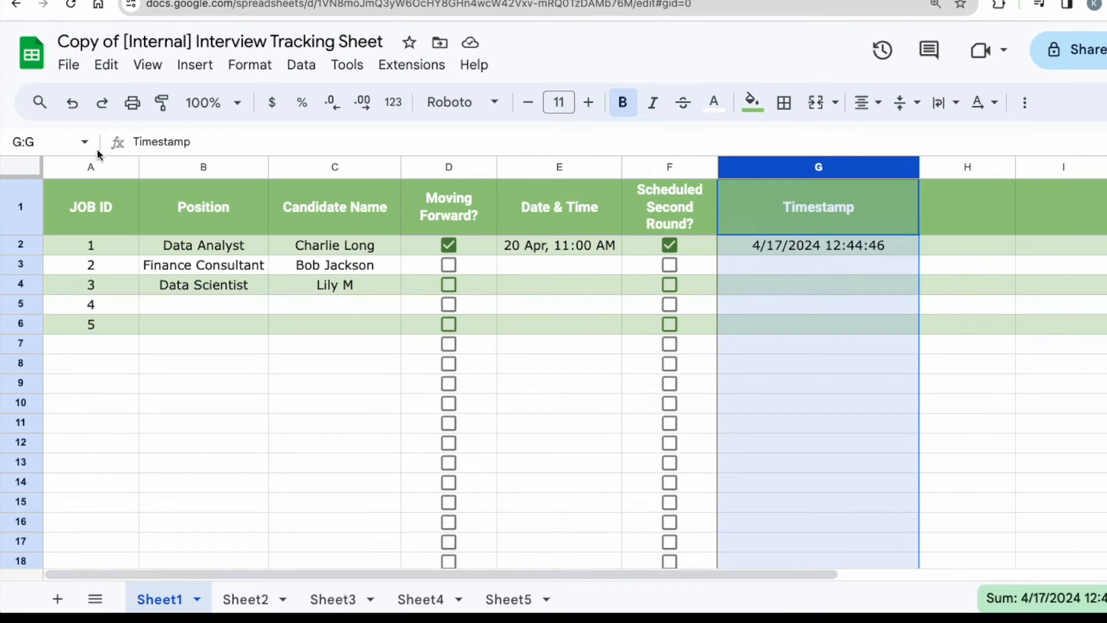
left_click(335, 166)
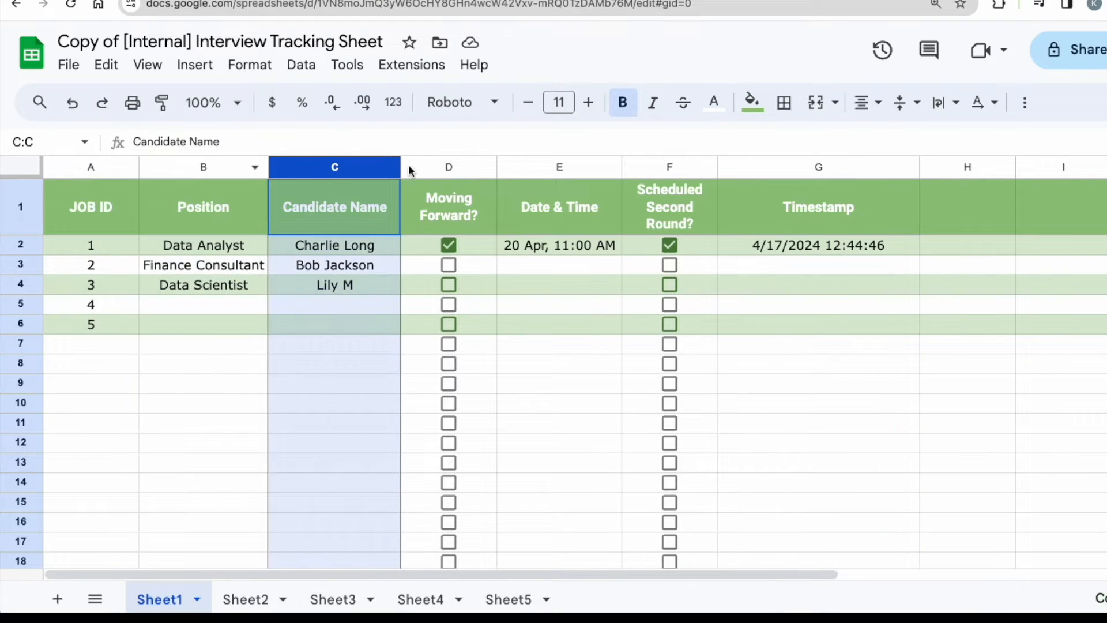
left_click(448, 167)
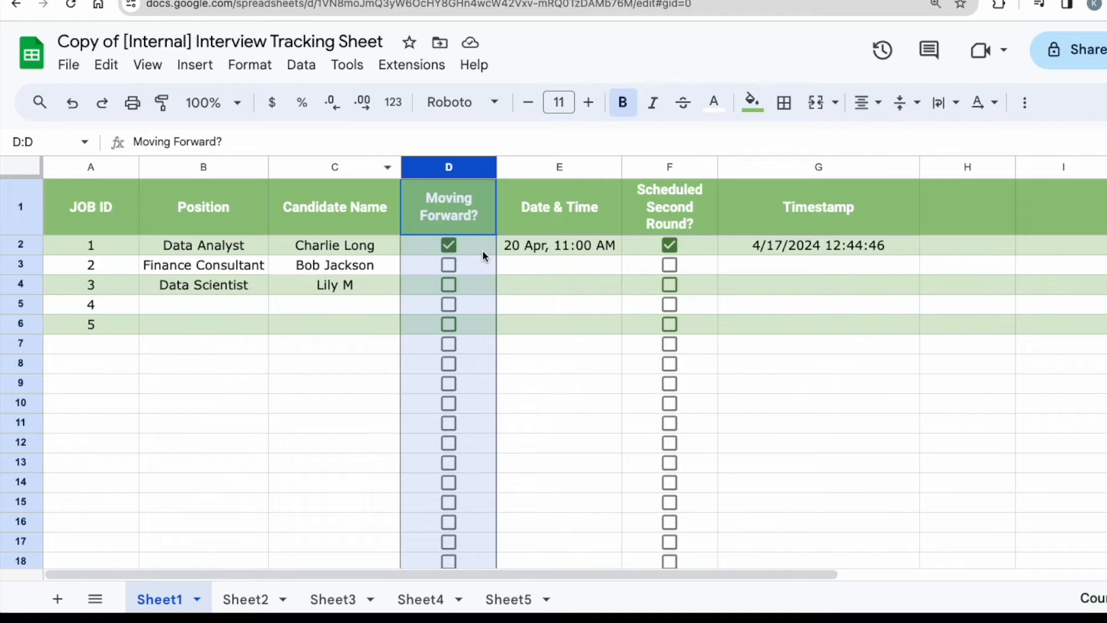
left_click(449, 245)
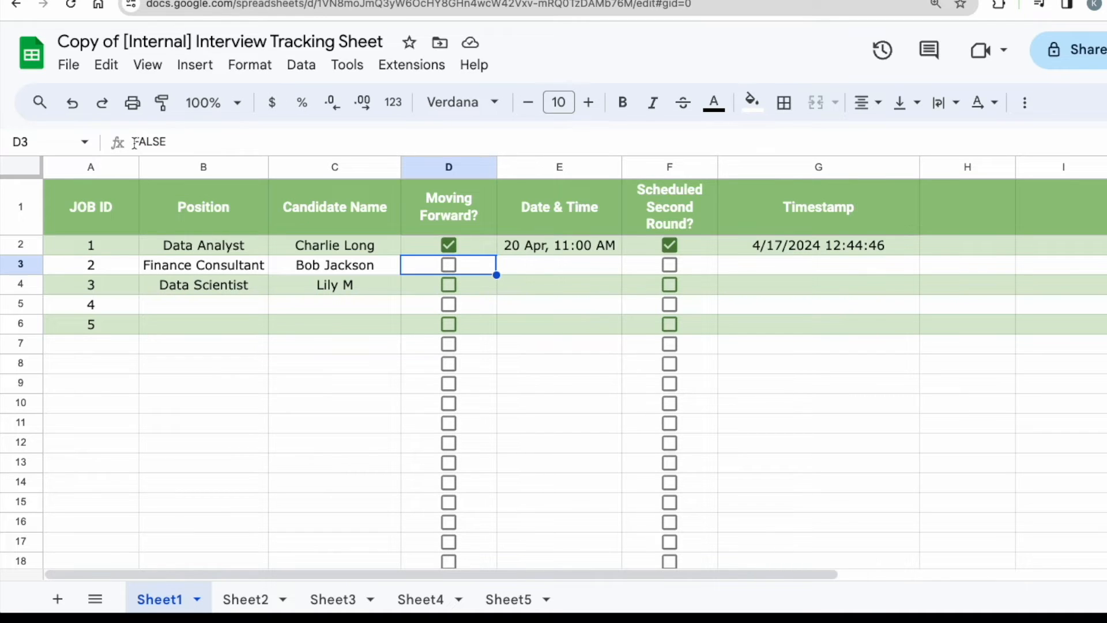
left_click(559, 343)
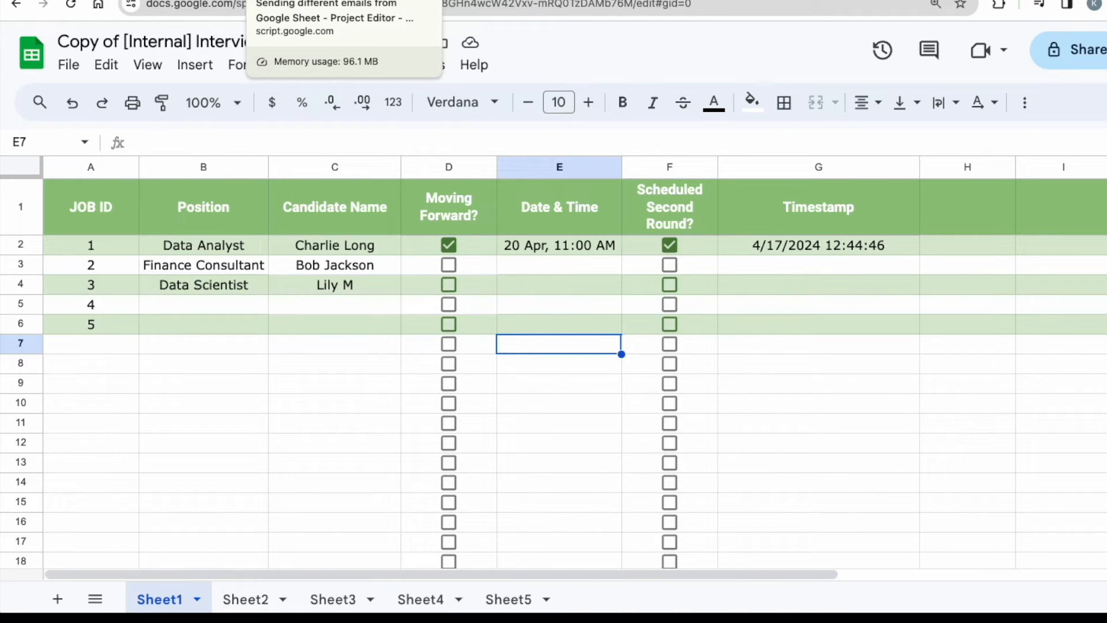
left_click(335, 18)
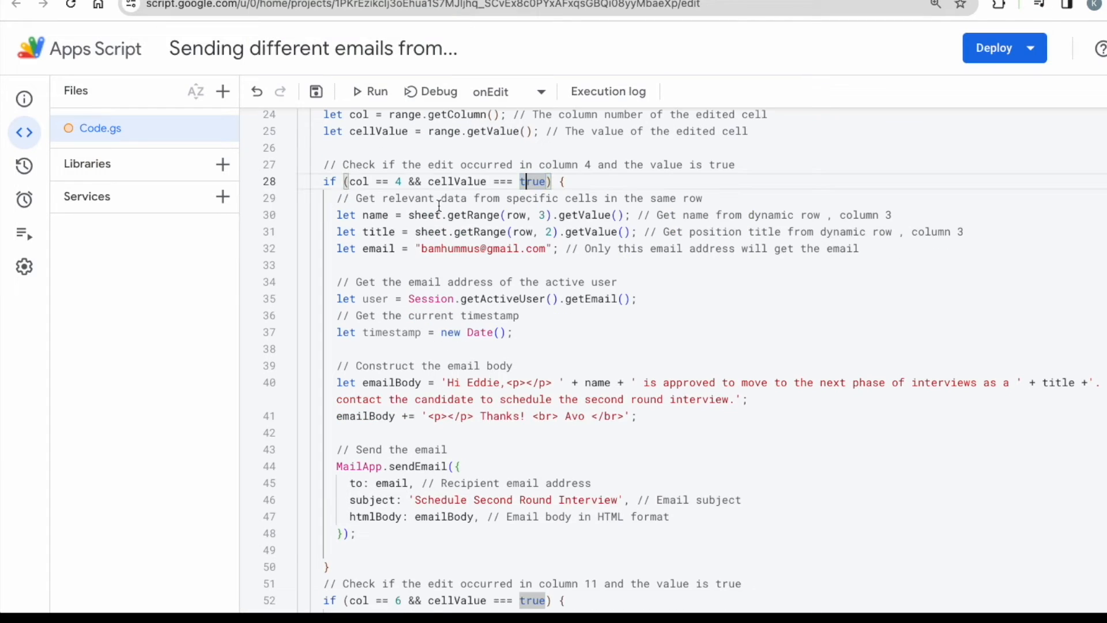
left_click_drag(360, 199, 464, 199)
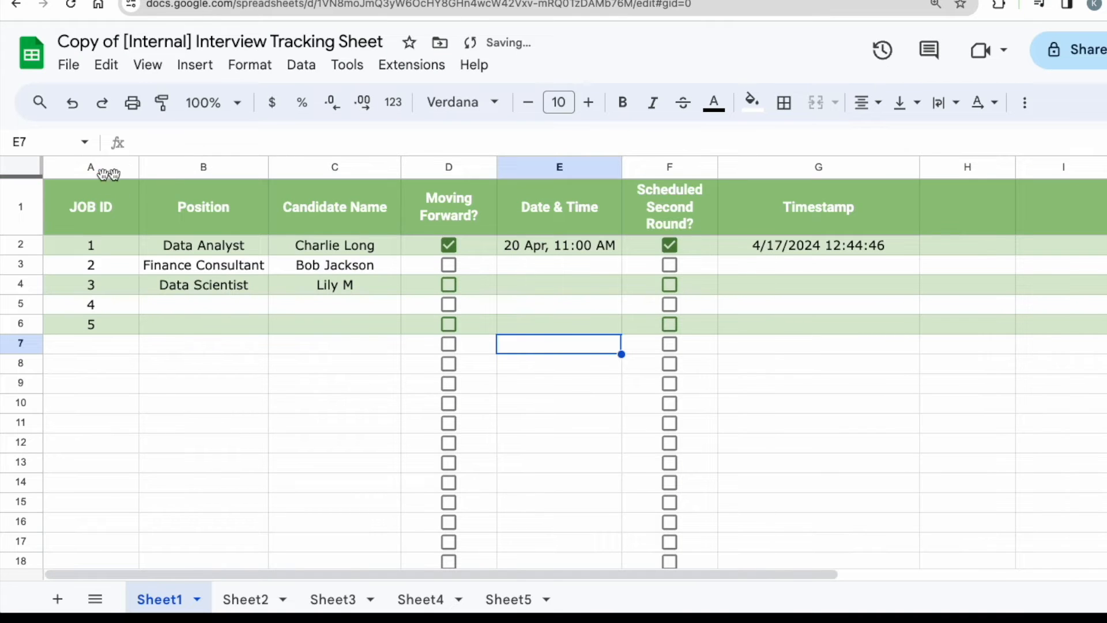
left_click(334, 167)
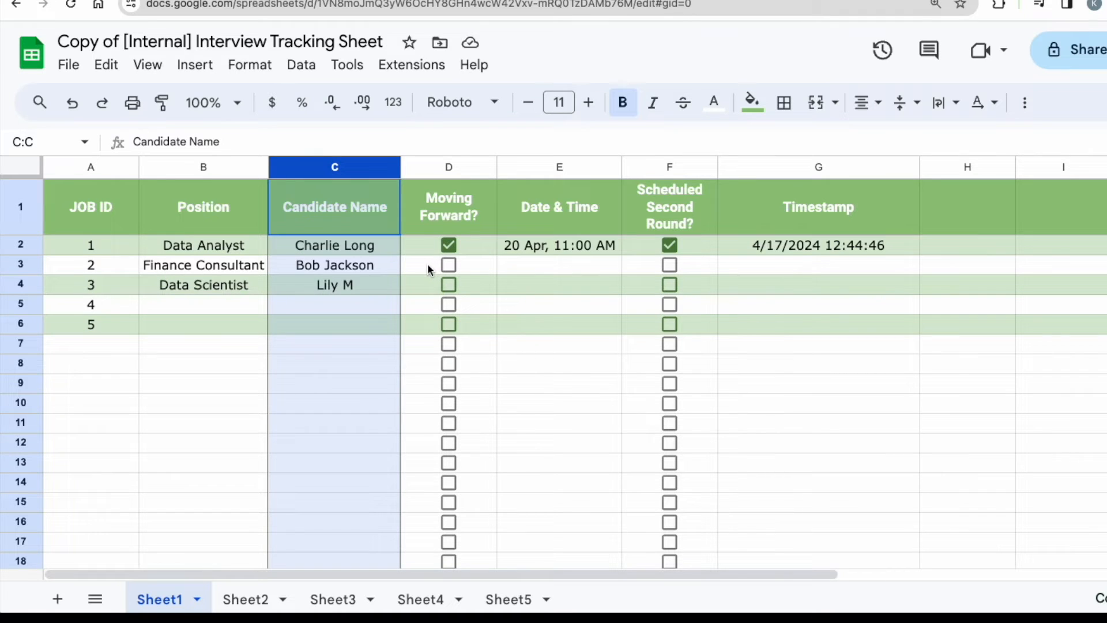
mouse_move(383, 270)
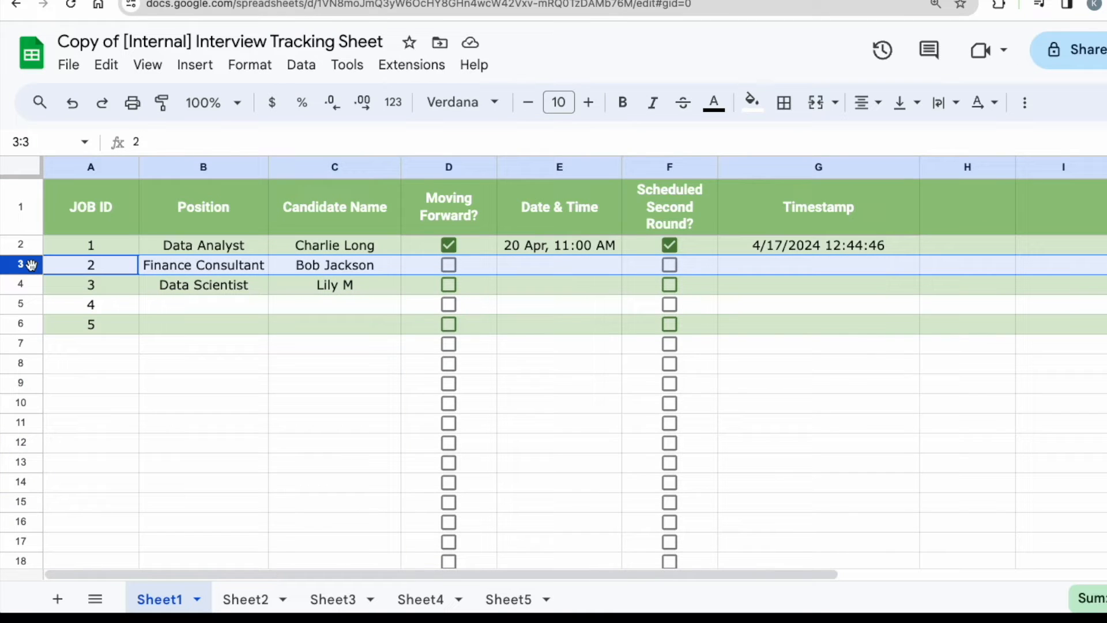
mouse_move(25, 290)
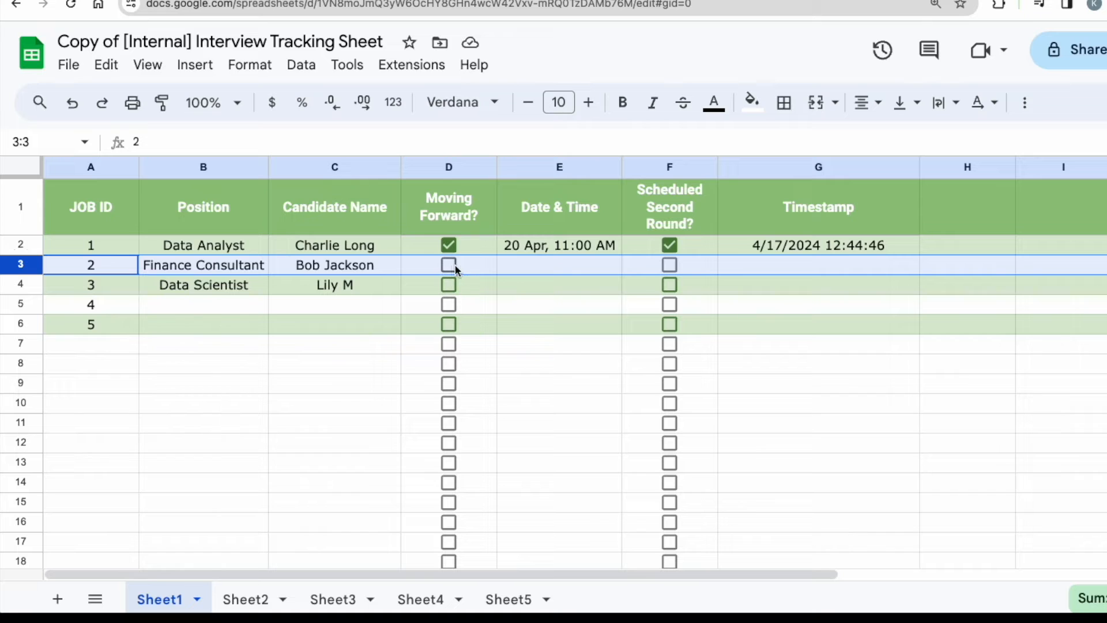
mouse_move(374, 270)
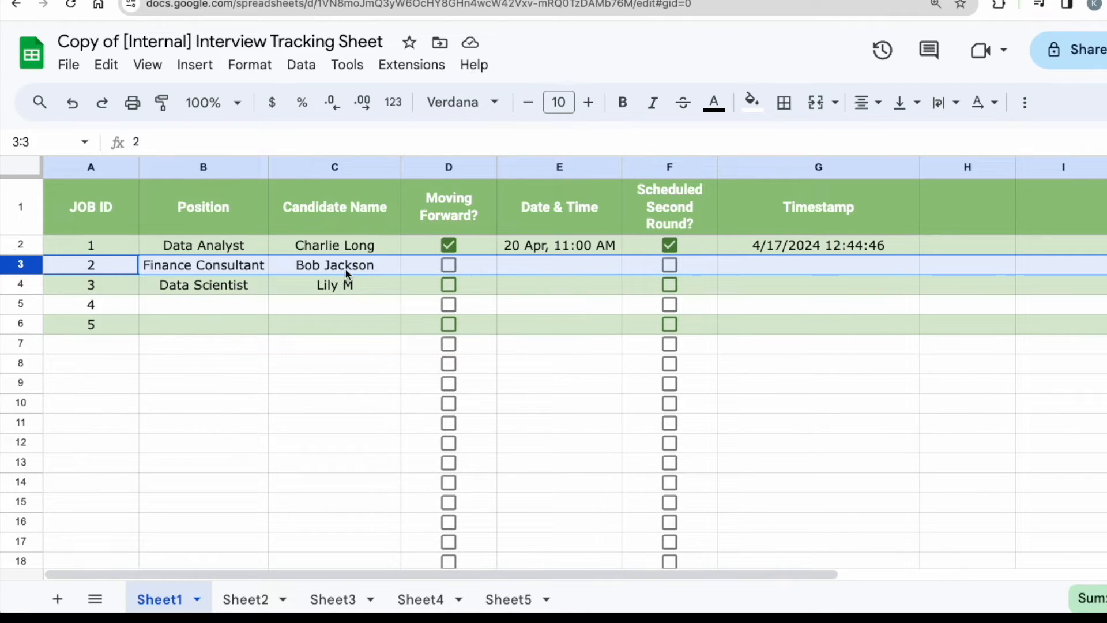
left_click(91, 245)
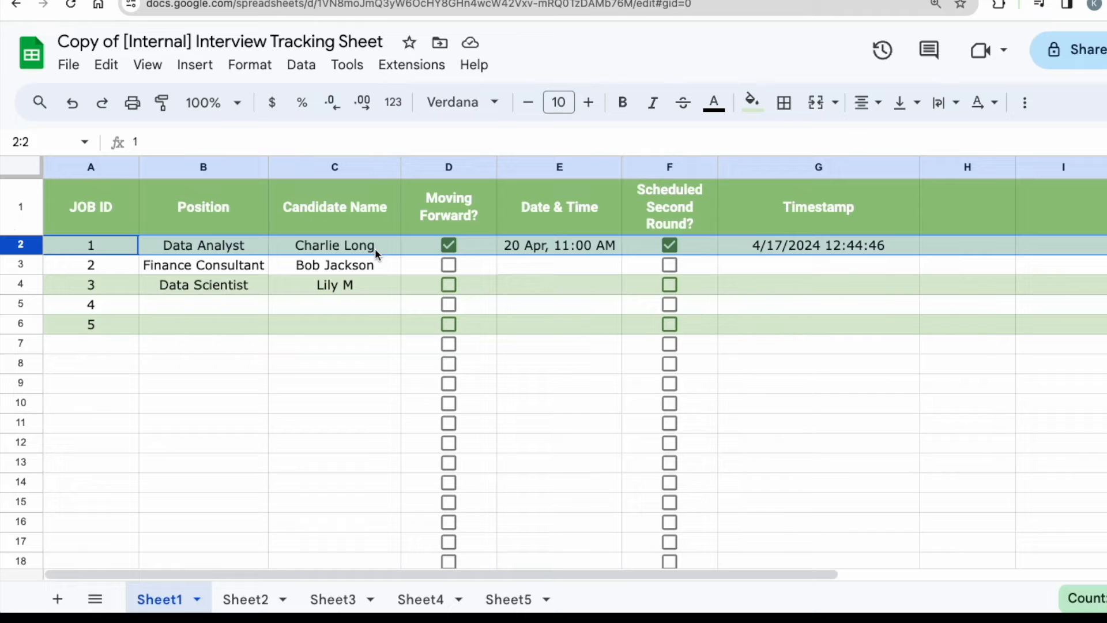
mouse_move(516, 236)
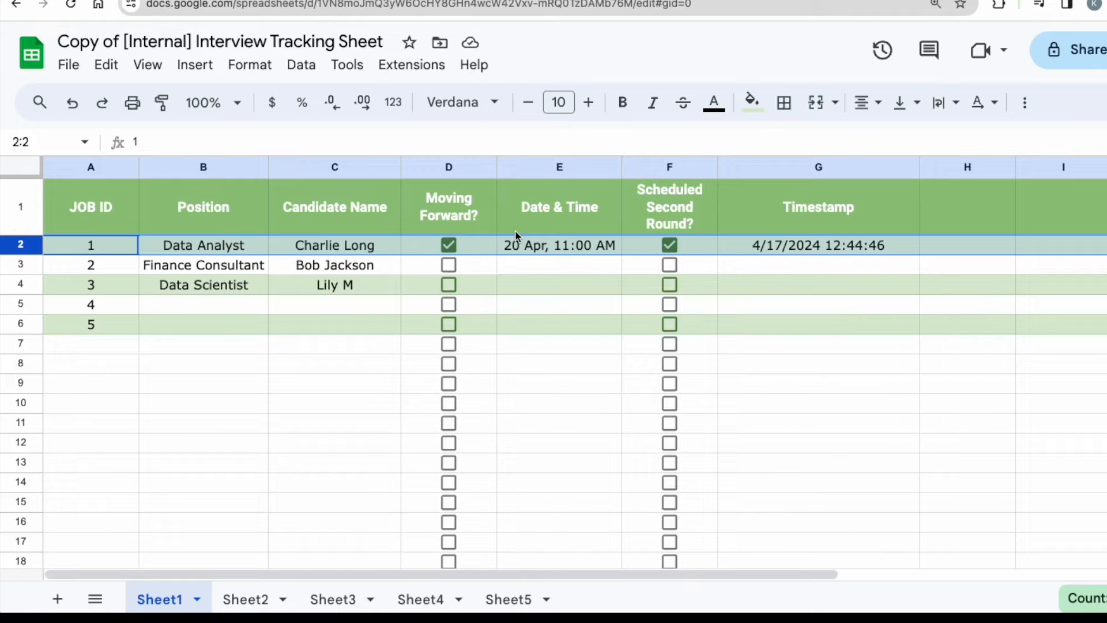
mouse_move(467, 247)
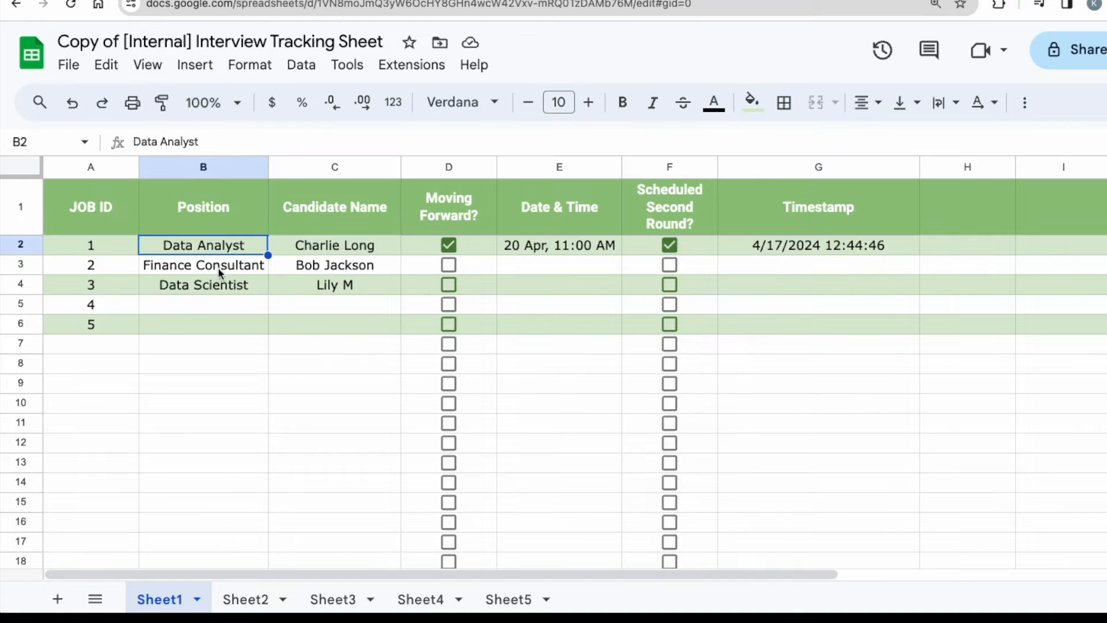
left_click(203, 168)
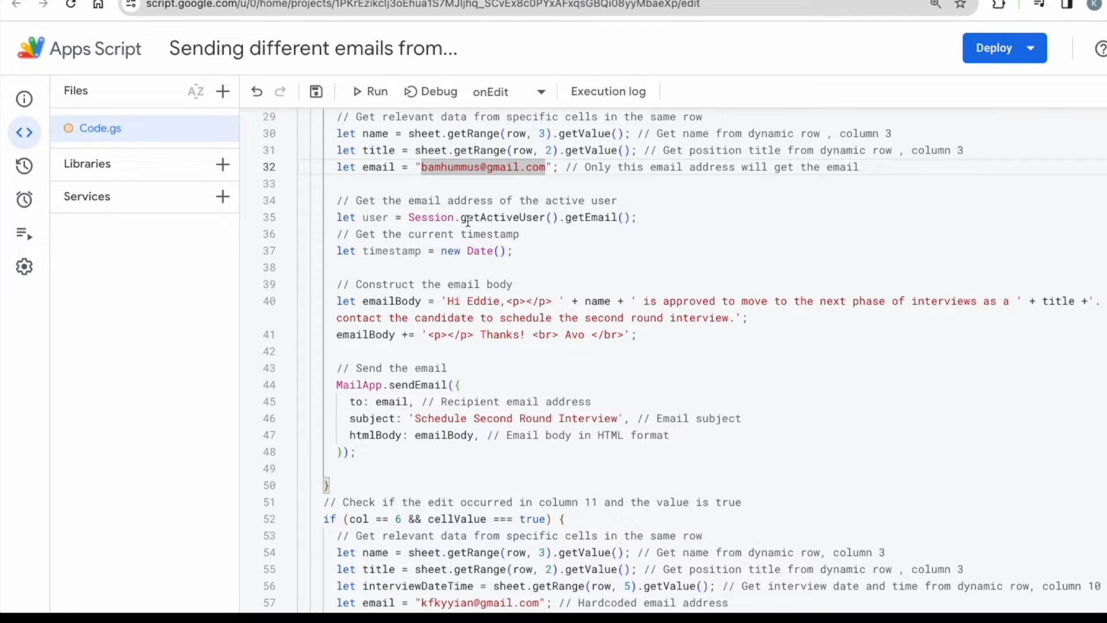
scroll("down", 3)
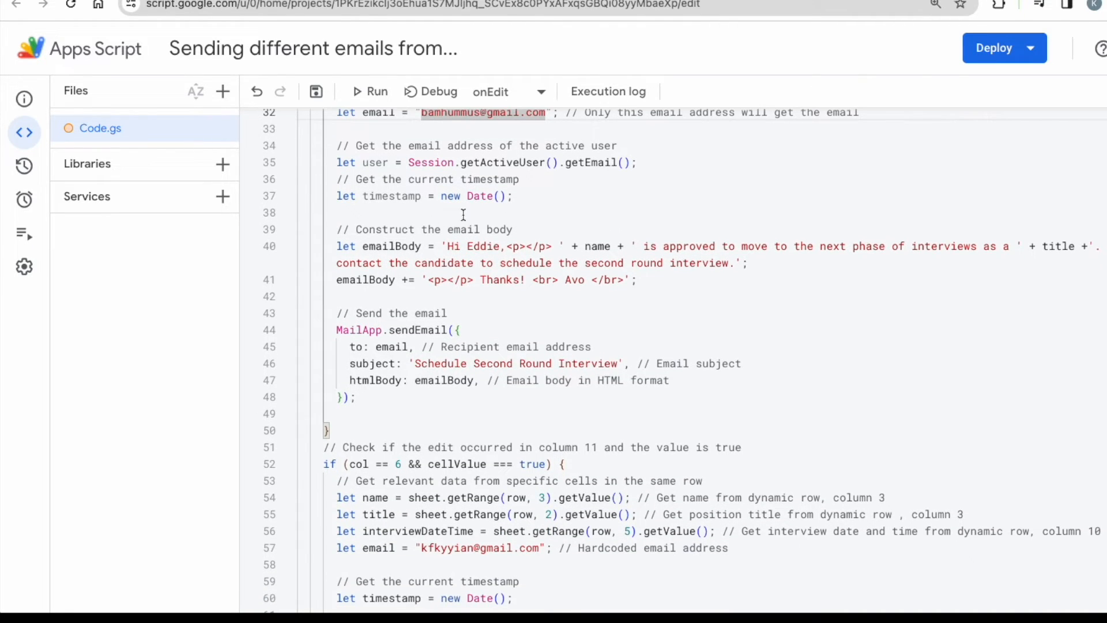
left_click_drag(387, 146, 479, 145)
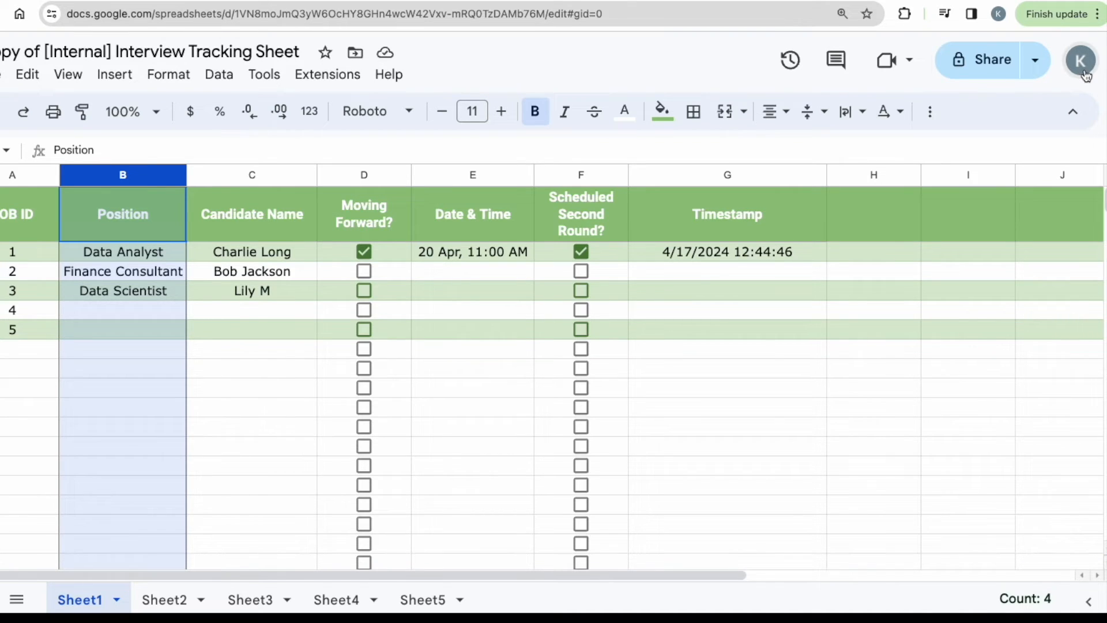
mouse_move(1082, 63)
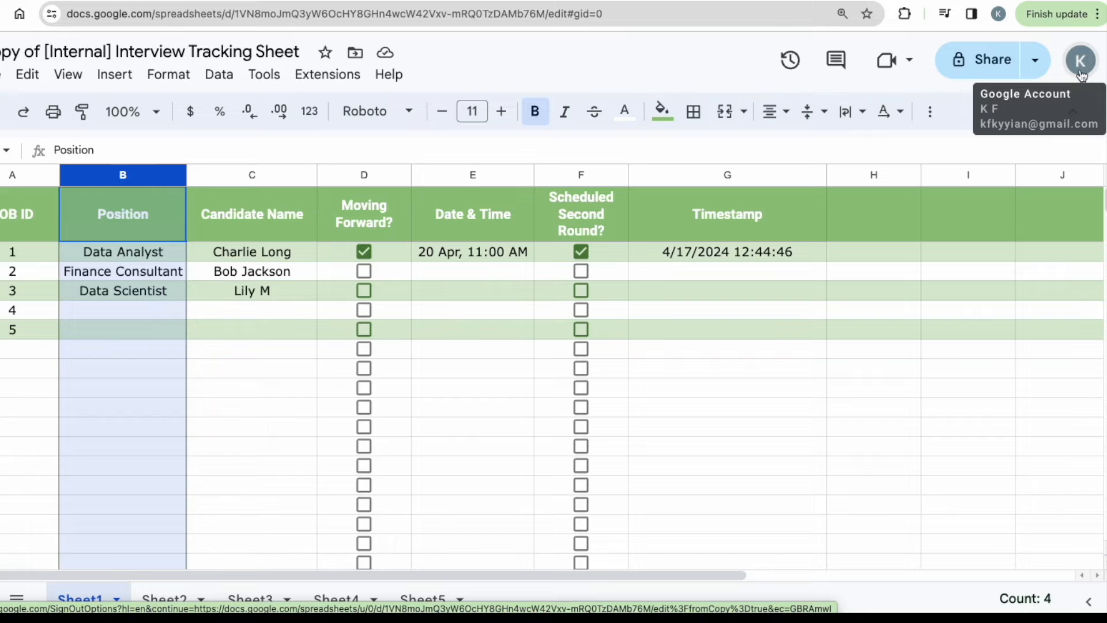
mouse_move(1080, 85)
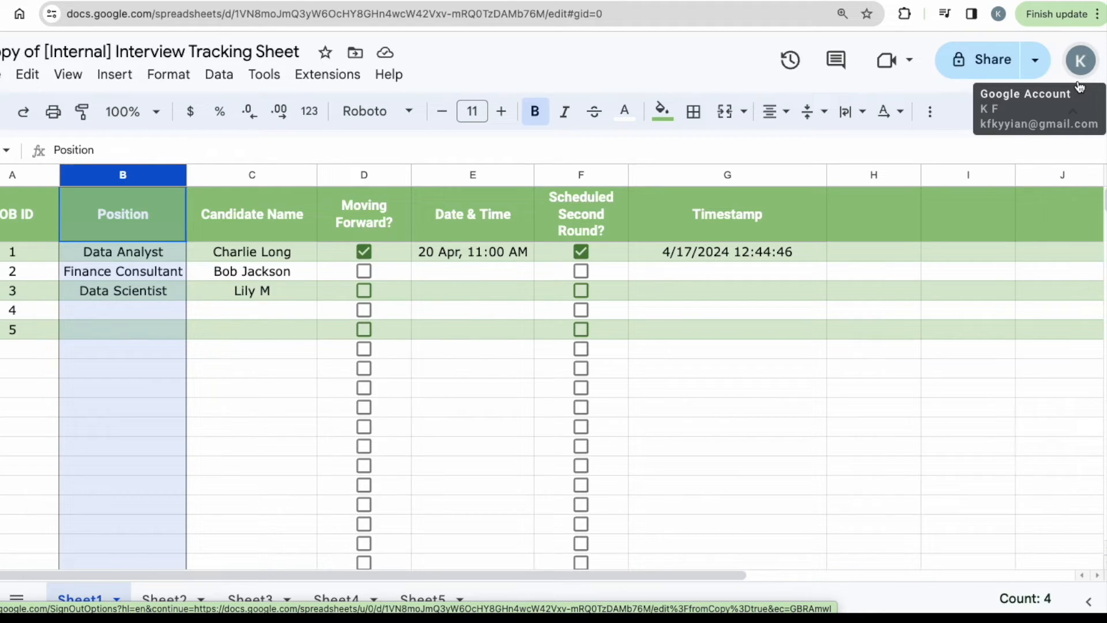
mouse_move(1018, 129)
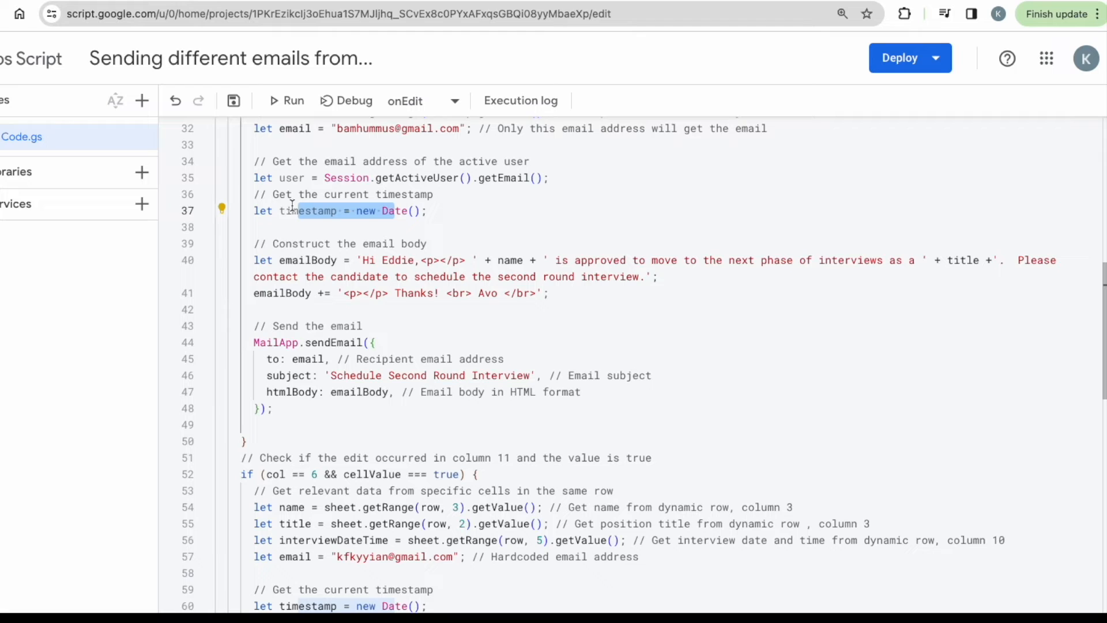
scroll("down", 3)
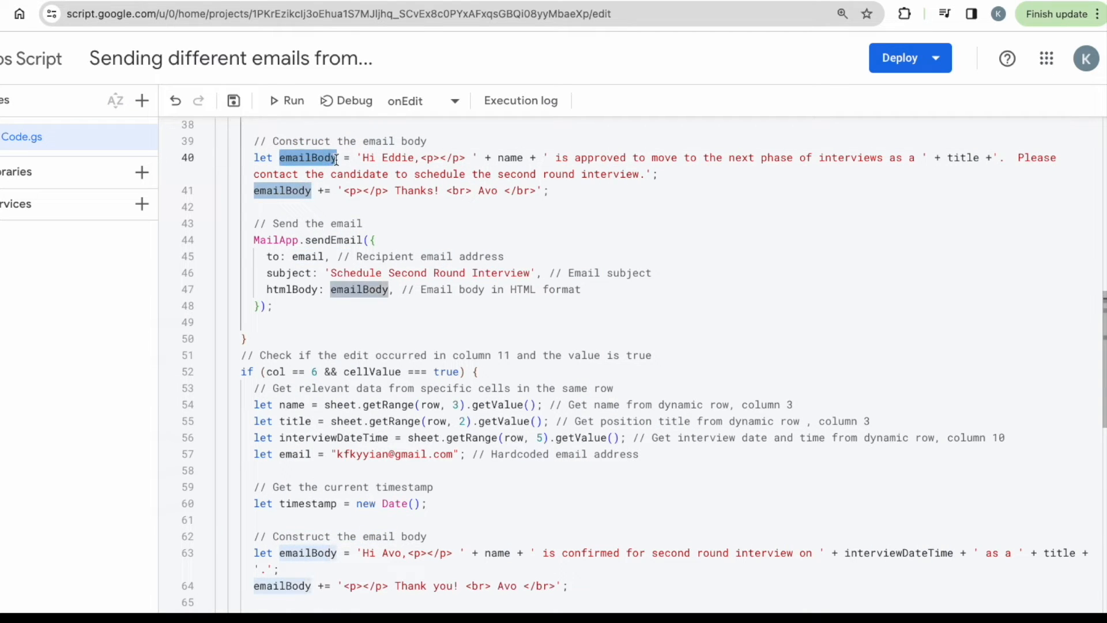
left_click(345, 158)
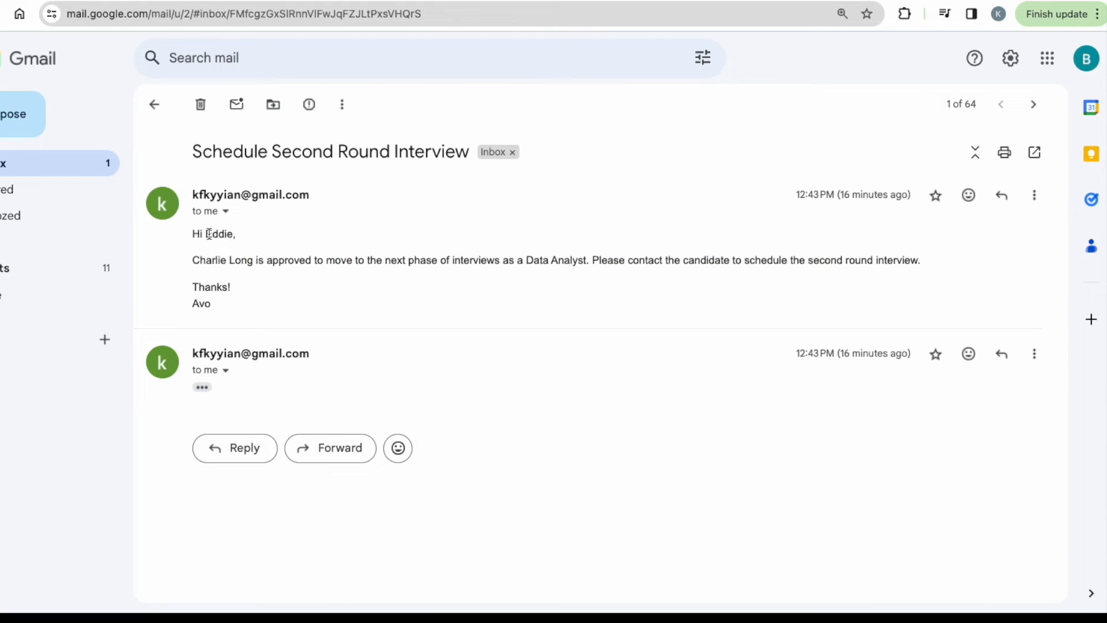
double_click(209, 260)
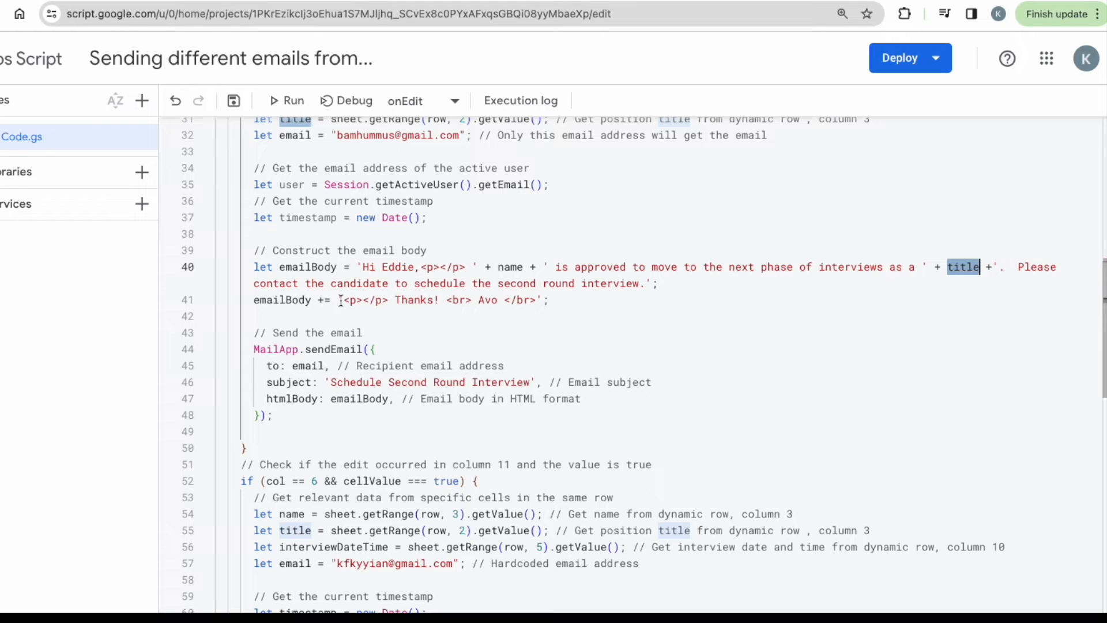
Step: Review the email body's sign-off and the sendEmail code below it
left_click_drag(344, 299, 444, 300)
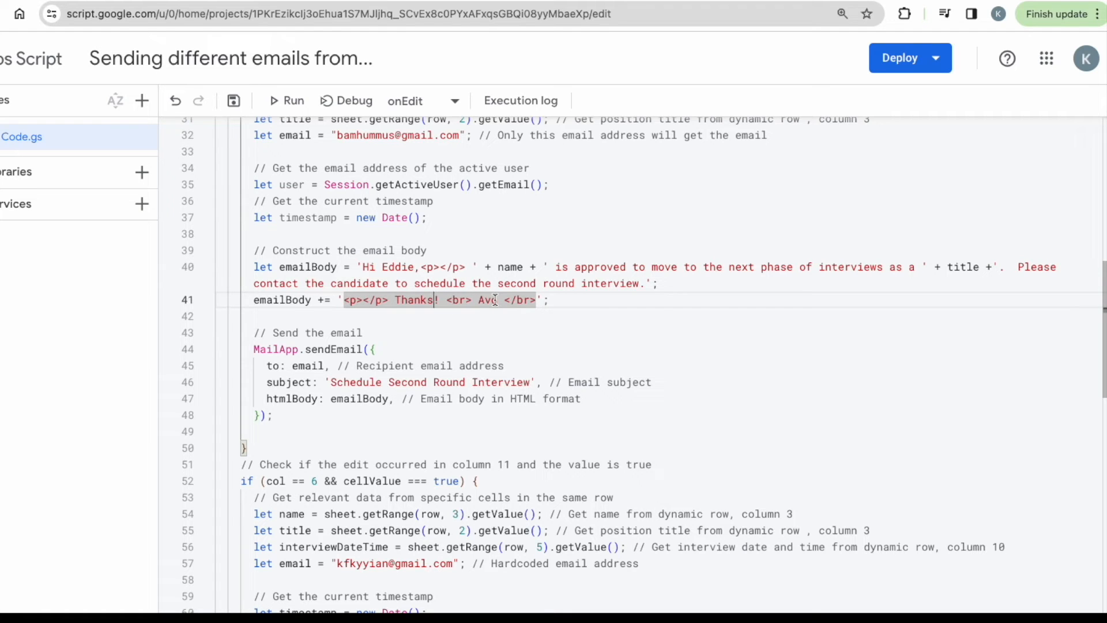
scroll("down", 3)
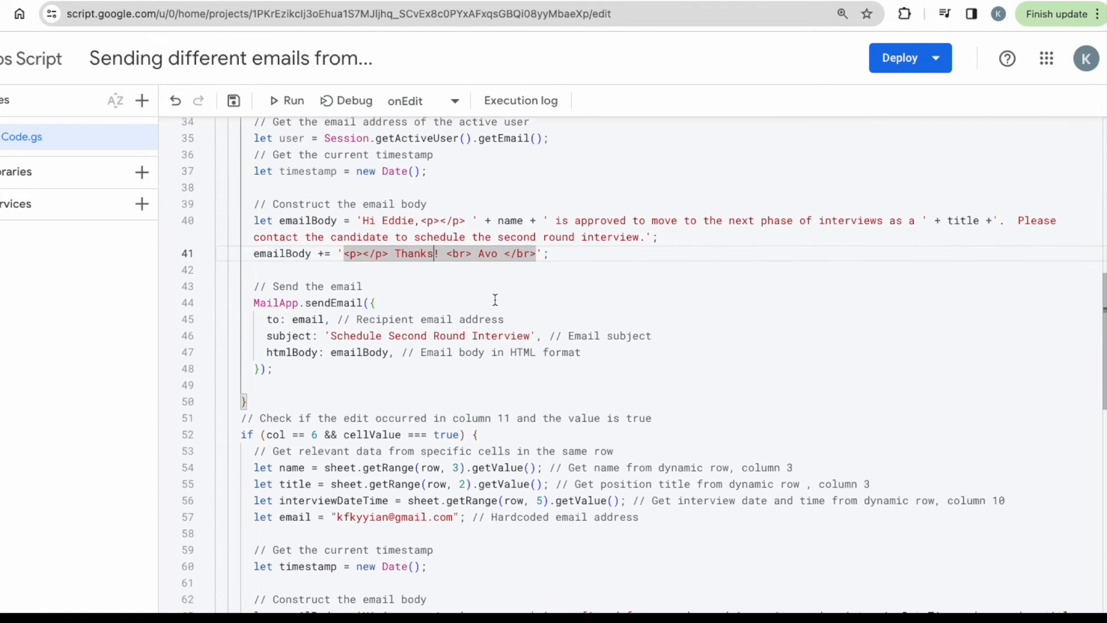
scroll("down", 3)
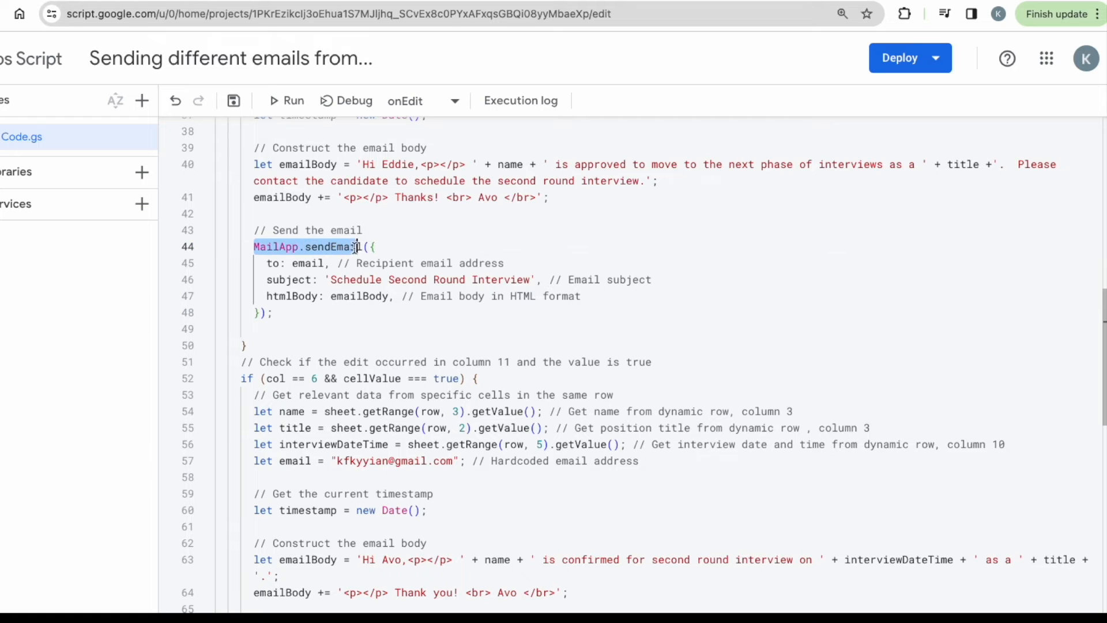
scroll("down", 3)
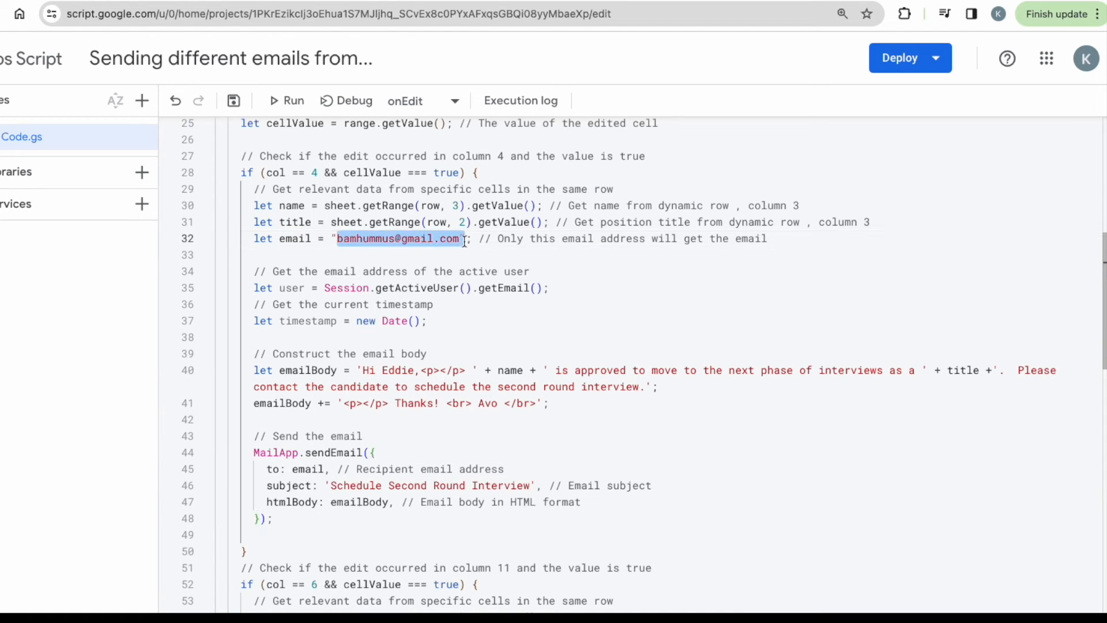
scroll("down", 3)
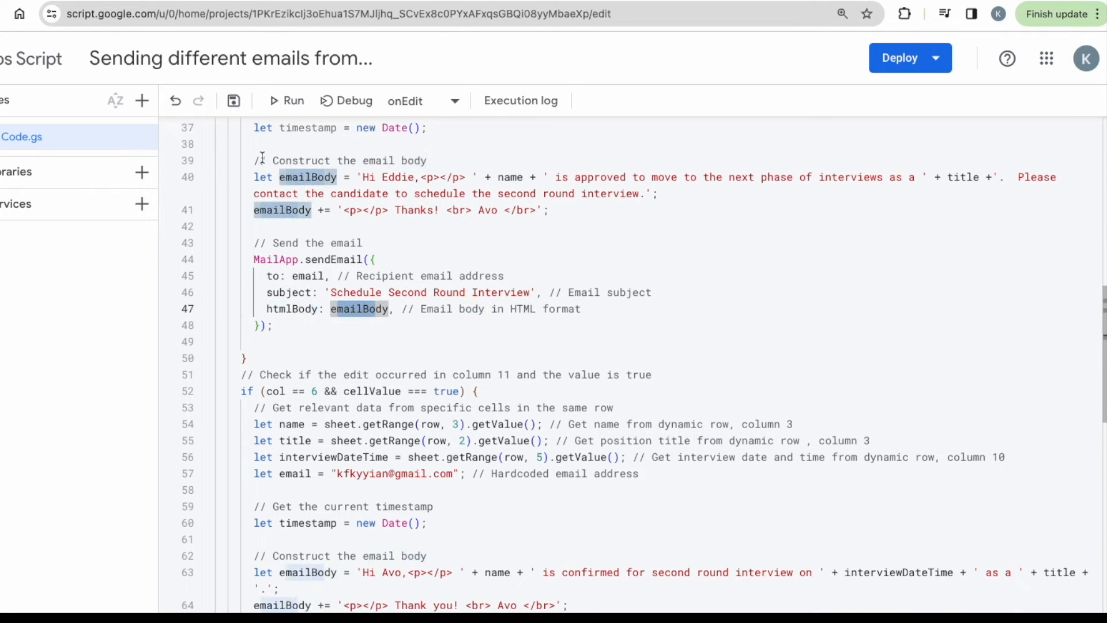
left_click_drag(254, 160, 368, 210)
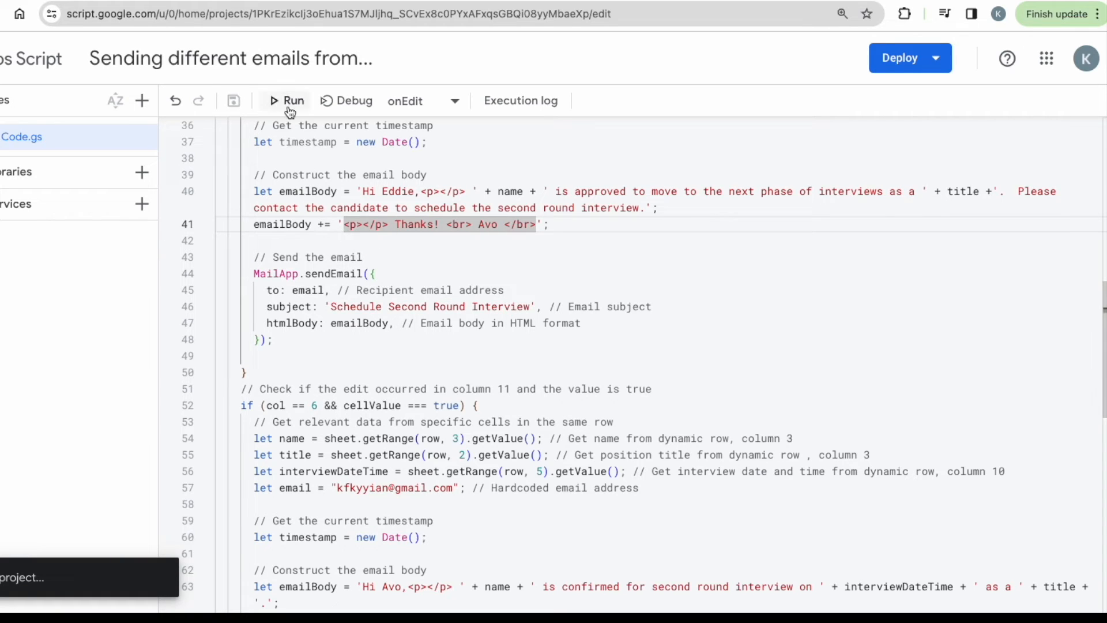
left_click(287, 101)
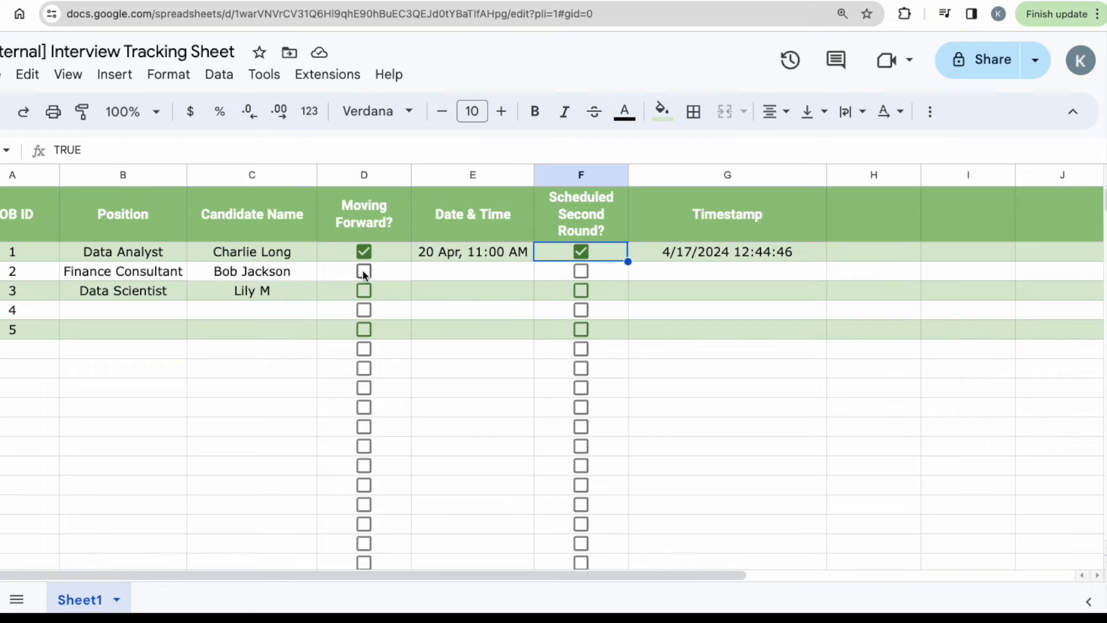
left_click(363, 271)
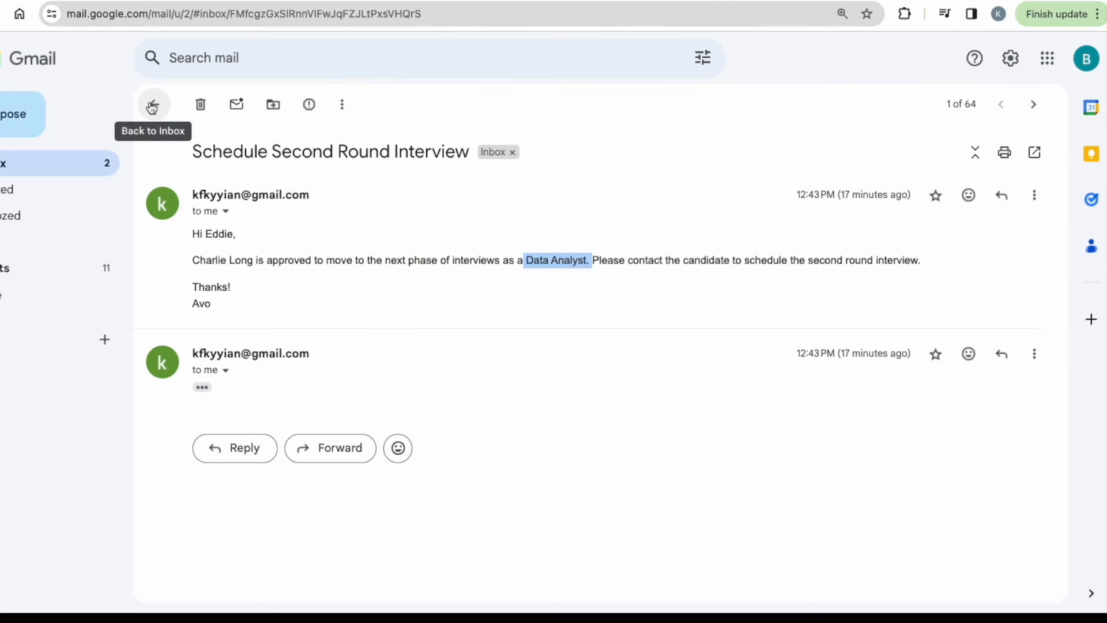
left_click(154, 105)
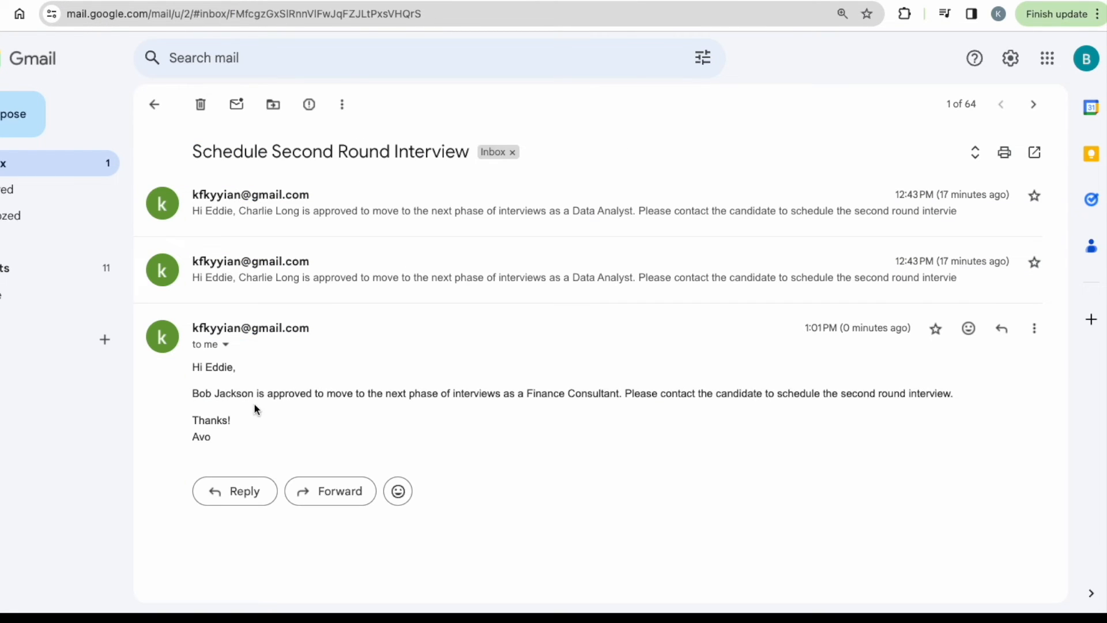
mouse_move(279, 388)
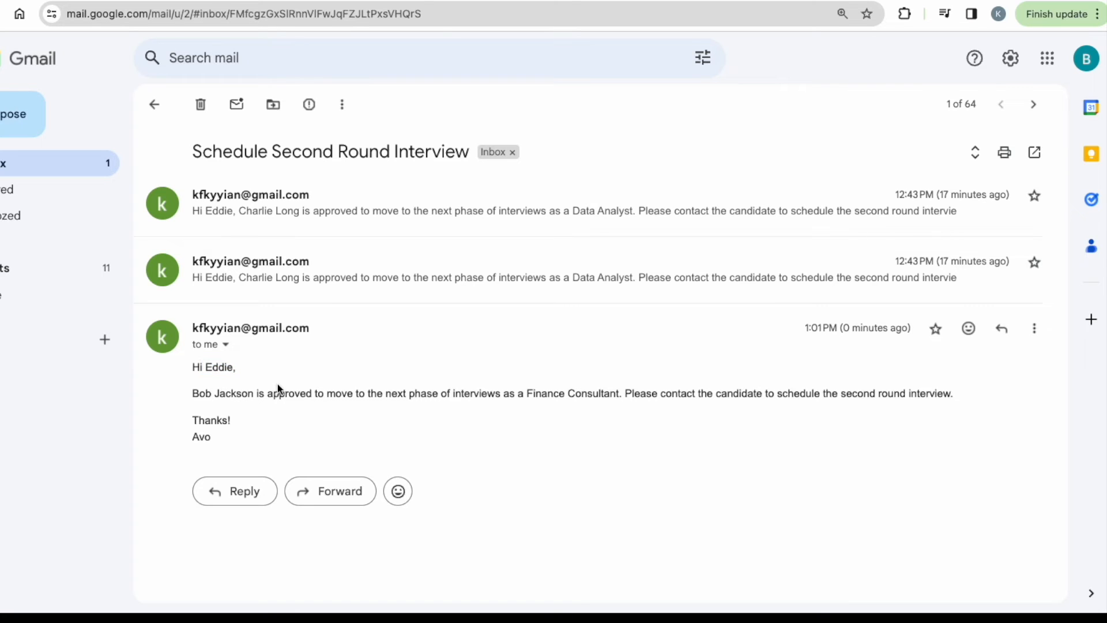
left_click_drag(528, 393, 621, 393)
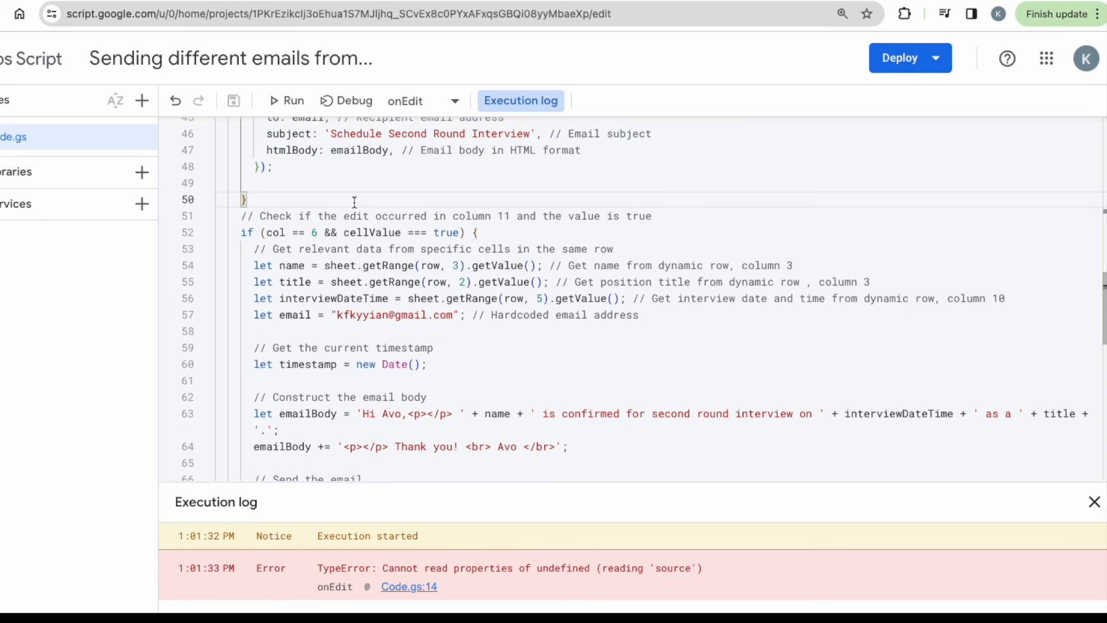
scroll("down", 3)
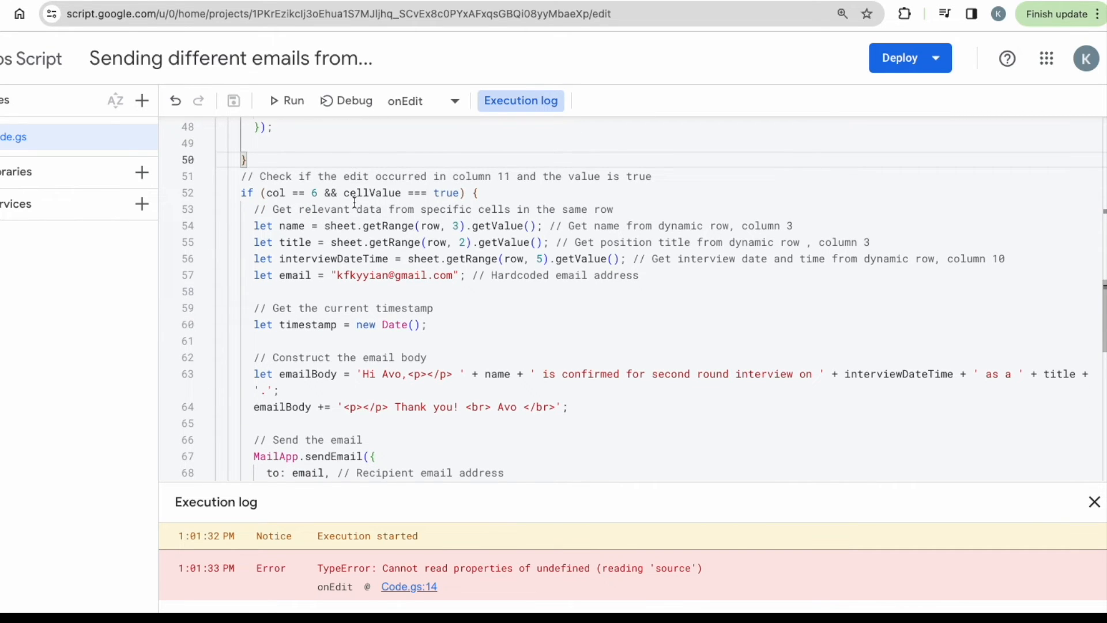
scroll("down", 3)
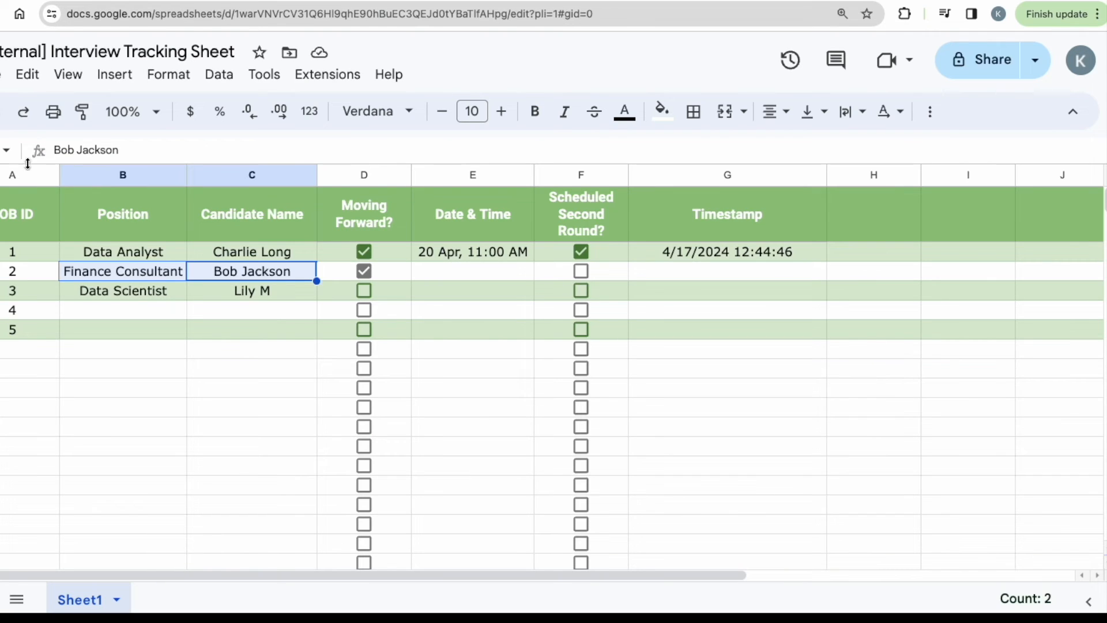
left_click(252, 175)
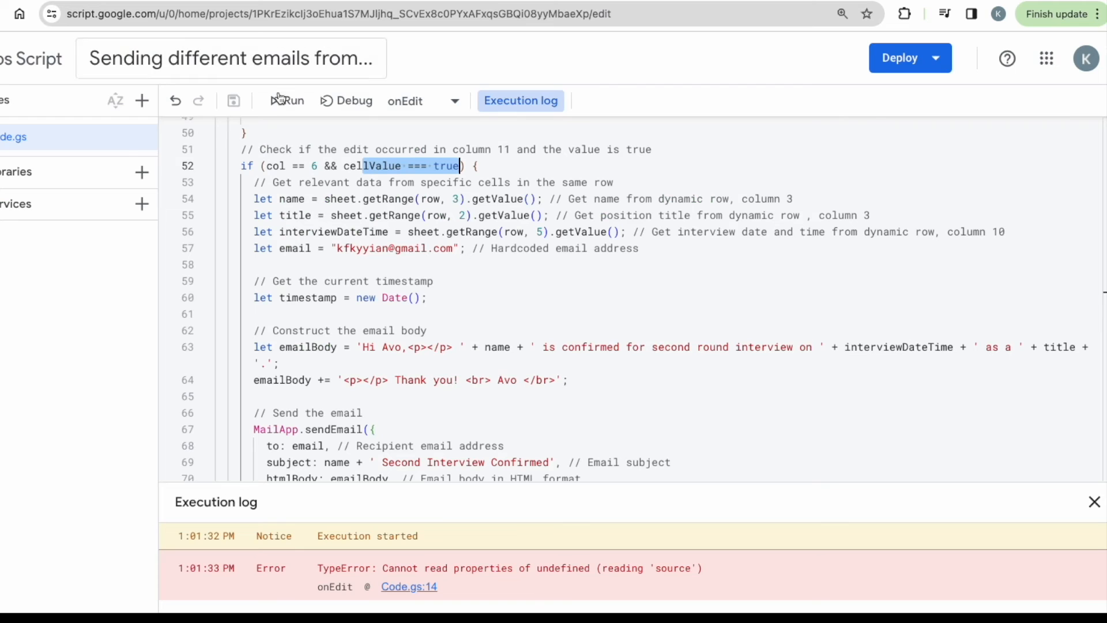
mouse_move(298, 199)
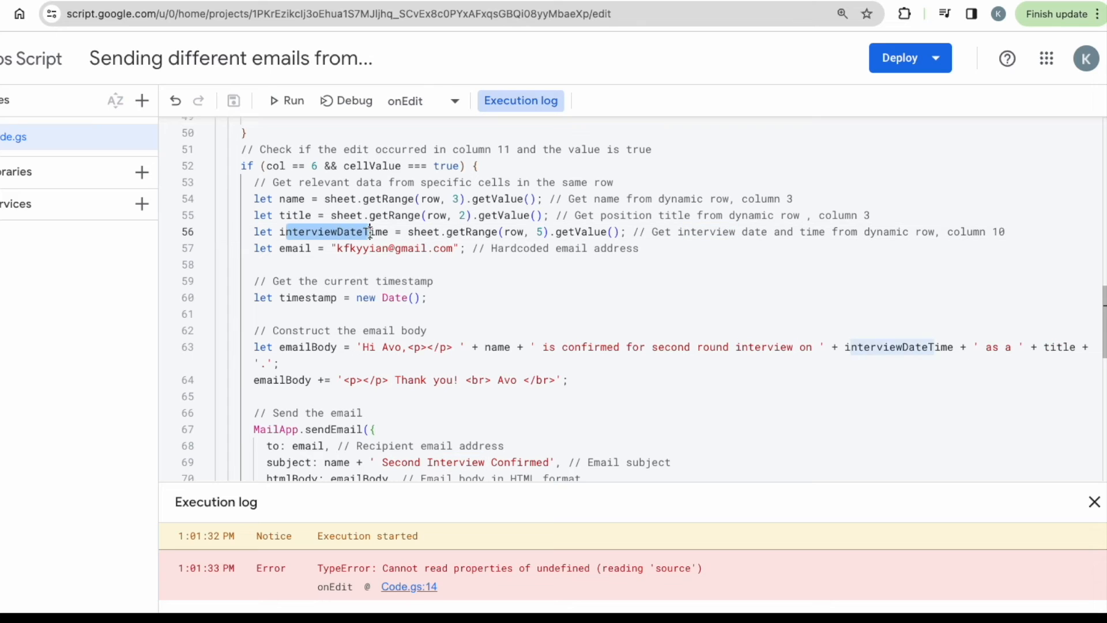
double_click(332, 232)
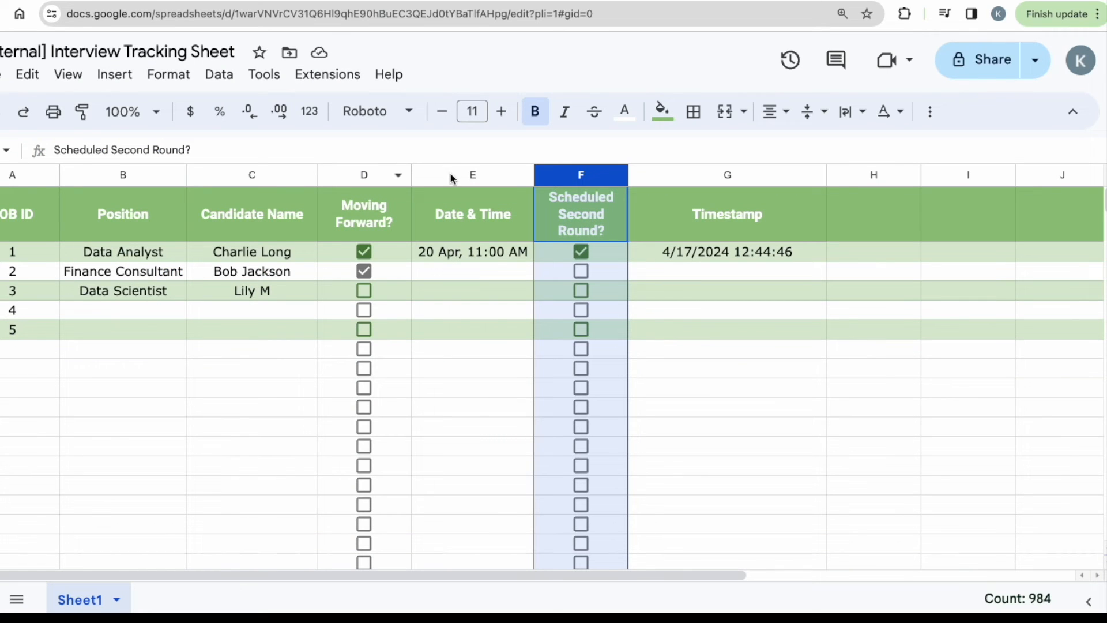
left_click(472, 271)
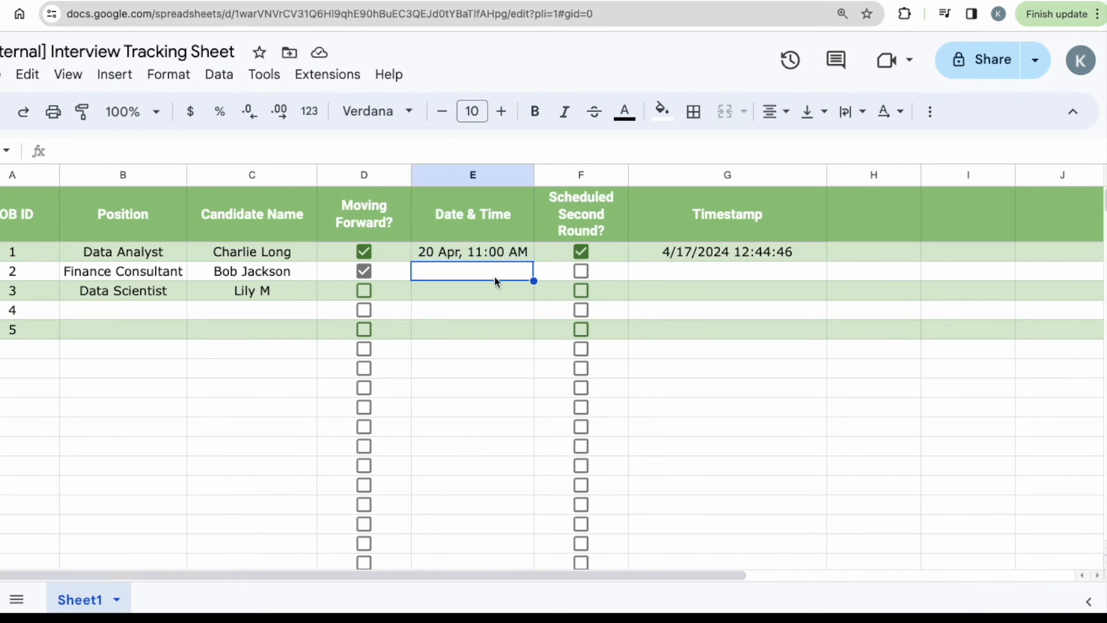
mouse_move(503, 275)
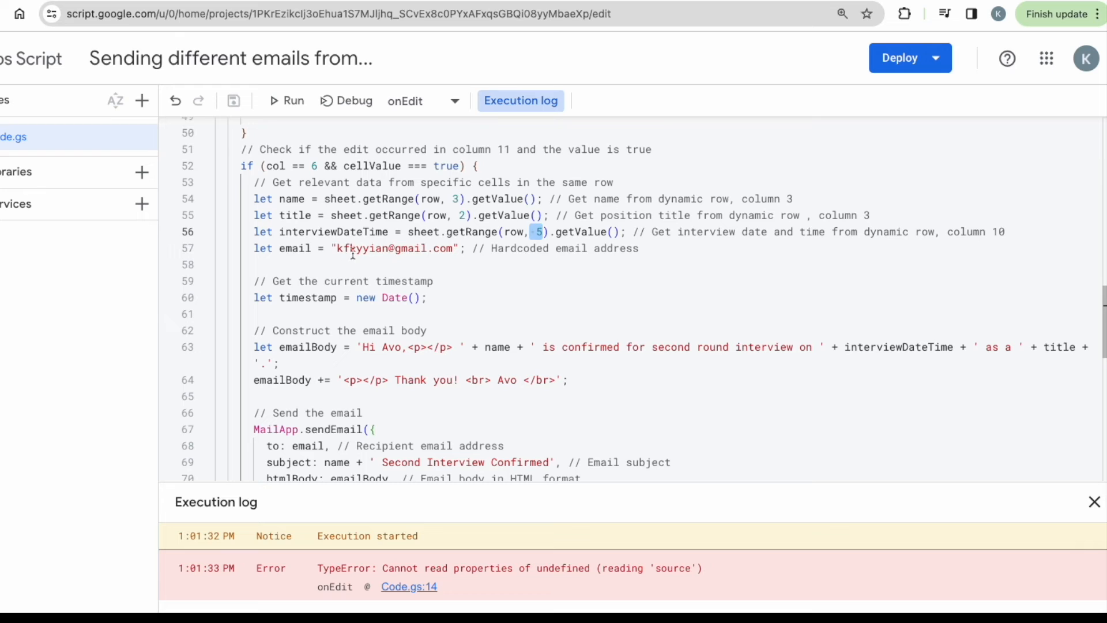
Step: Point out the hardcoded recipient address and the name, date and position in the email body
double_click(392, 248)
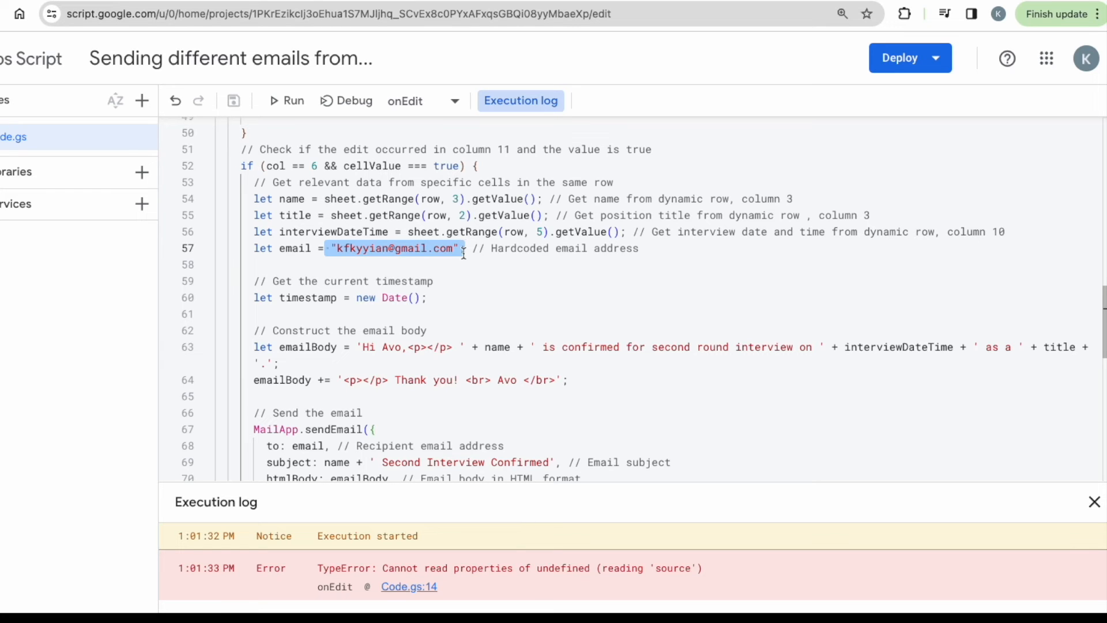
left_click(408, 248)
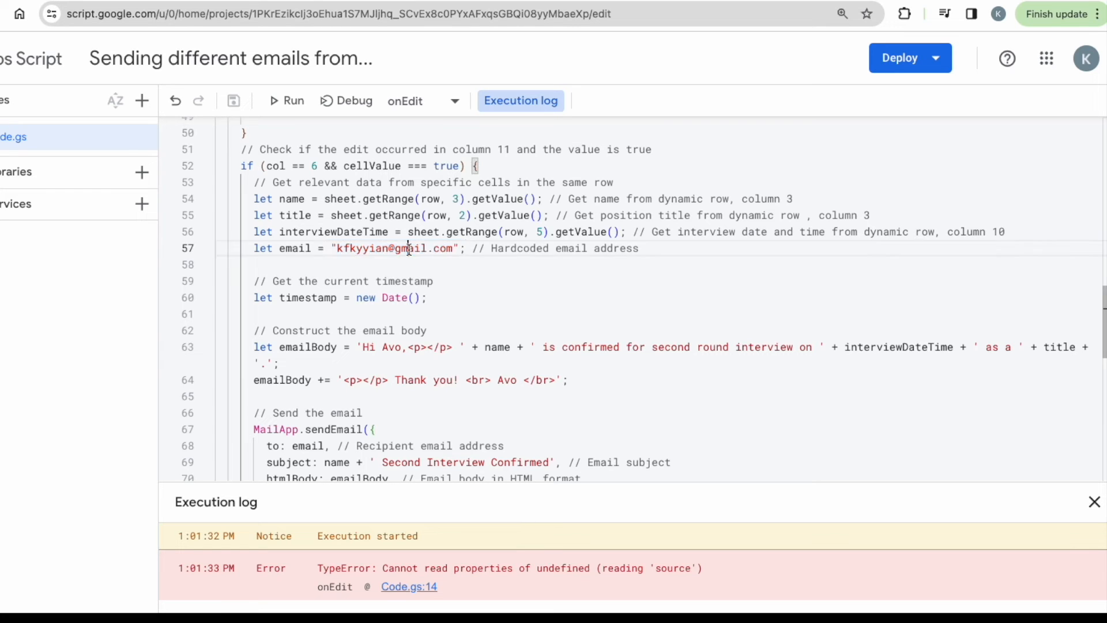
double_click(408, 248)
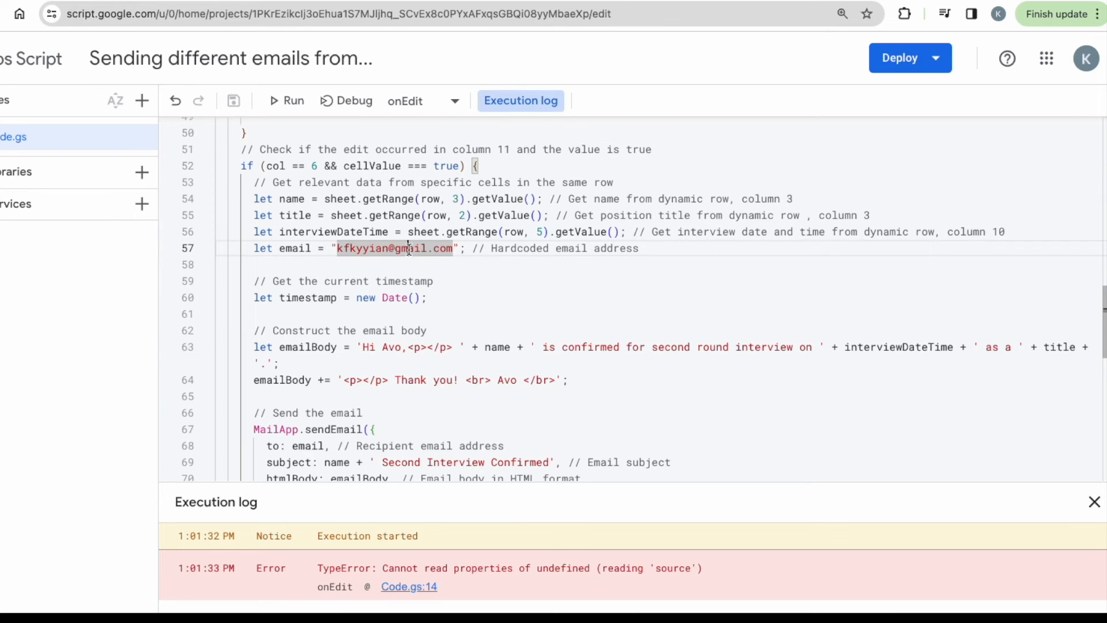
scroll("down", 3)
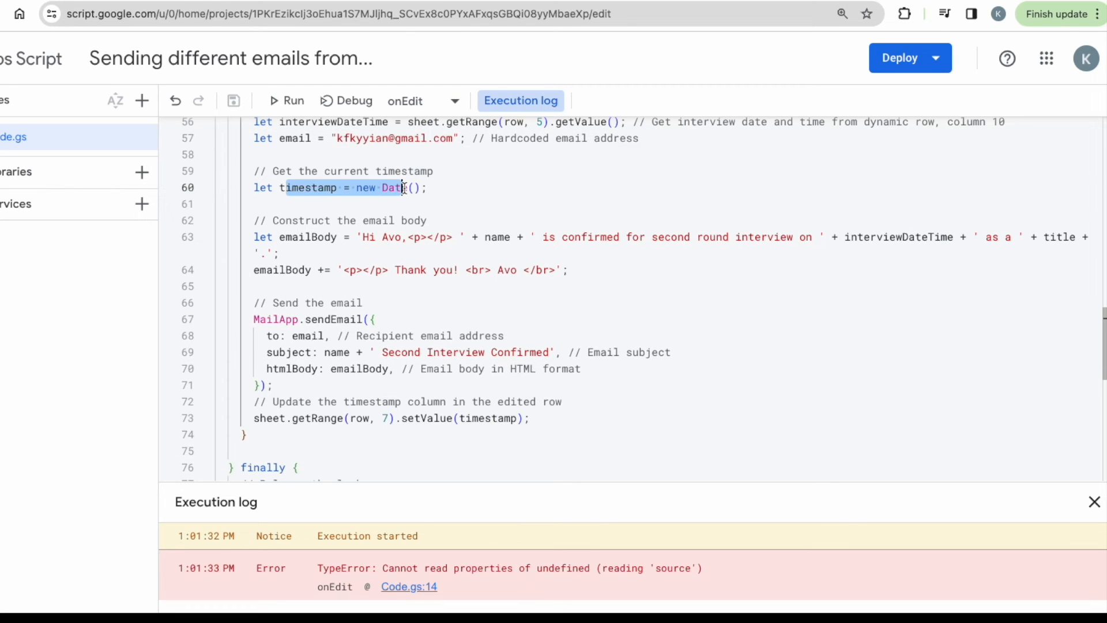
scroll("down", 3)
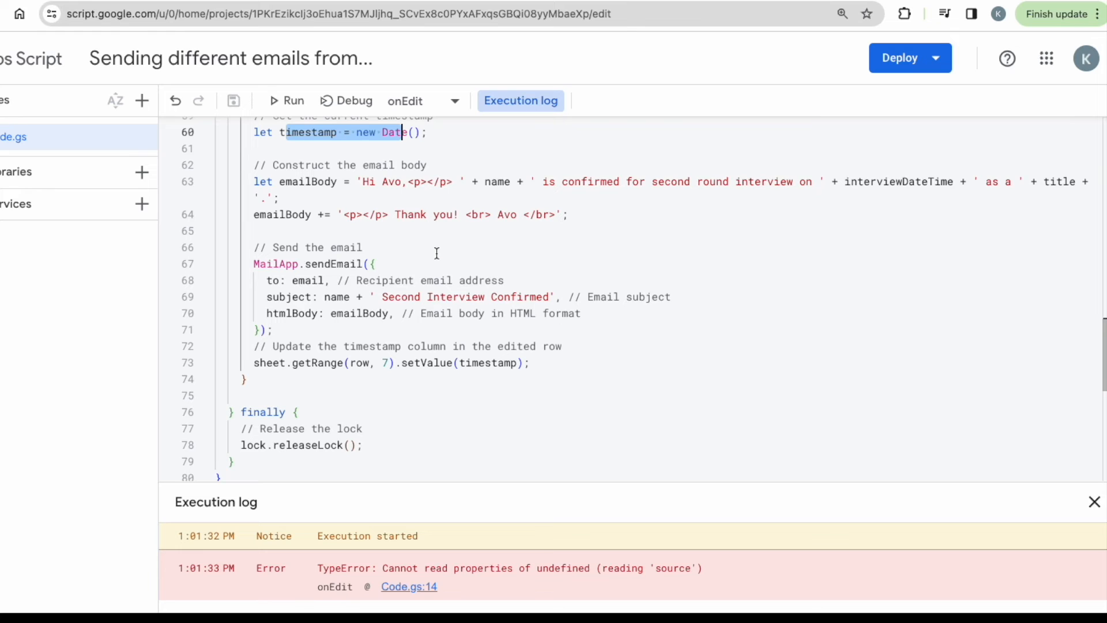
scroll("down", 3)
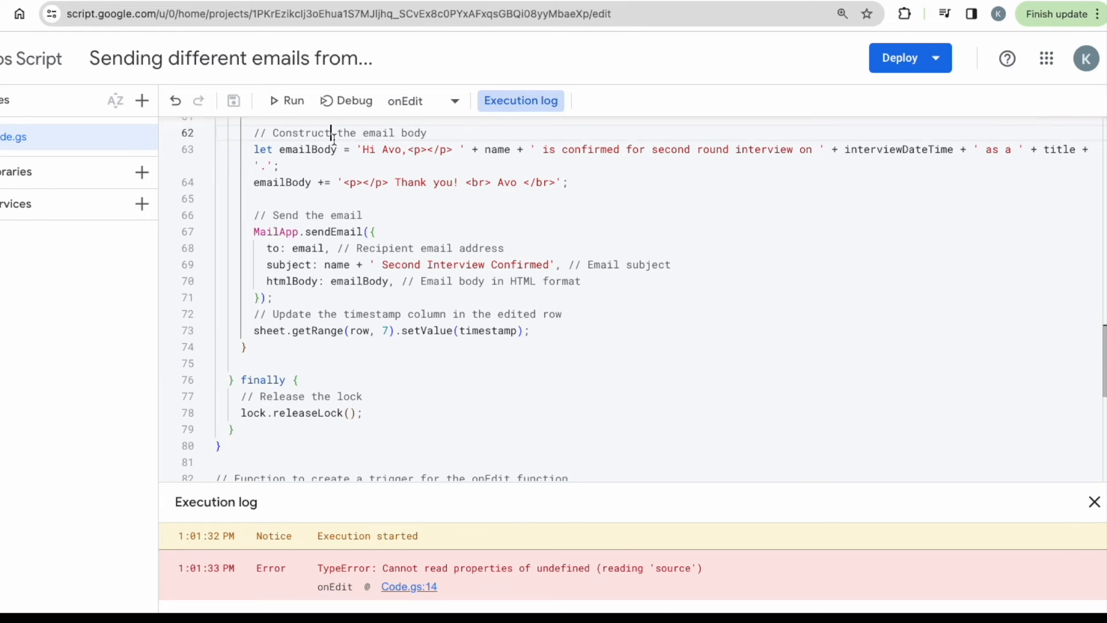
left_click_drag(333, 132, 399, 149)
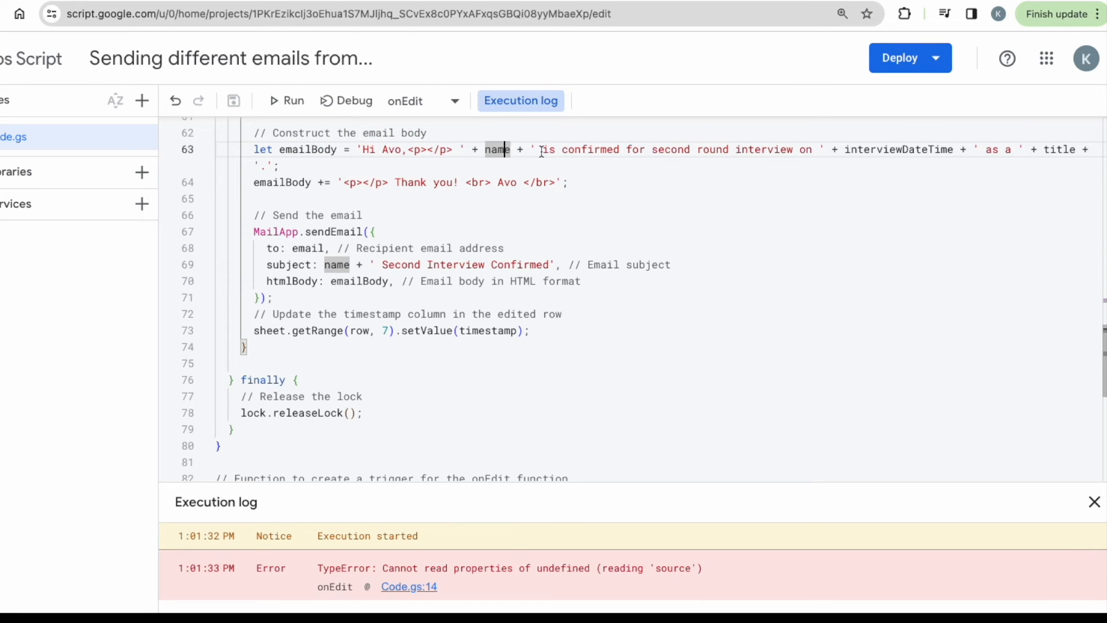
left_click_drag(567, 149, 727, 149)
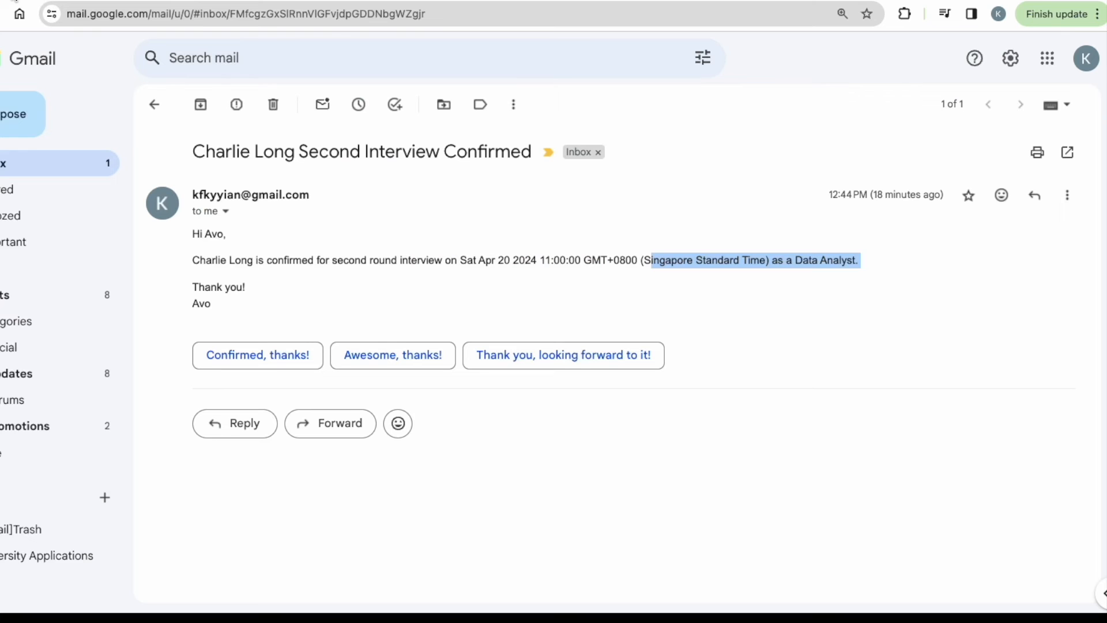
mouse_move(210, 247)
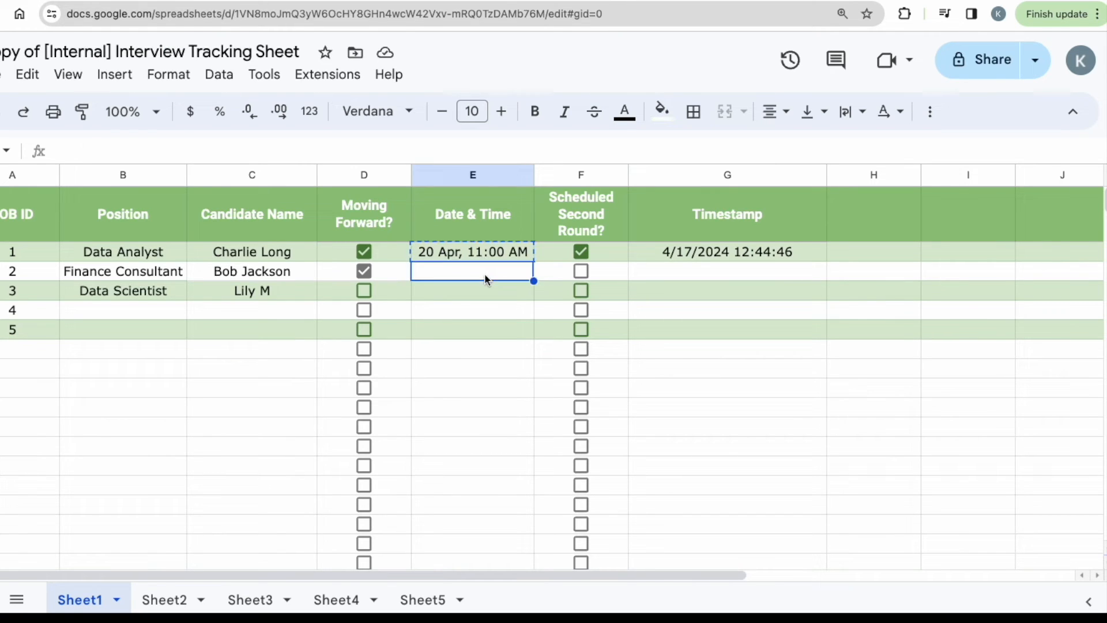
type("2 Apr, 11:00 AM")
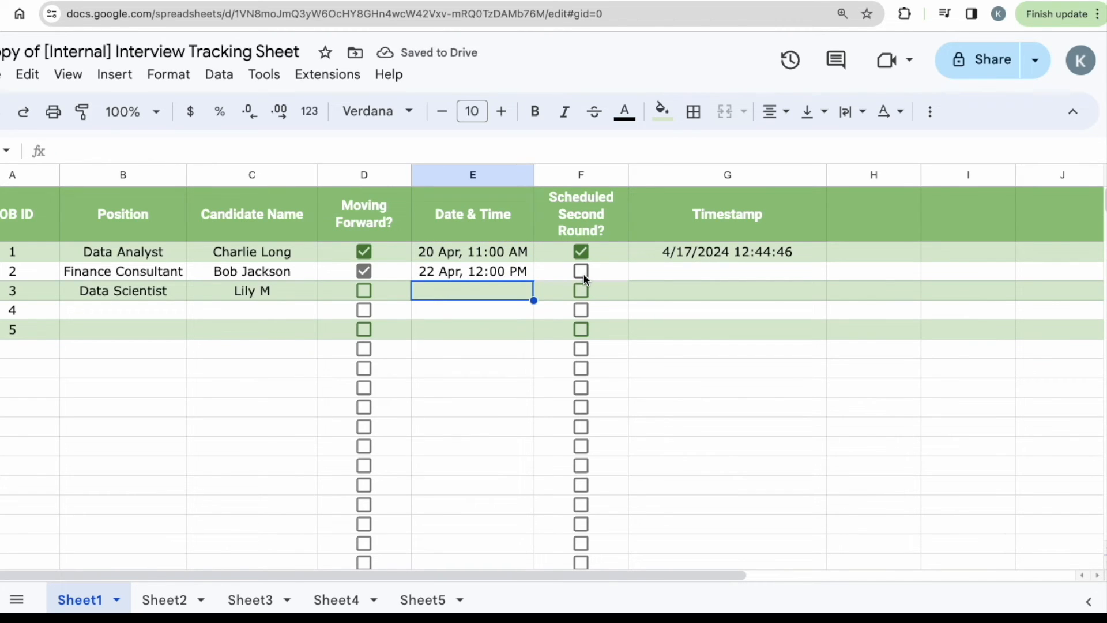
left_click(581, 271)
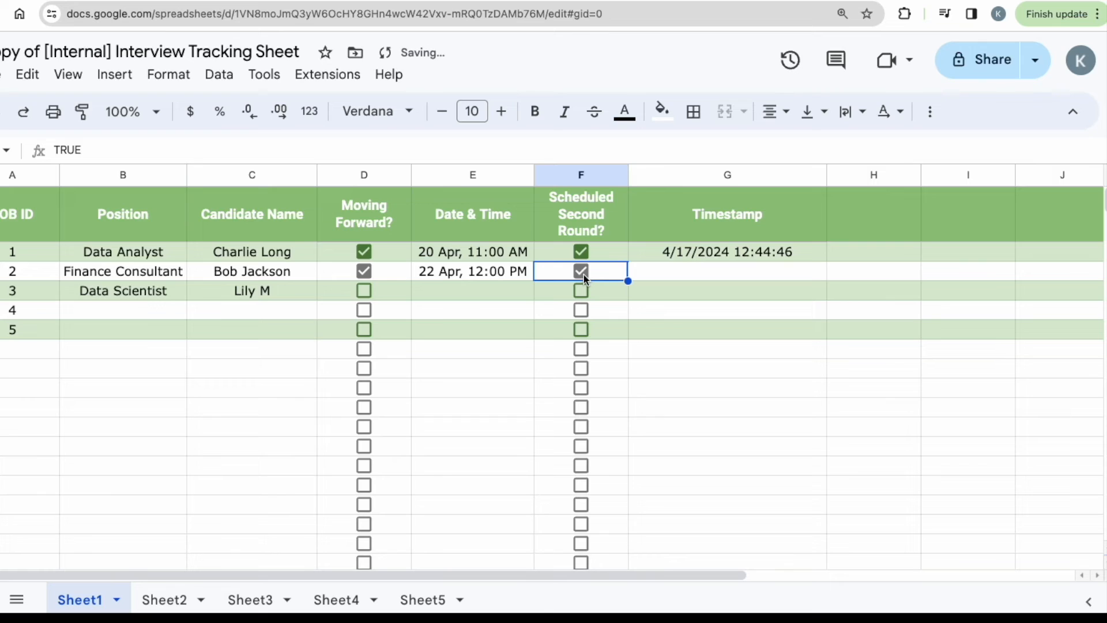
left_click(581, 271)
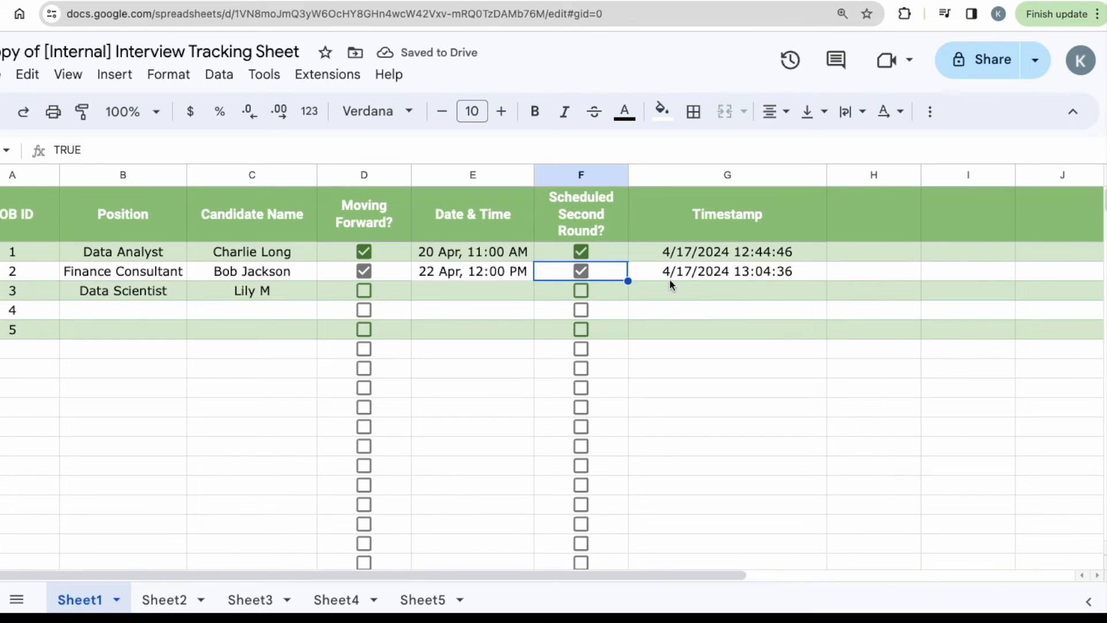
left_click(728, 271)
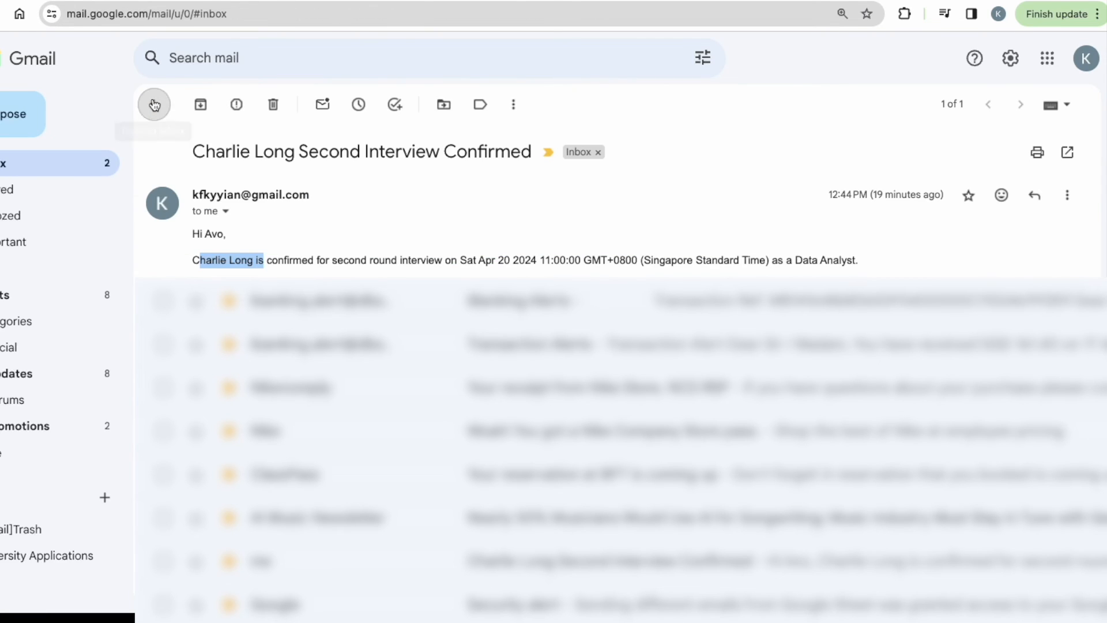
left_click(153, 104)
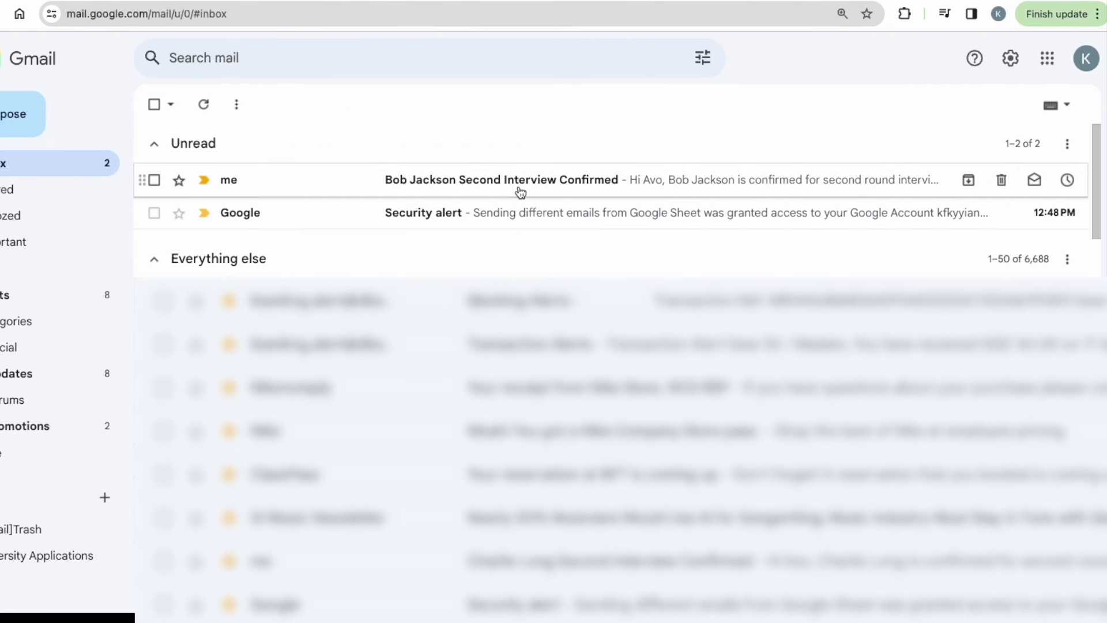
left_click(517, 180)
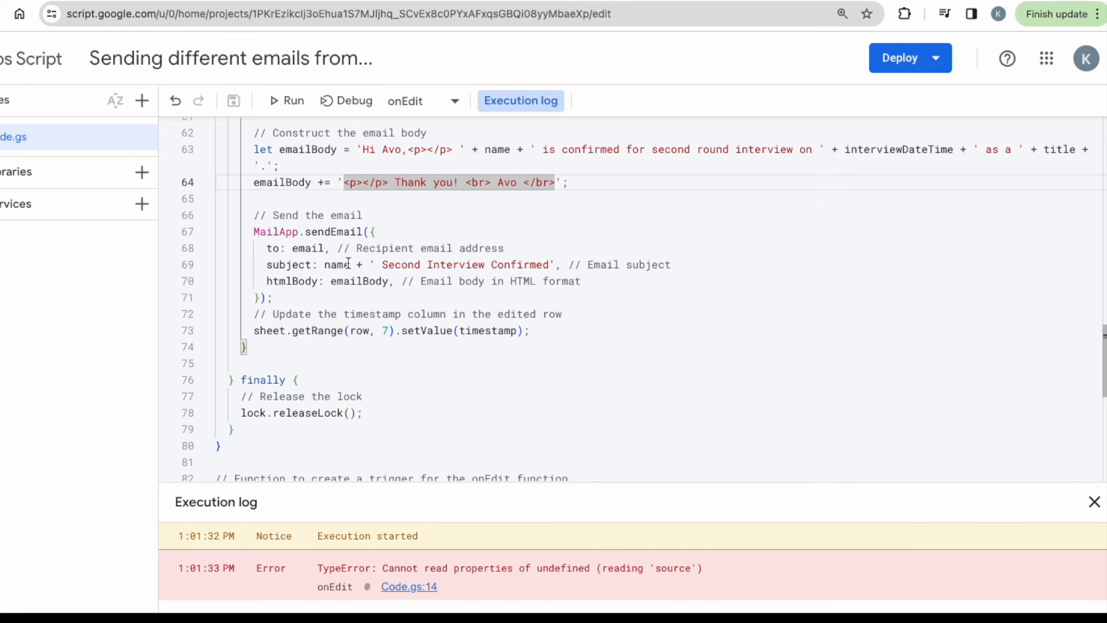
scroll("down", 3)
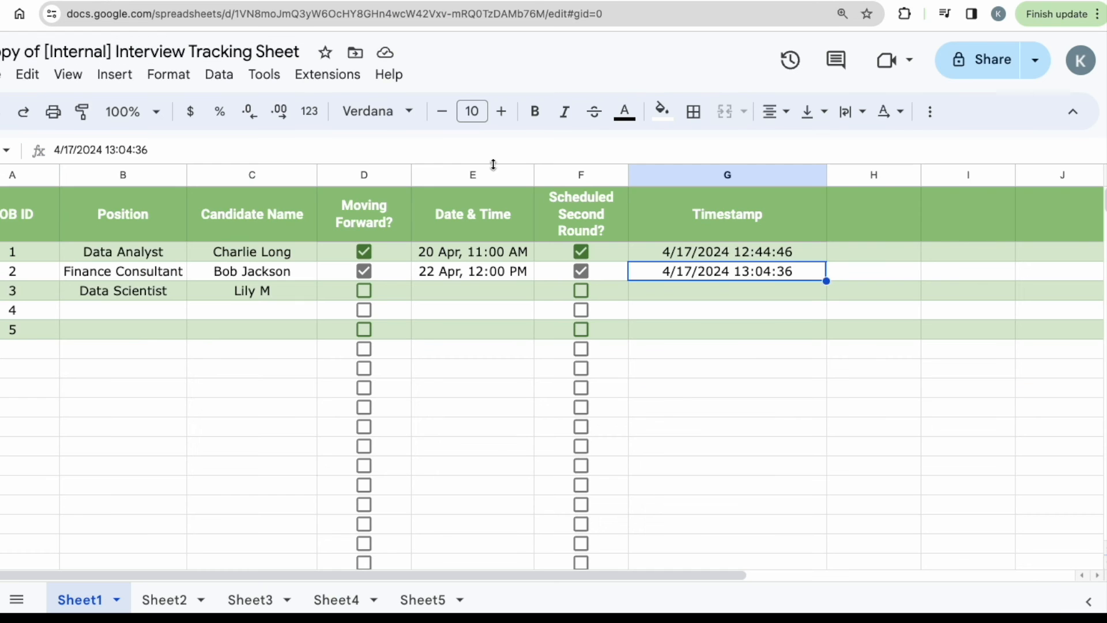
left_click(727, 175)
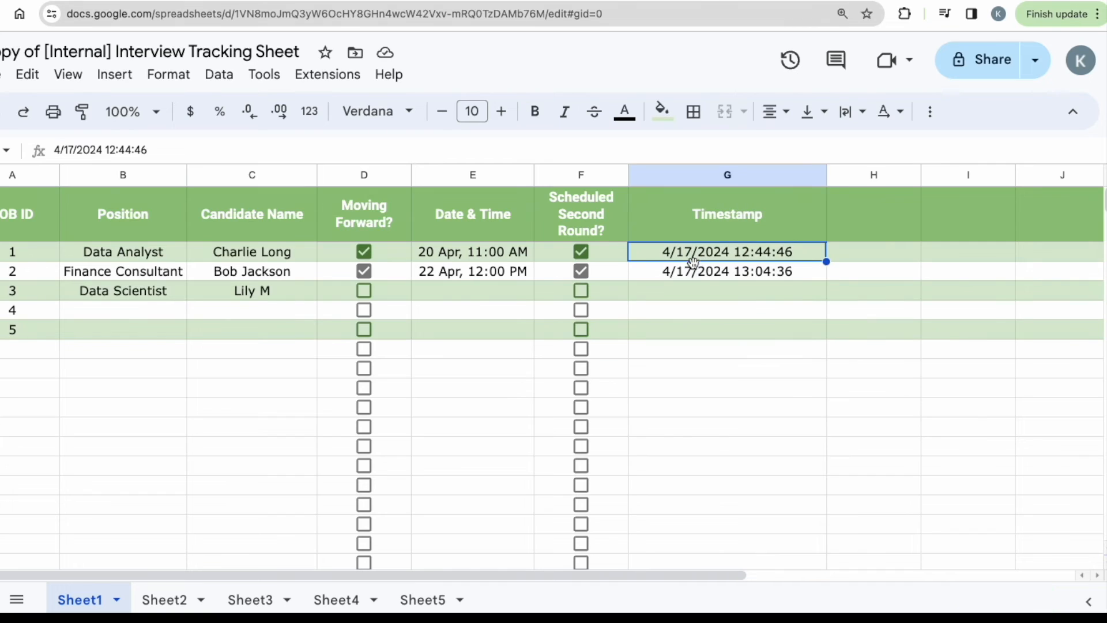
left_click(727, 291)
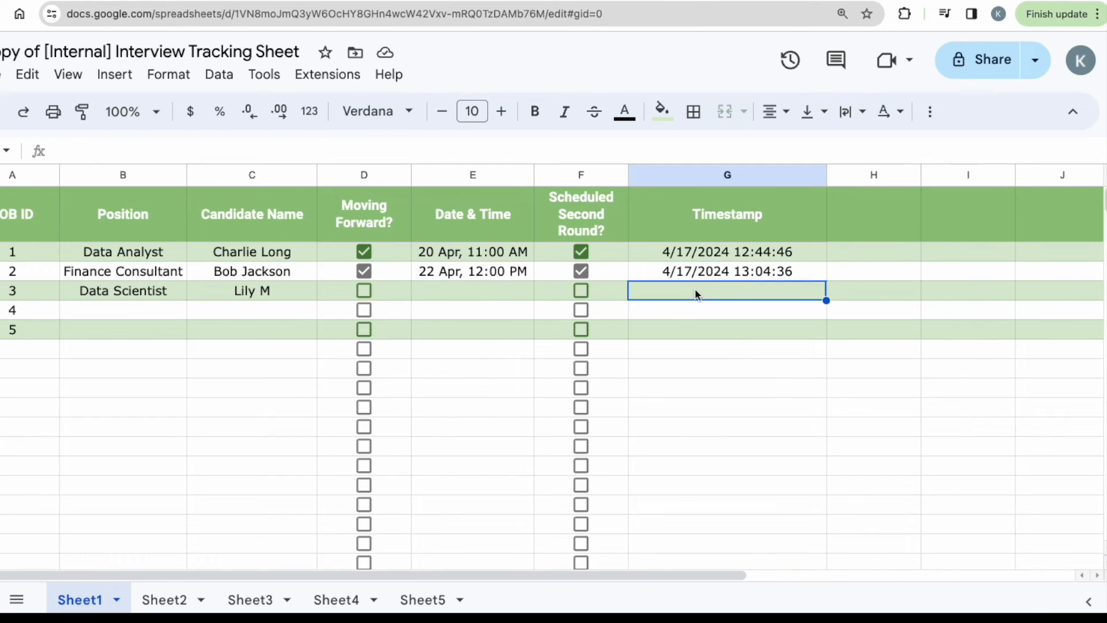
left_click(727, 252)
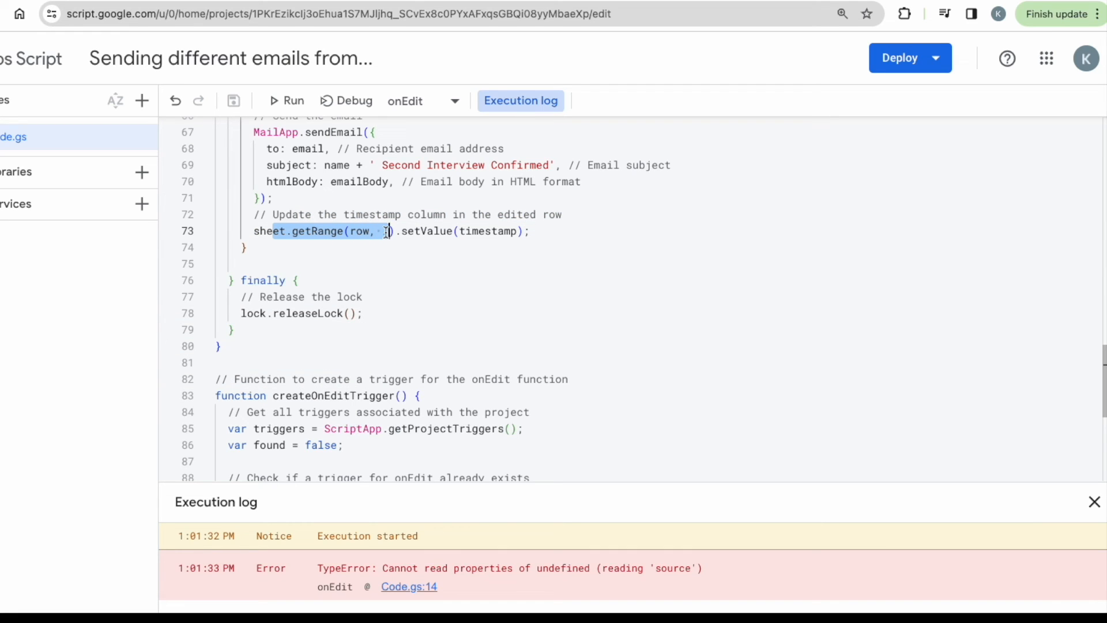
type("7")
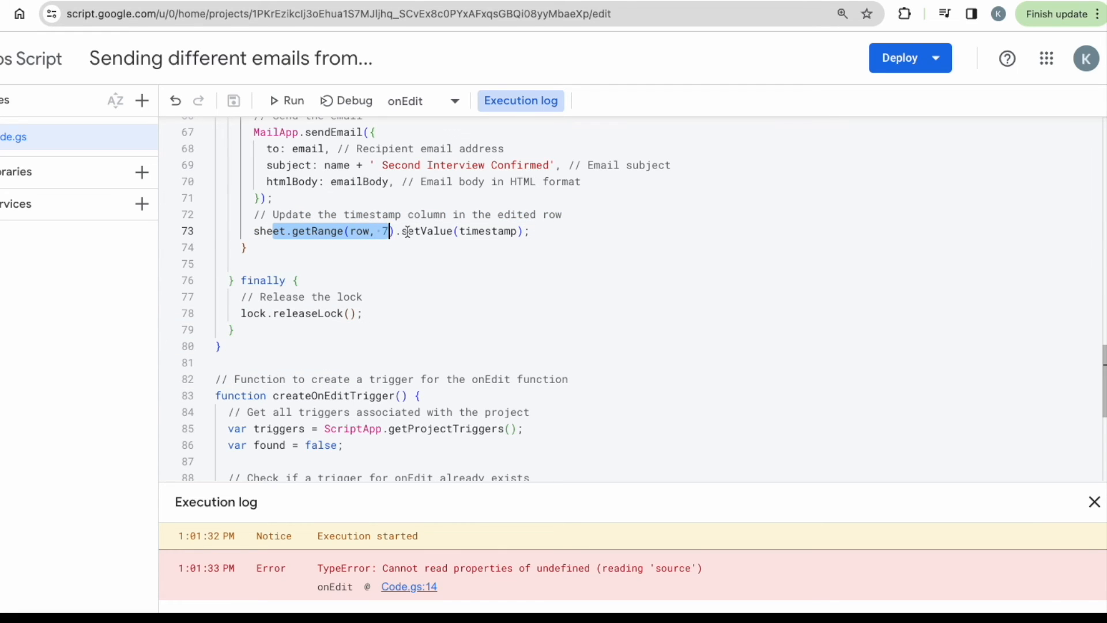
double_click(486, 231)
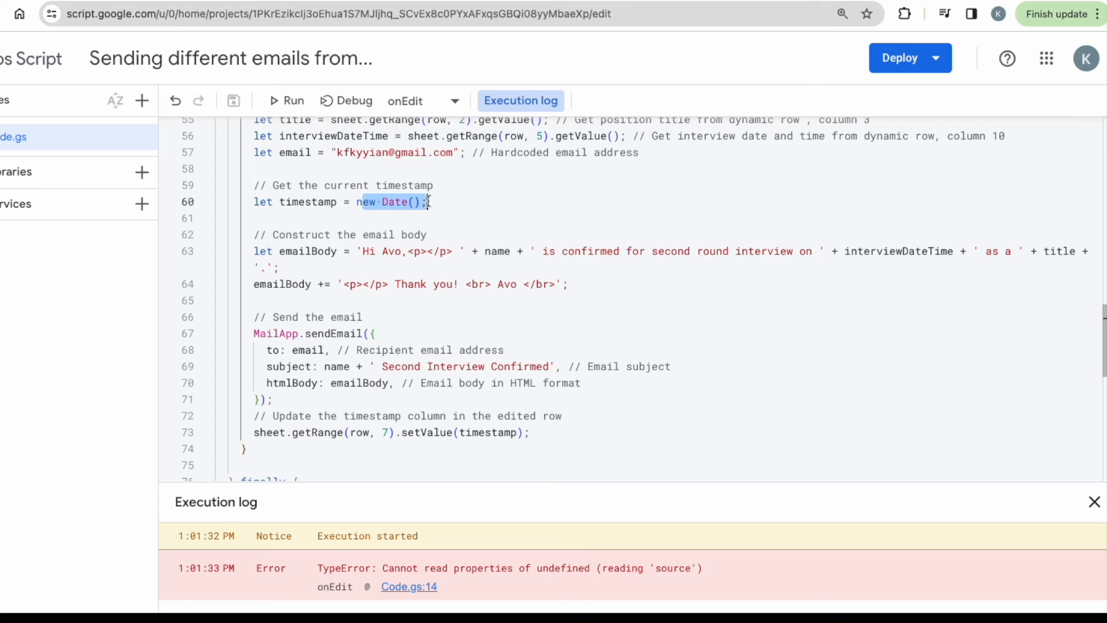
scroll("down", 3)
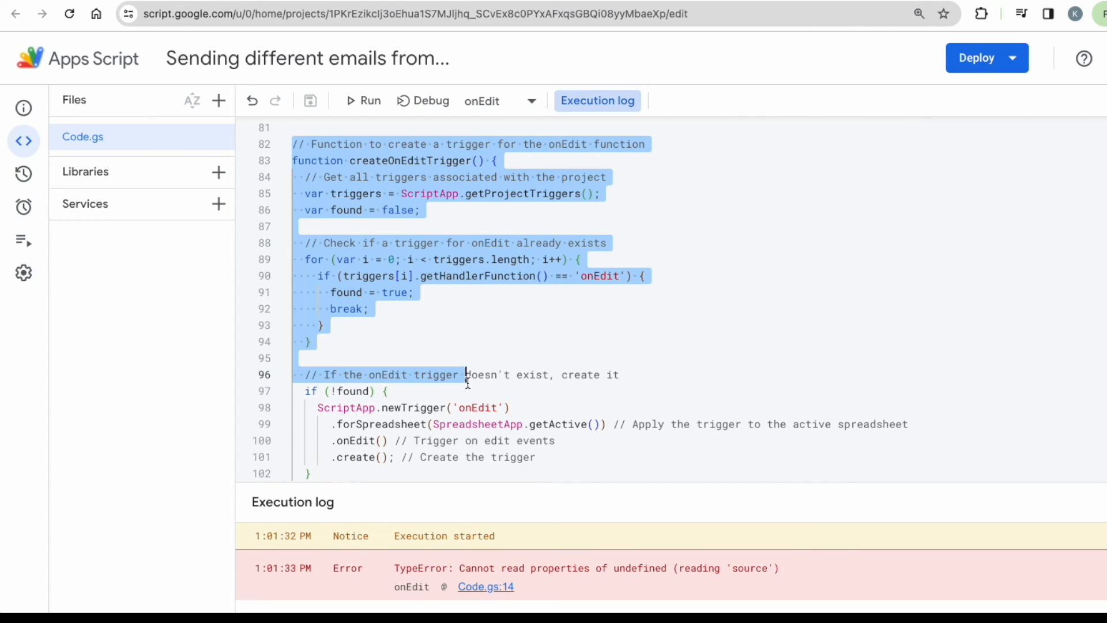
scroll("down", 3)
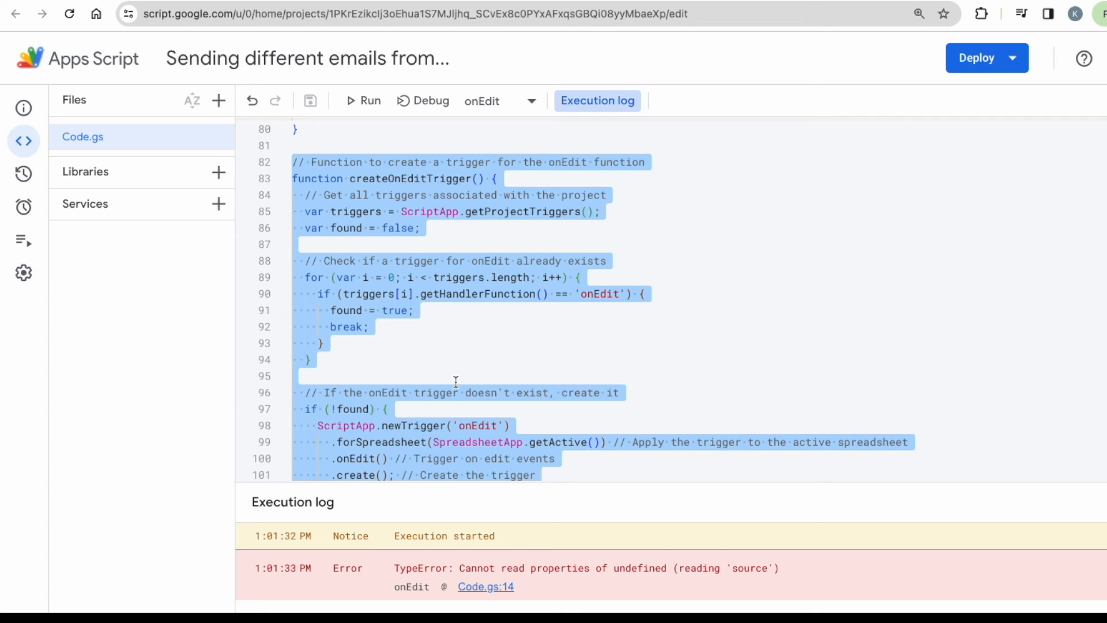
mouse_move(428, 360)
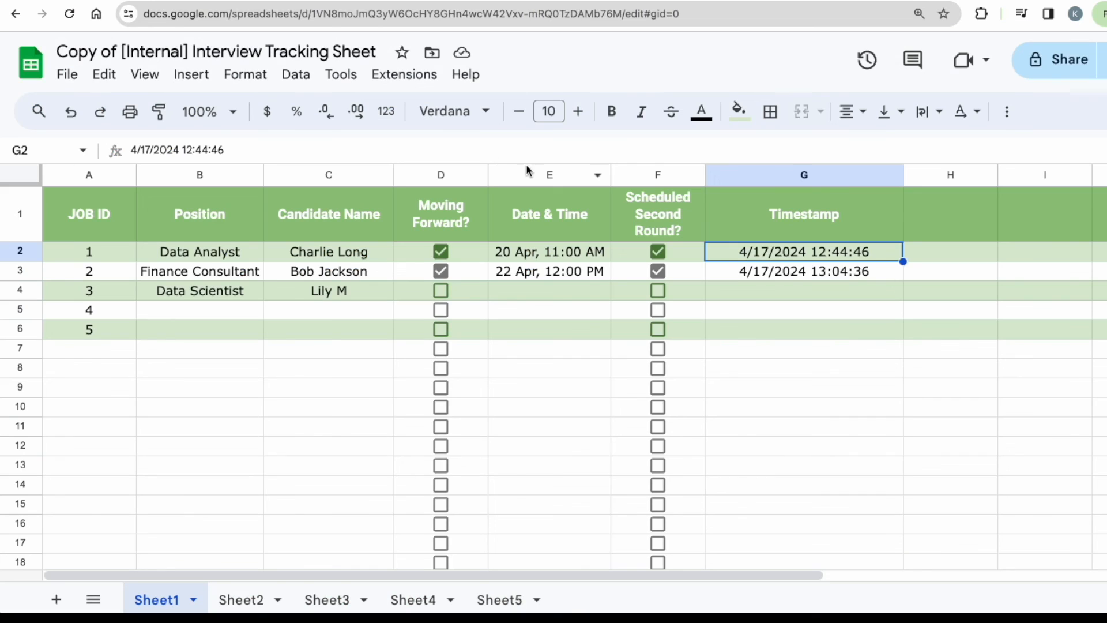
left_click(440, 175)
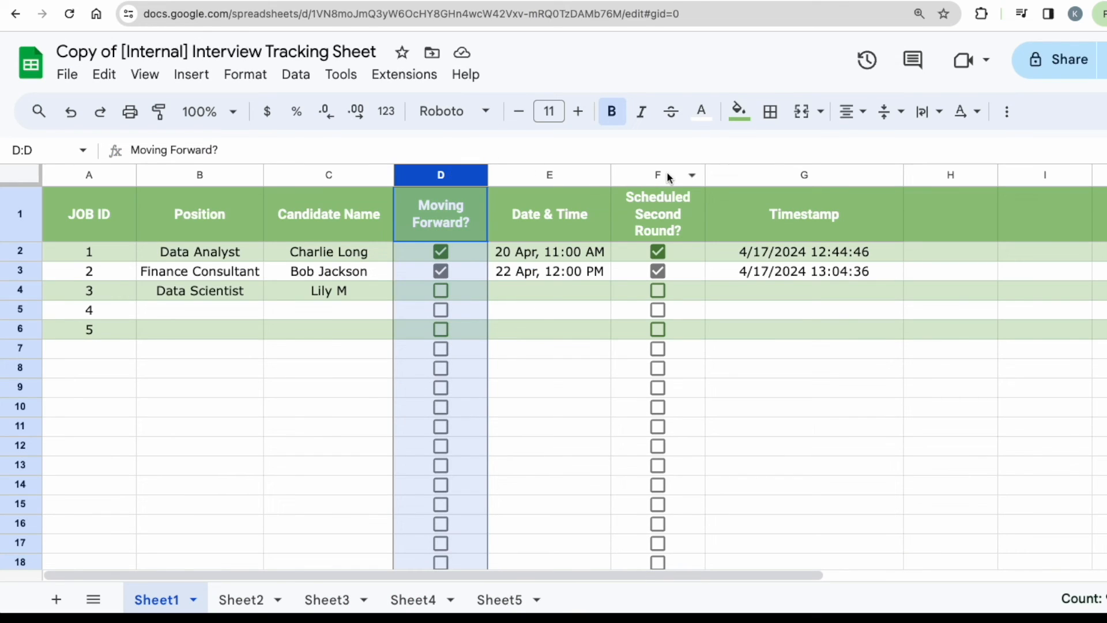
left_click(658, 175)
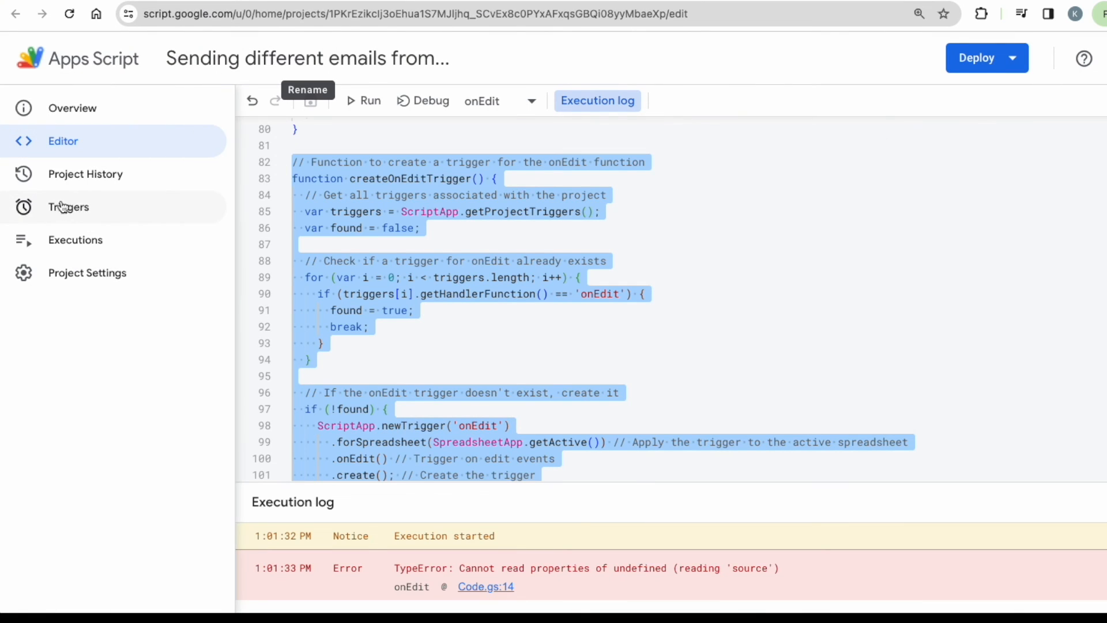
mouse_move(82, 217)
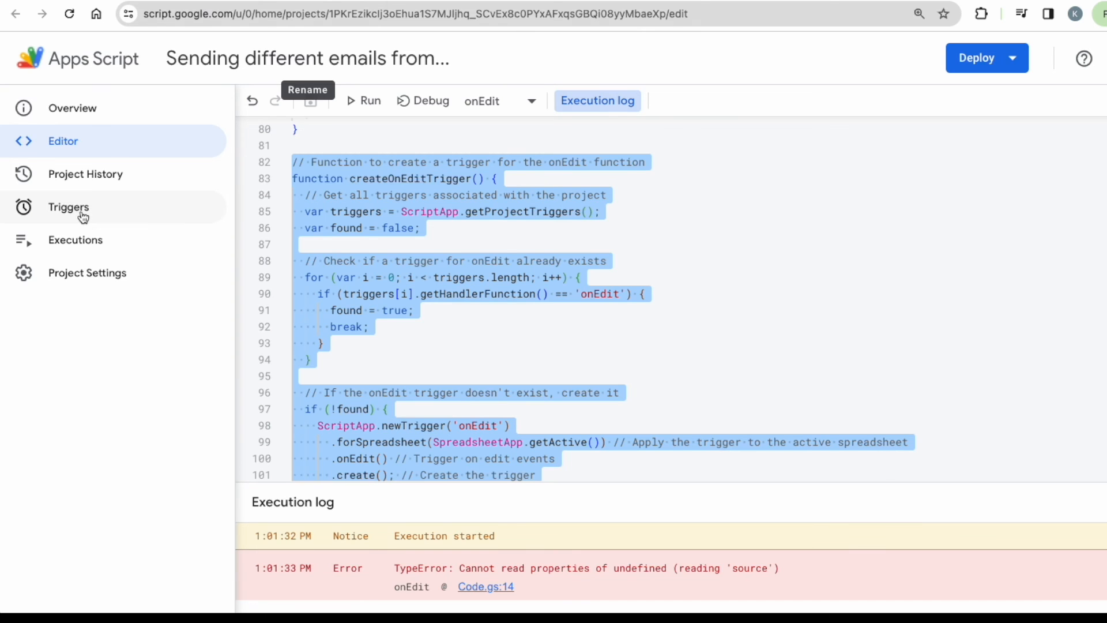
Step: Review the onEdit trigger settings (Head, From spreadsheet, On edit) on the Triggers page
left_click(67, 207)
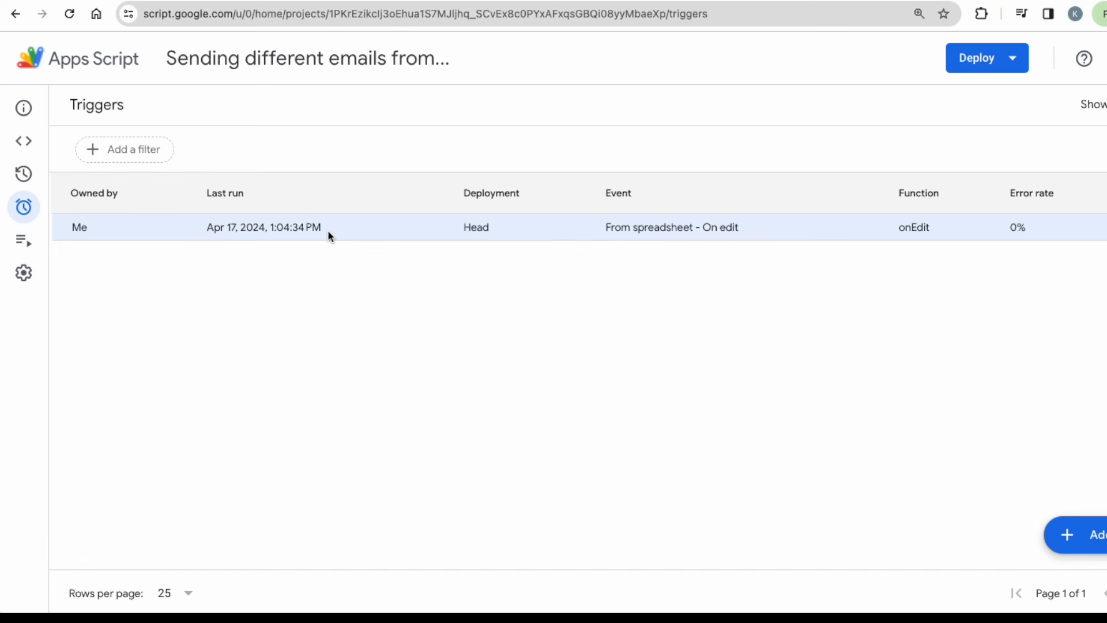
mouse_move(882, 474)
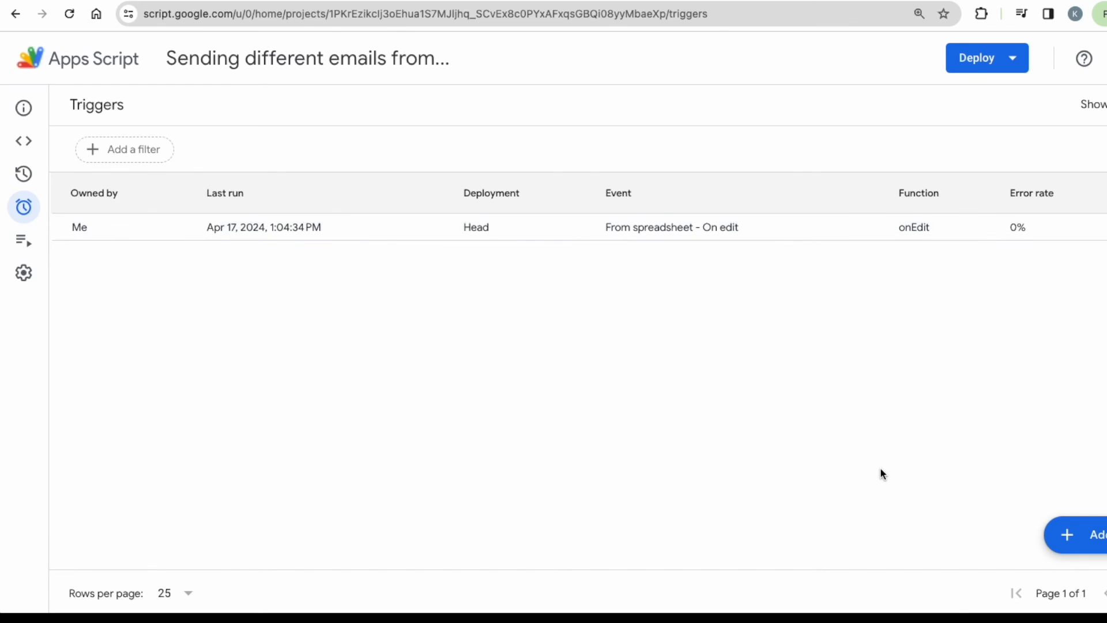
left_click(1068, 535)
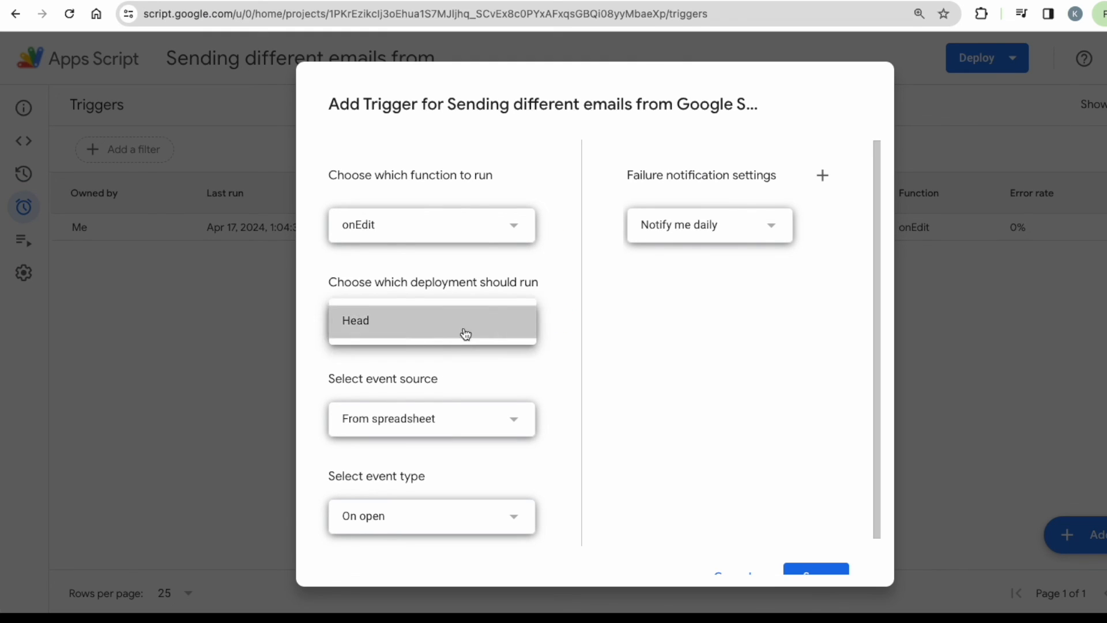
left_click(432, 516)
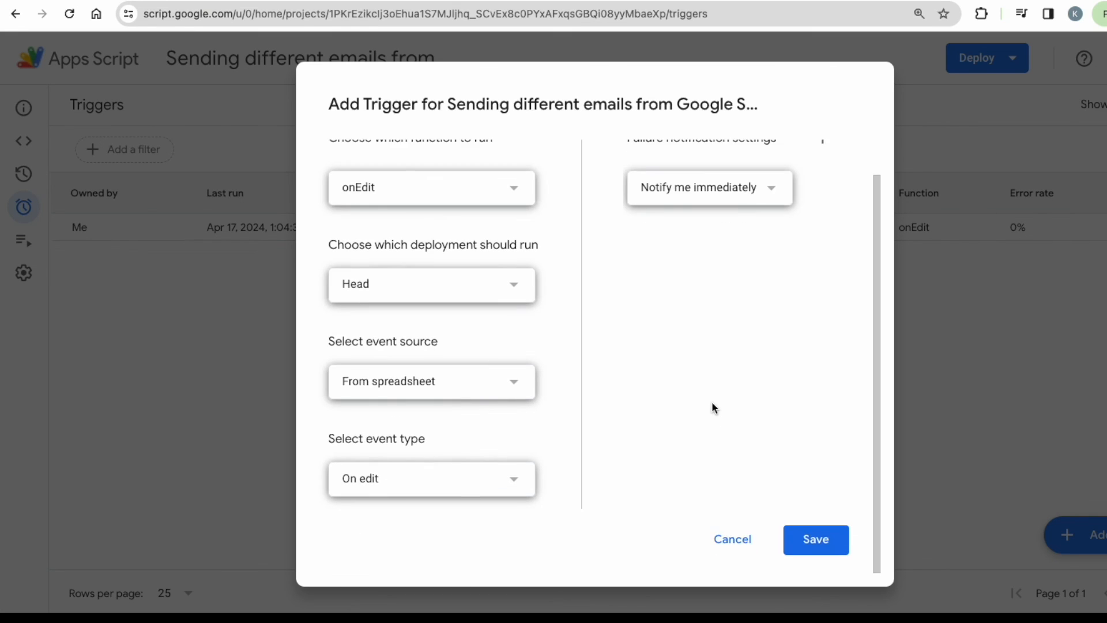
left_click(816, 539)
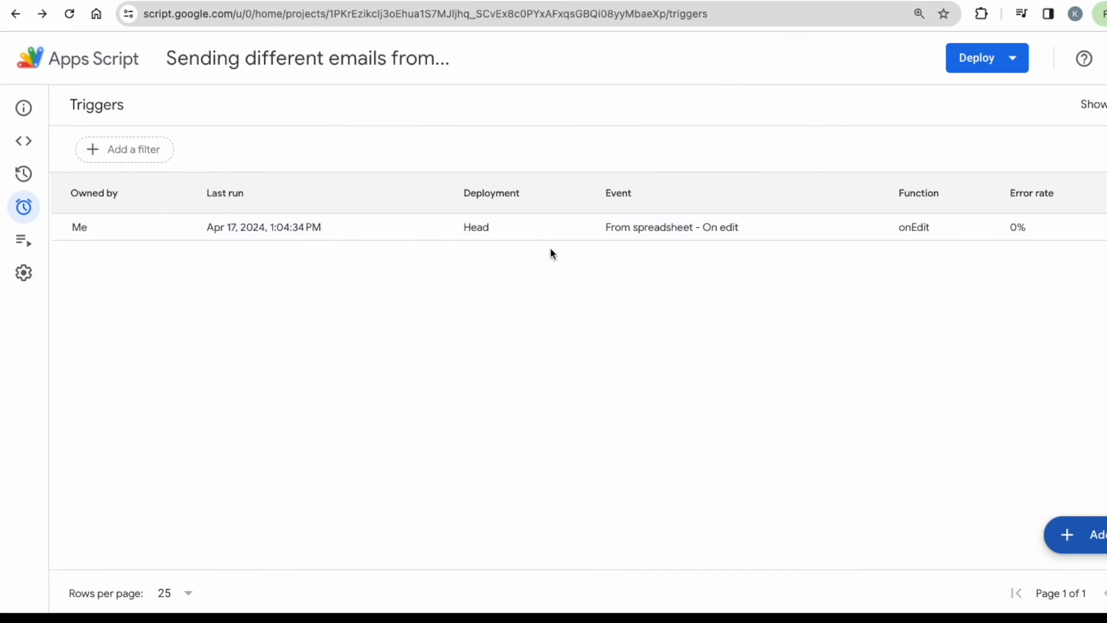
mouse_move(605, 306)
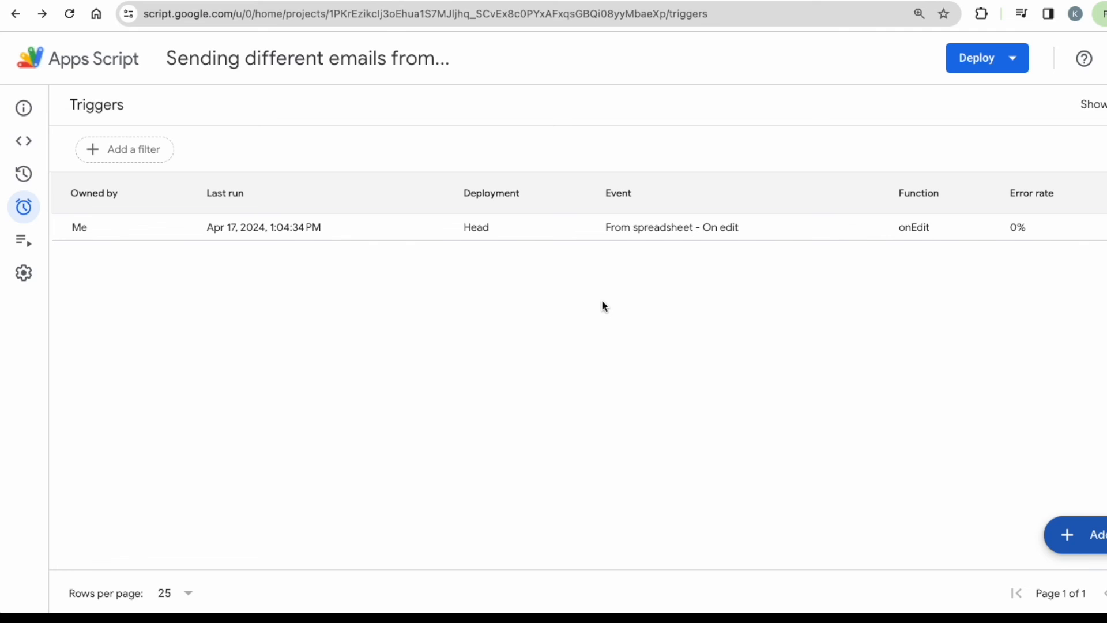
left_click(24, 141)
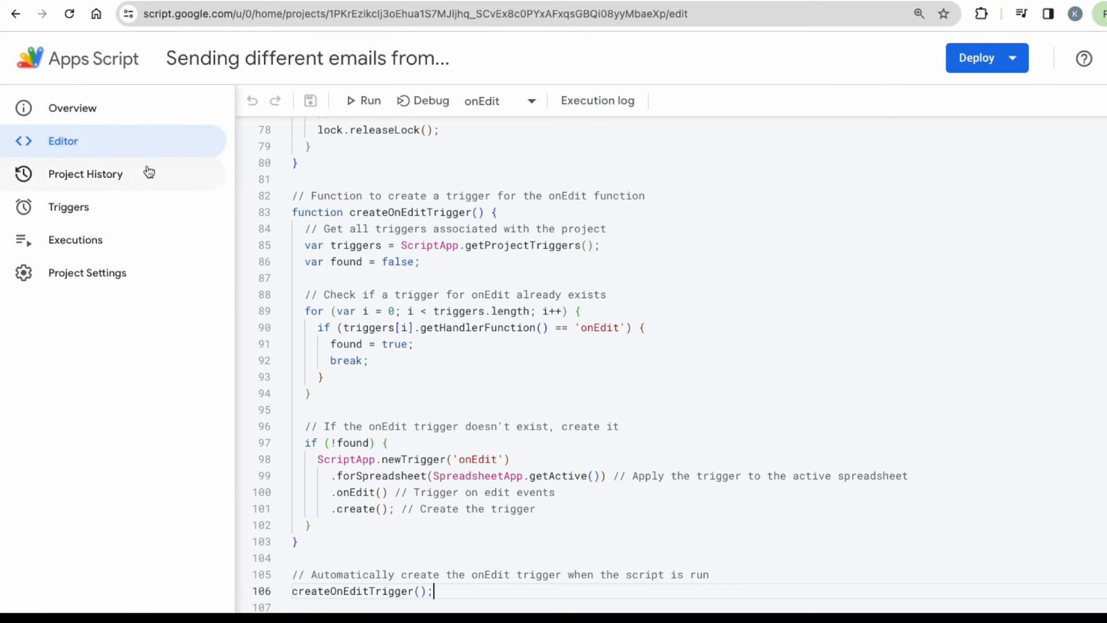
mouse_move(163, 216)
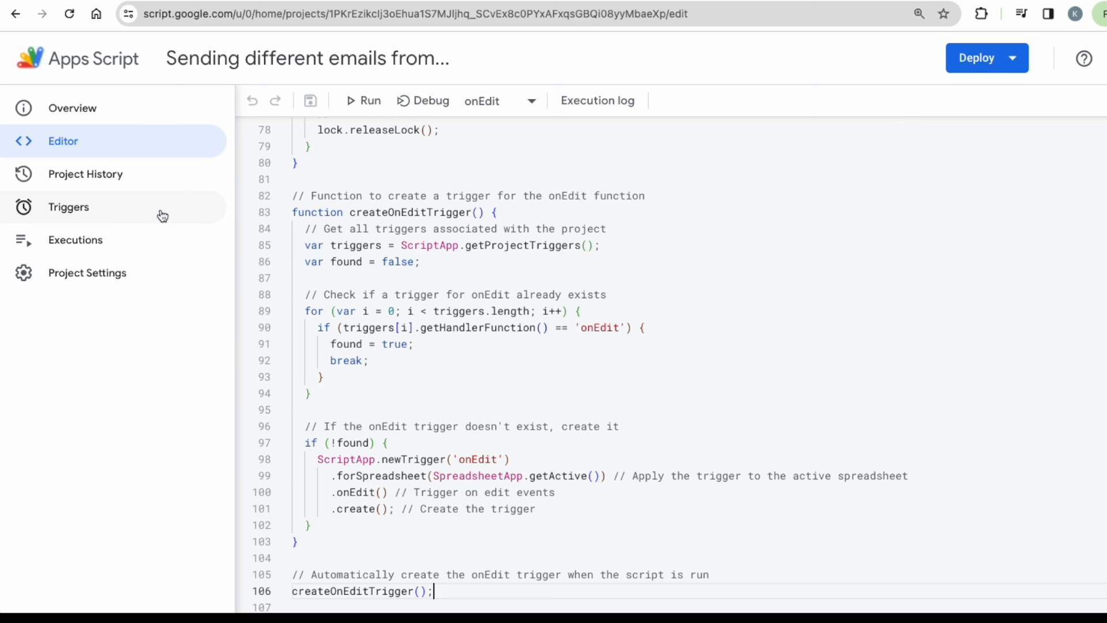
mouse_move(107, 210)
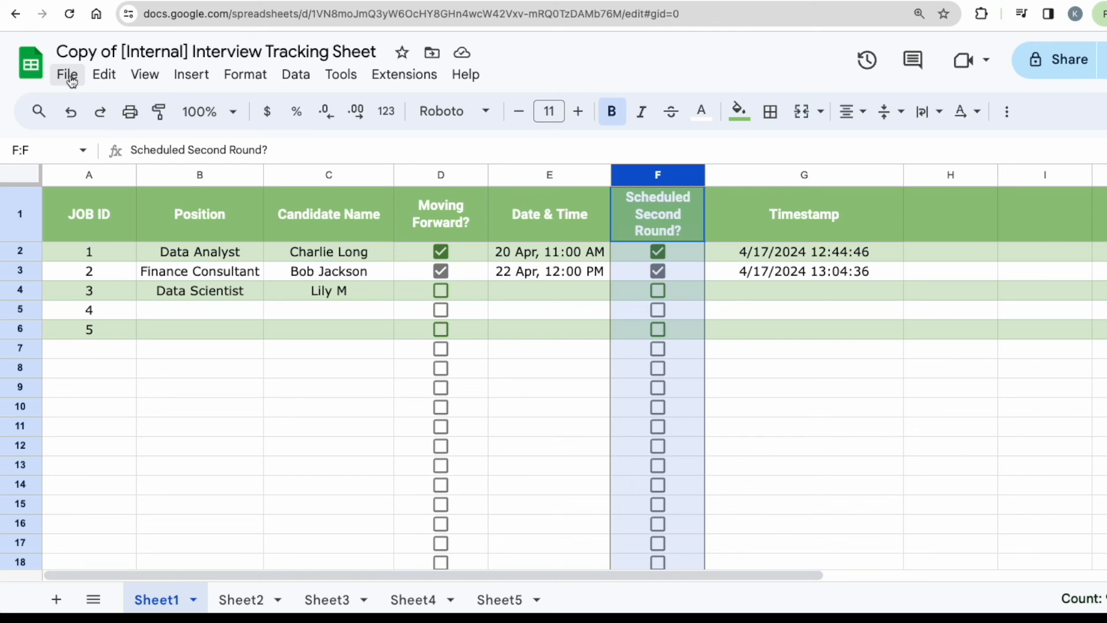
mouse_move(556, 340)
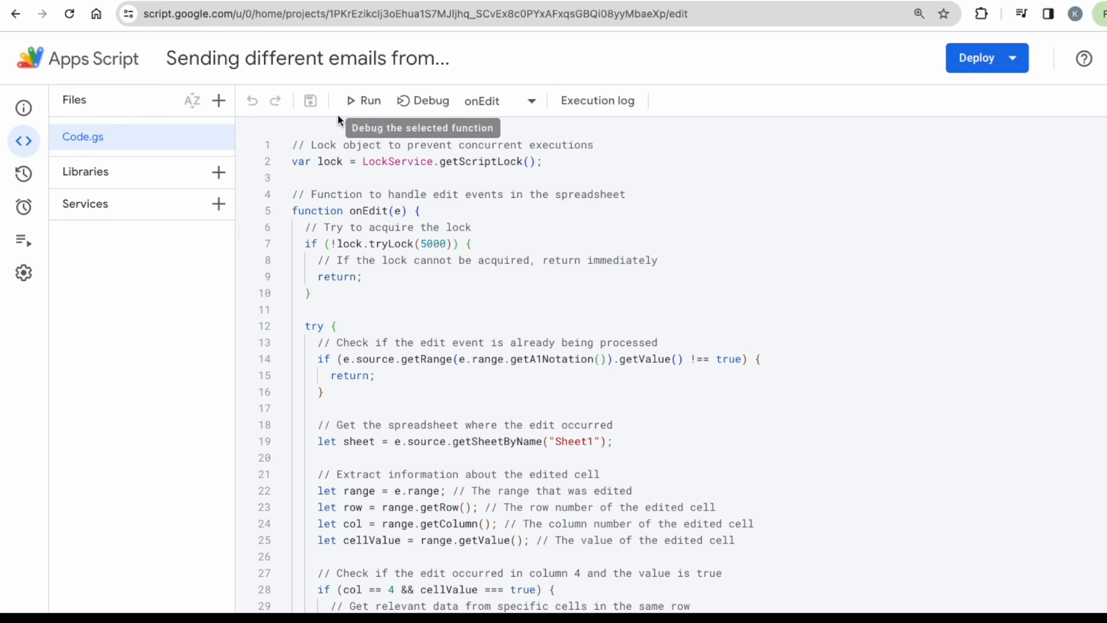
mouse_move(373, 109)
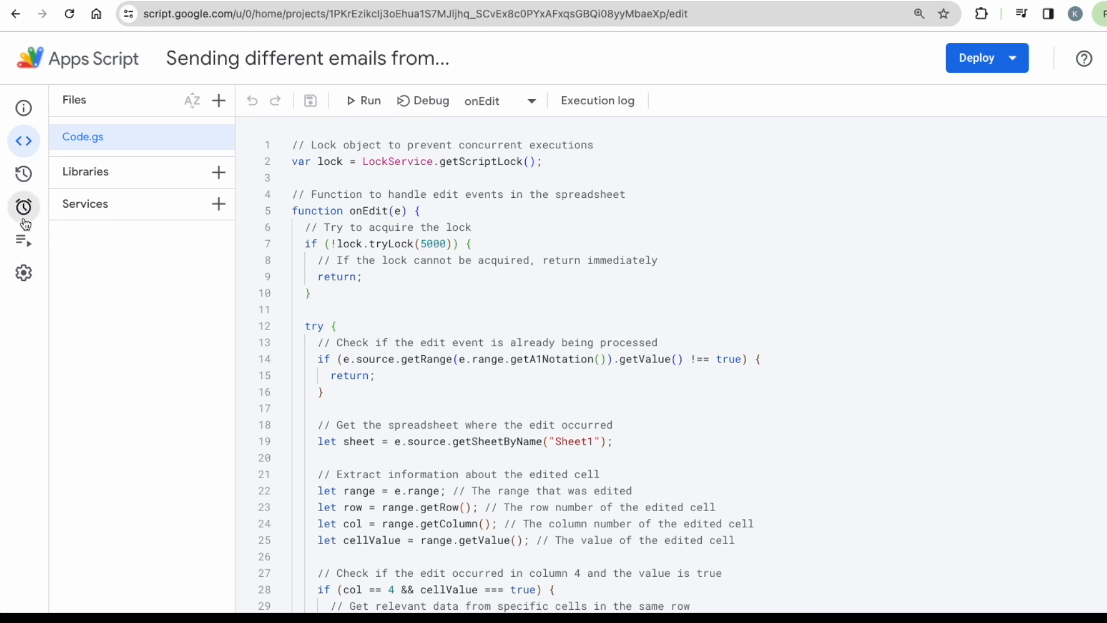
Step: Reopen the project's Triggers page
left_click(24, 206)
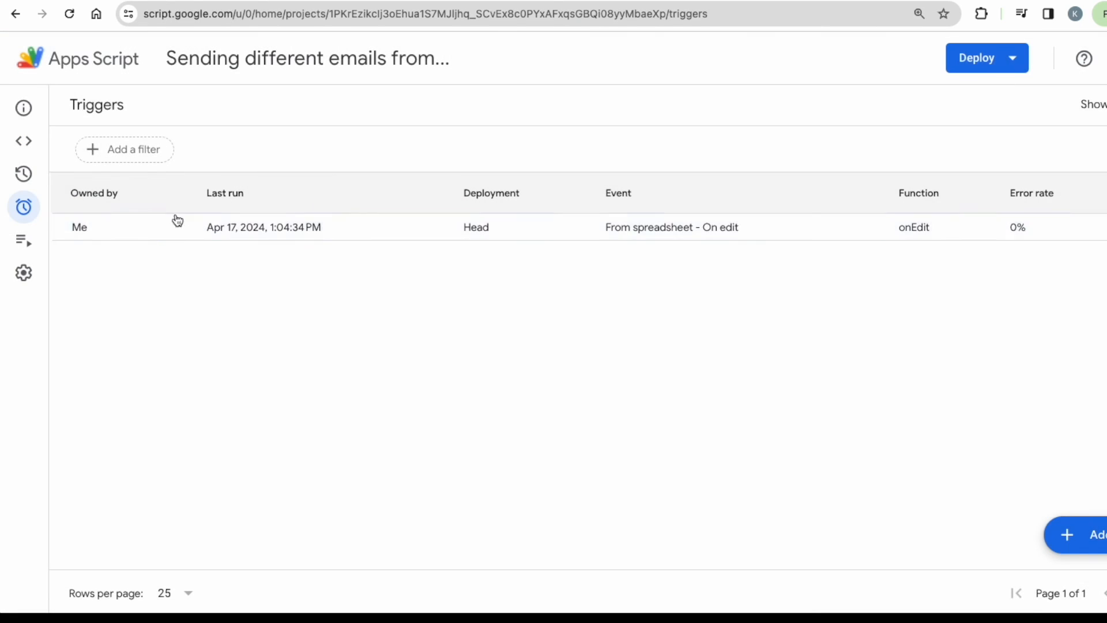
mouse_move(208, 265)
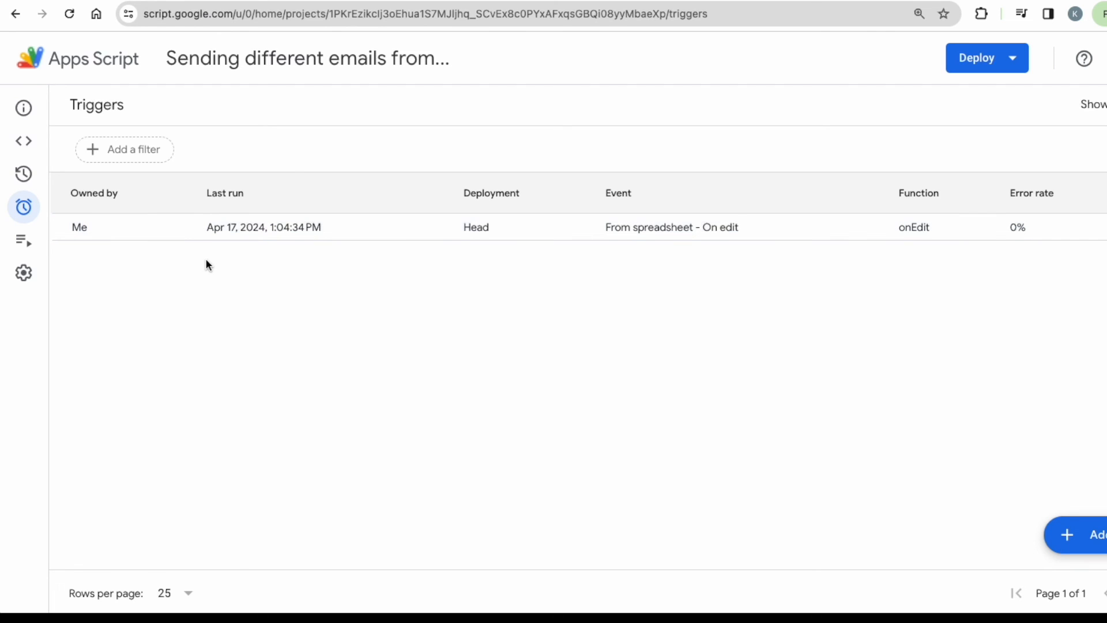
mouse_move(23, 141)
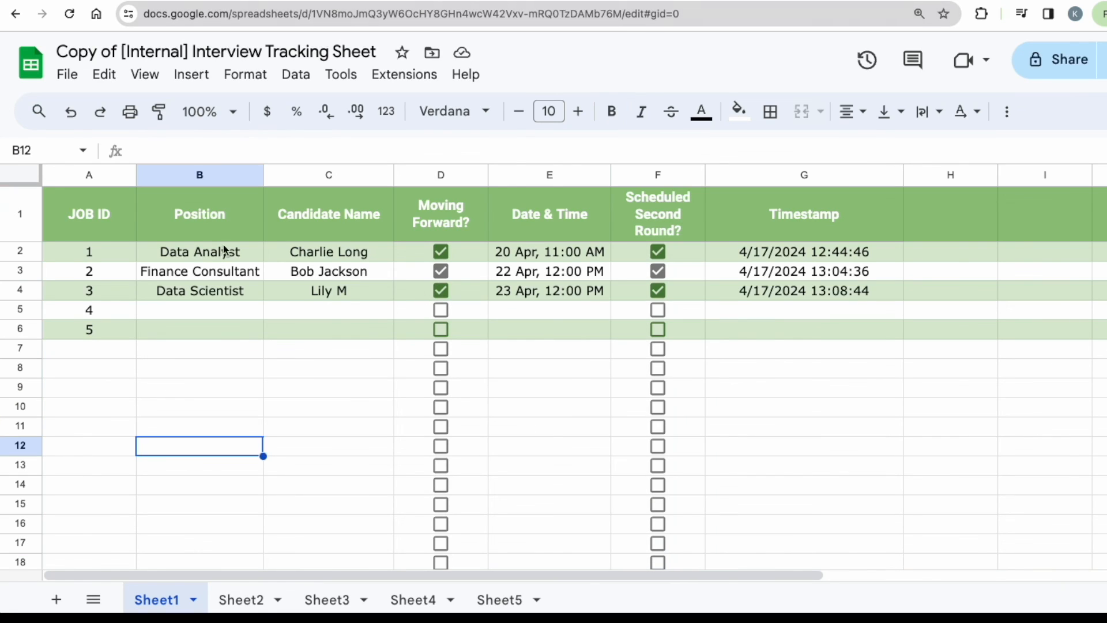
mouse_move(251, 252)
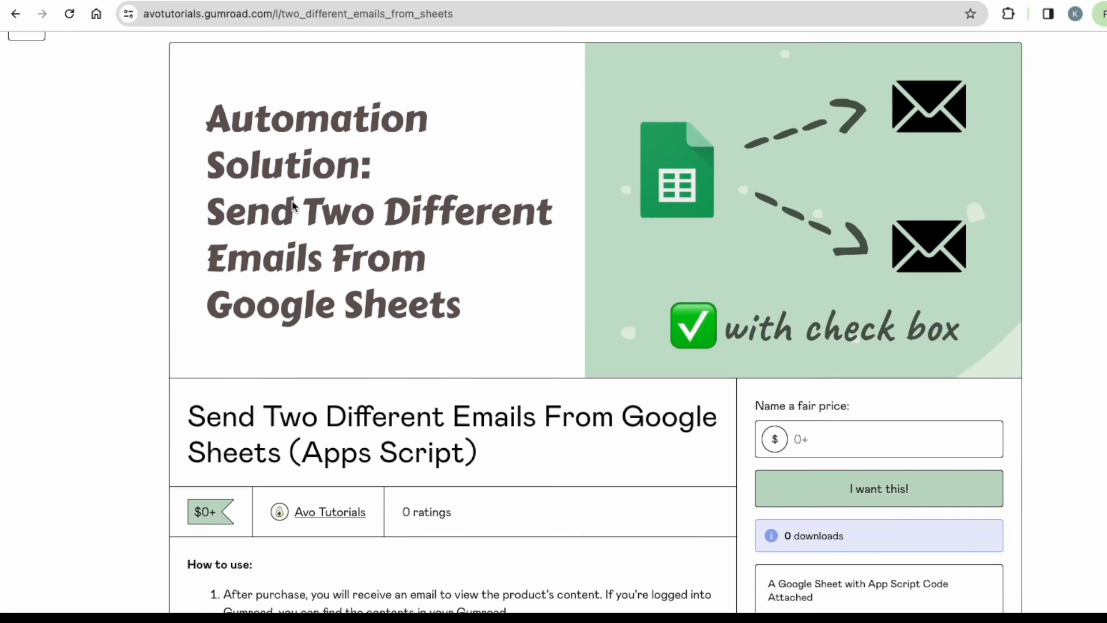
scroll("down", 3)
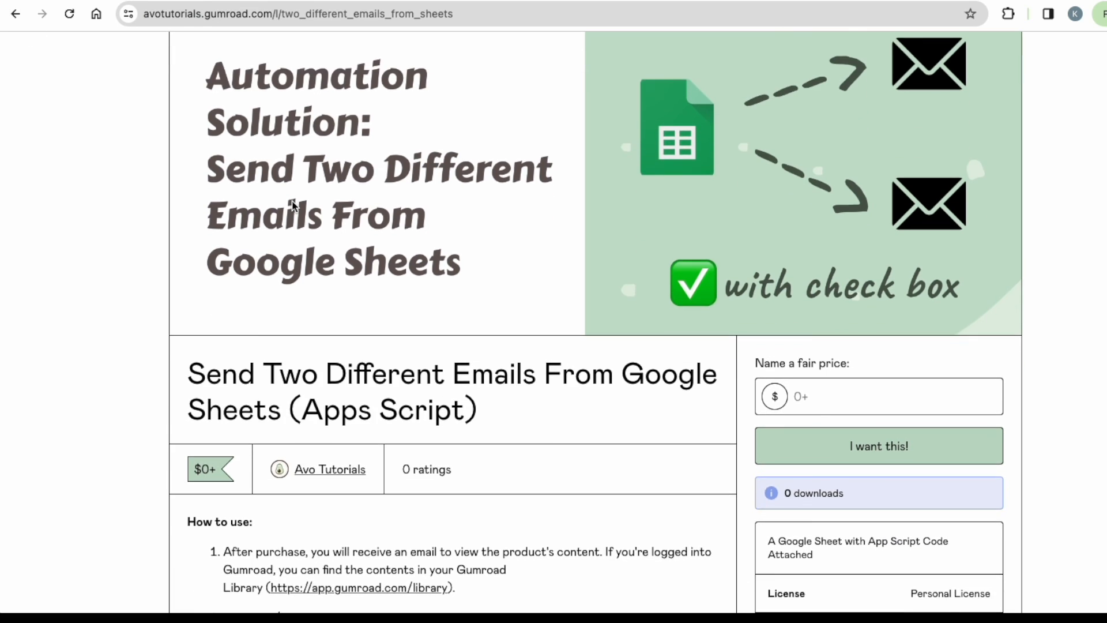
scroll("down", 3)
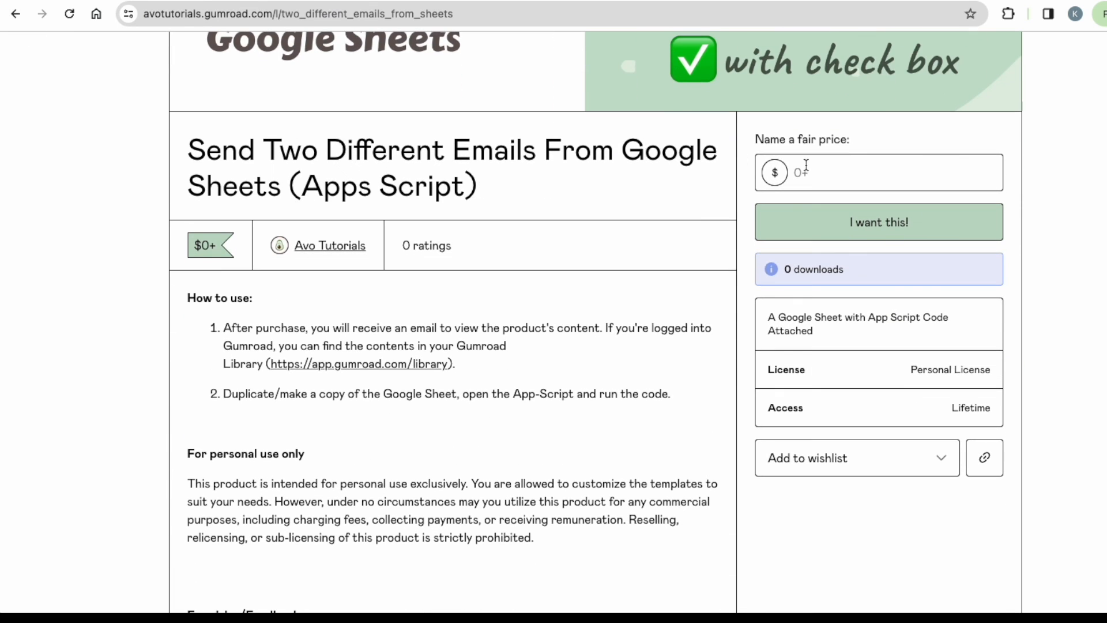
mouse_move(827, 173)
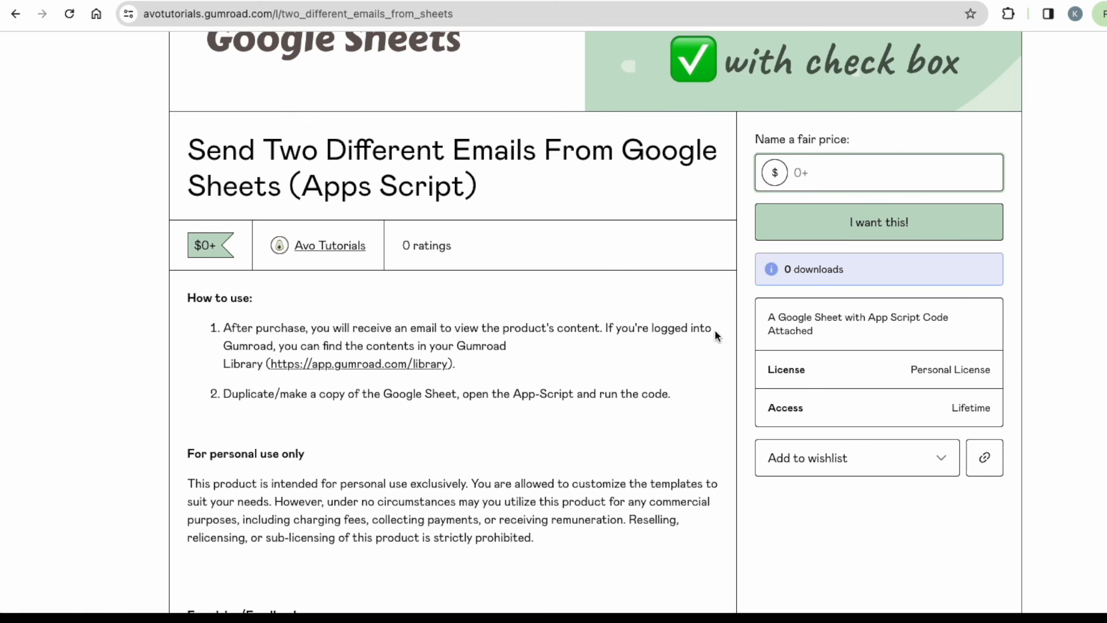
scroll("down", 3)
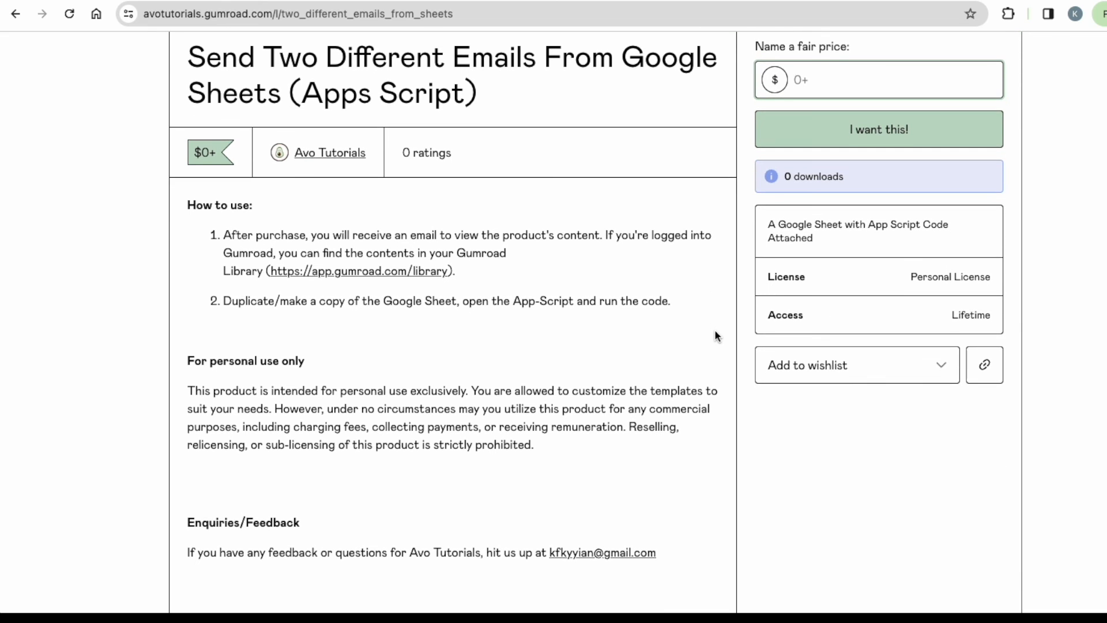
scroll("down", 3)
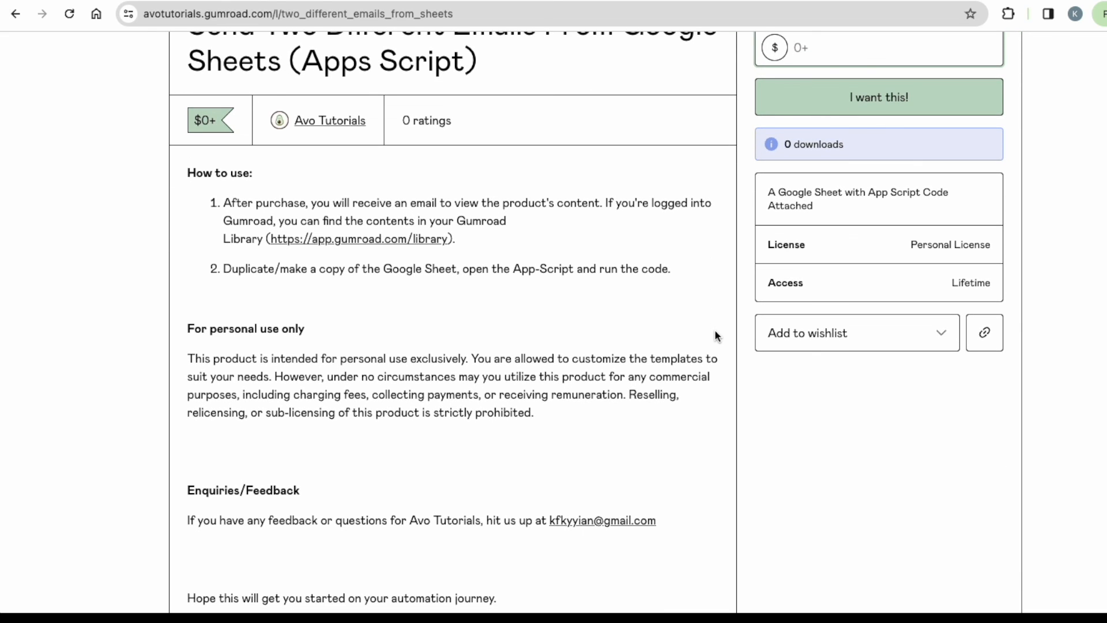